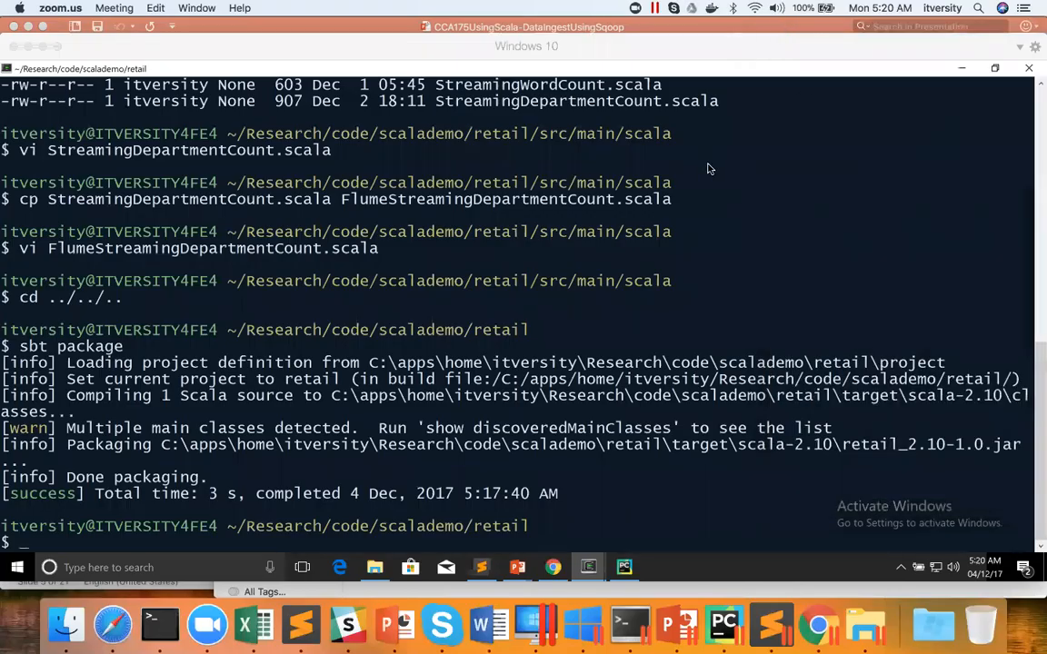
{"action": "mouse_move", "coordinate": [514, 313]}
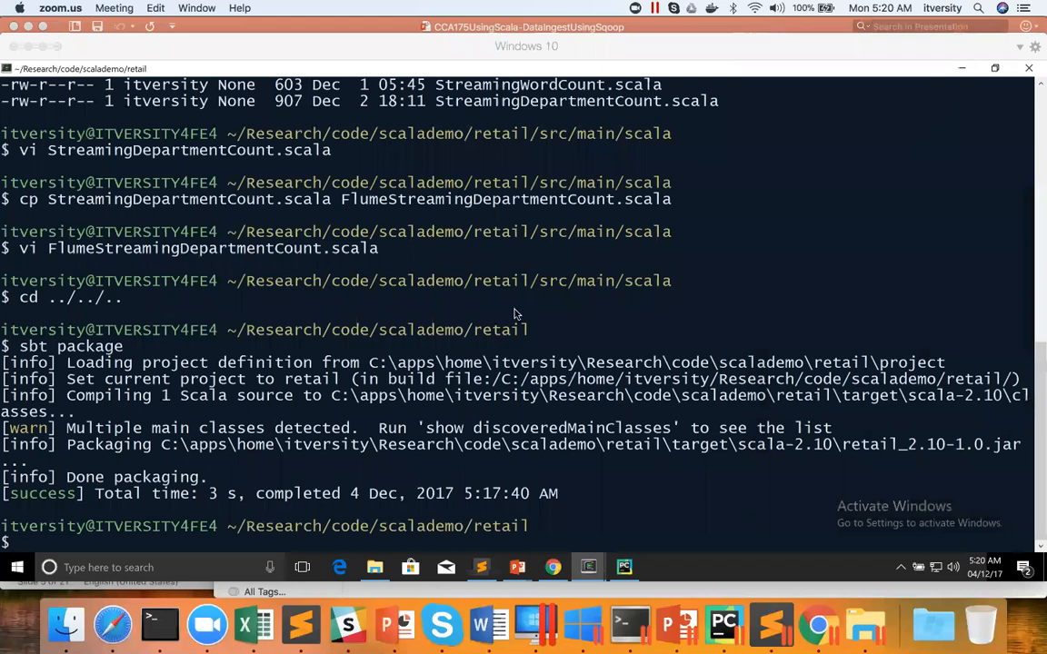
Run scp to copy target/scala-2.10/retail_2.10-1.0.jar toward the dgadiraju gateway host.
{"action": "type", "text": "scp"}
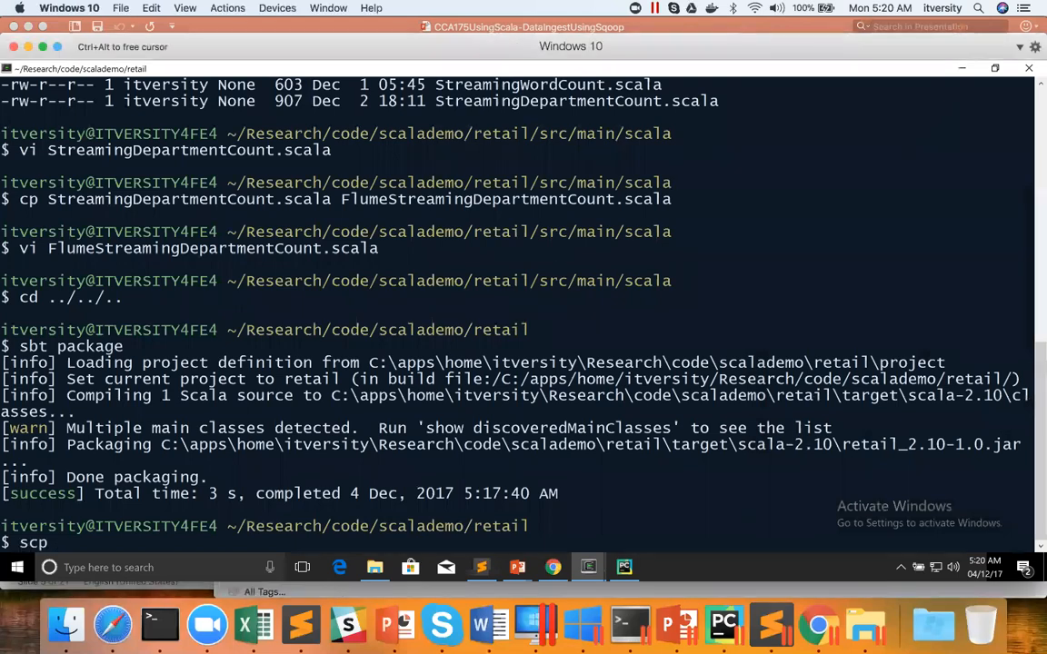
{"action": "type", "text": "target/scala-2.10/"}
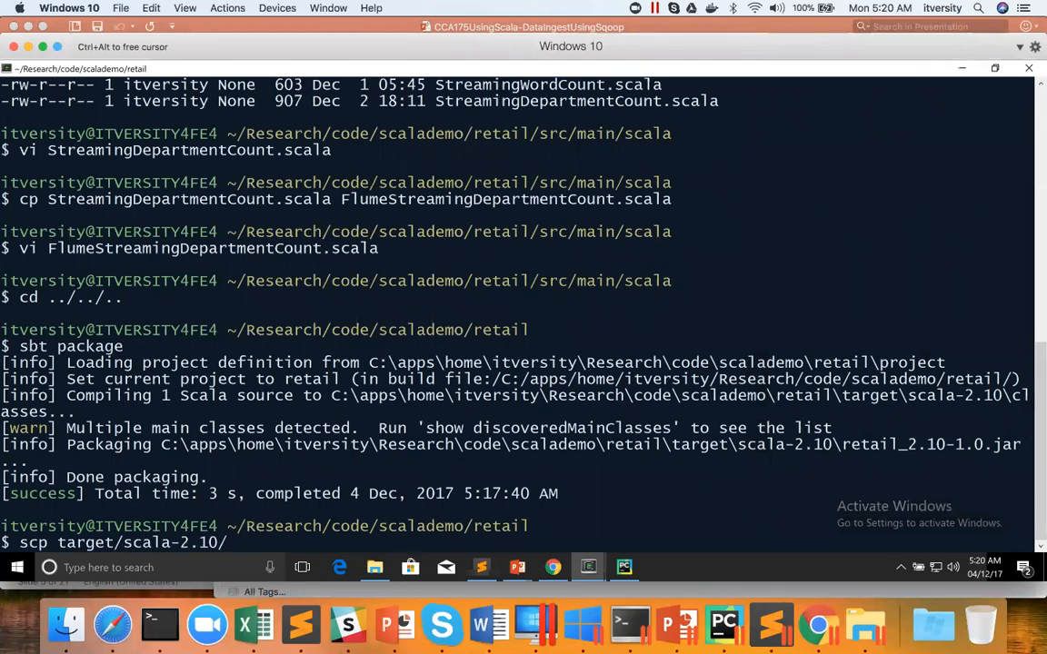
{"action": "type", "text": "retail_2.10-1.0.jar"}
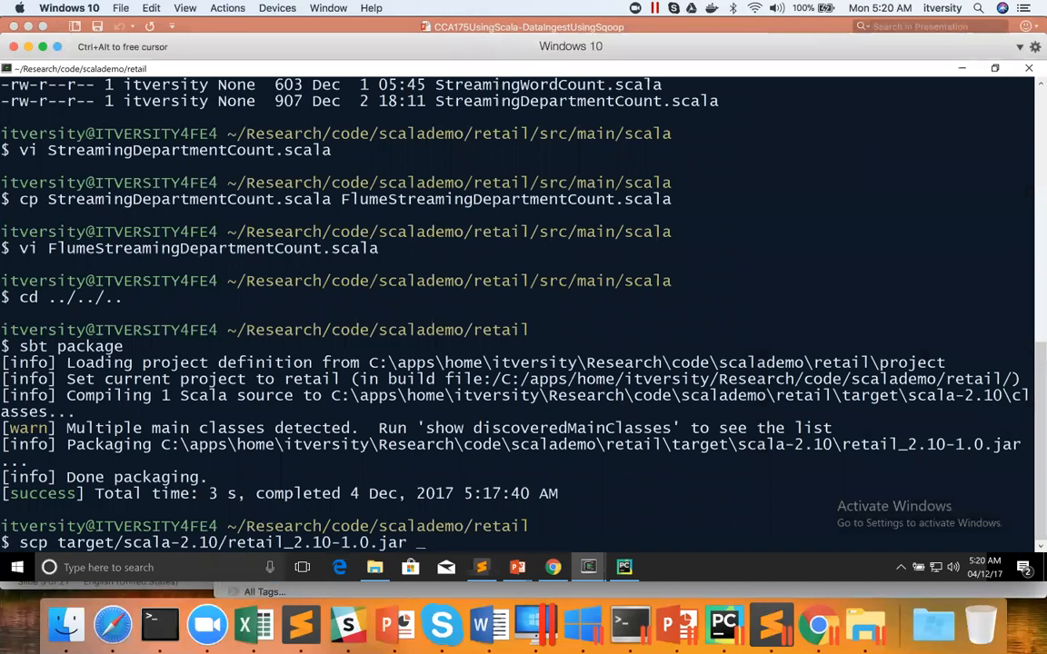
{"action": "type", "text": "dgadiraju@gw0"}
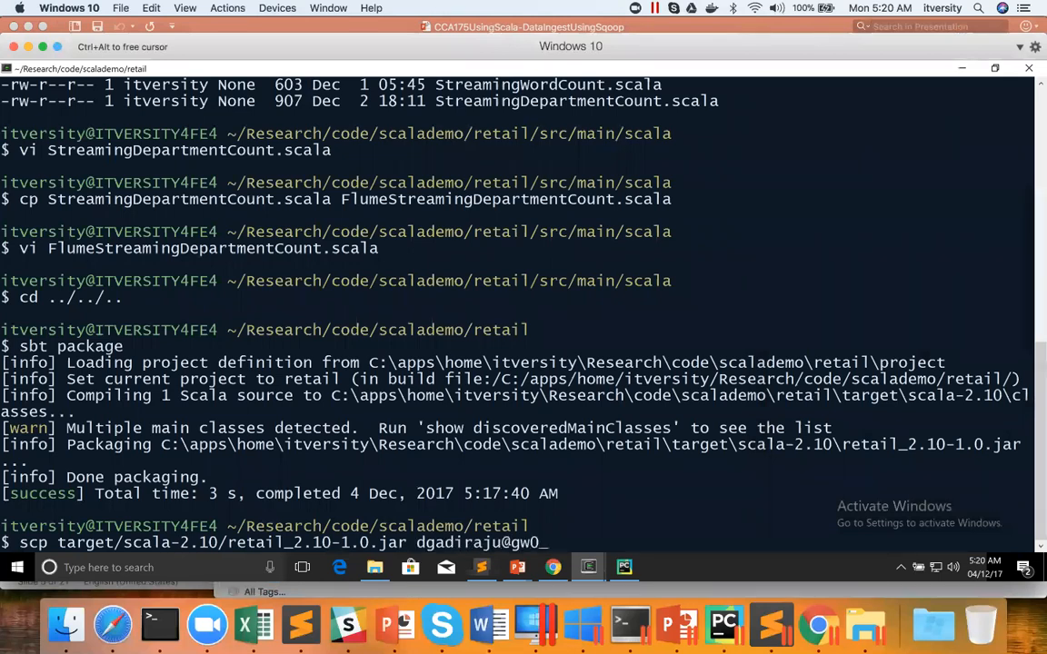
{"action": "type", "text": "1.tiver"}
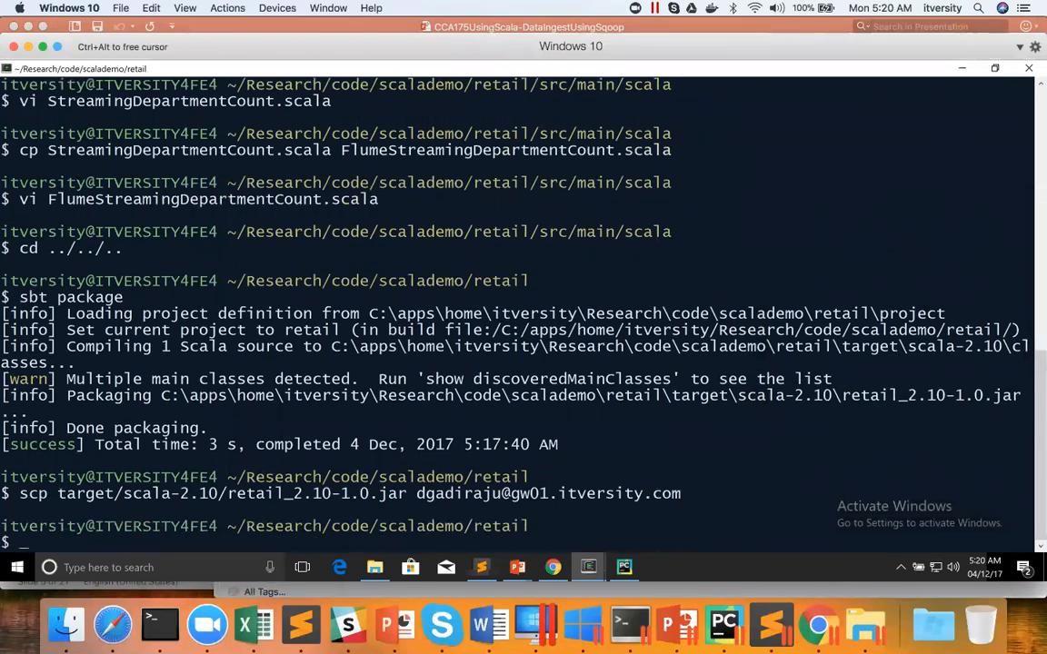
List files, remove the stray host-named file, and rerun scp with :~ as the destination.
{"action": "type", "text": "ls -ltr"}
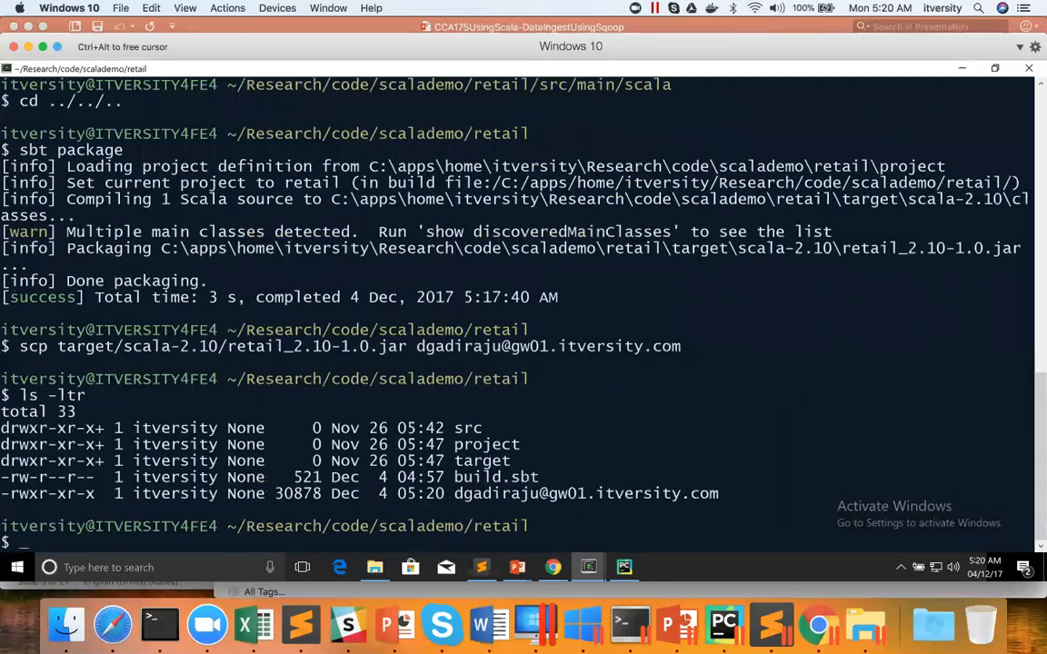
{"action": "type", "text": "rm dgadiraju\\@gw01.itversity.com"}
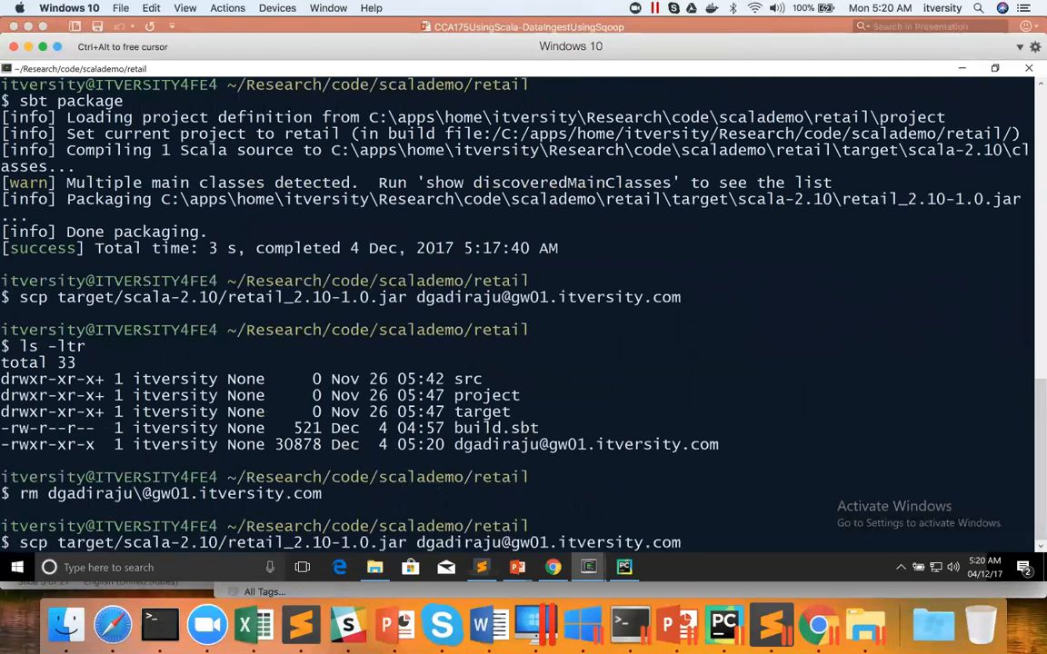
{"action": "type", "text": ":"}
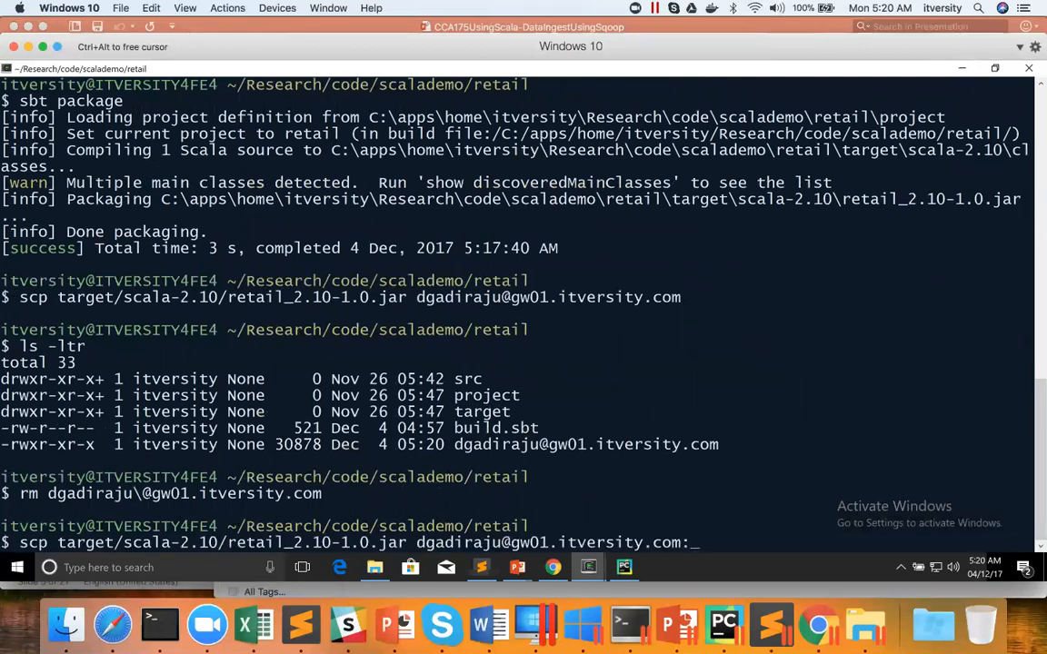
{"action": "type", "text": "~"}
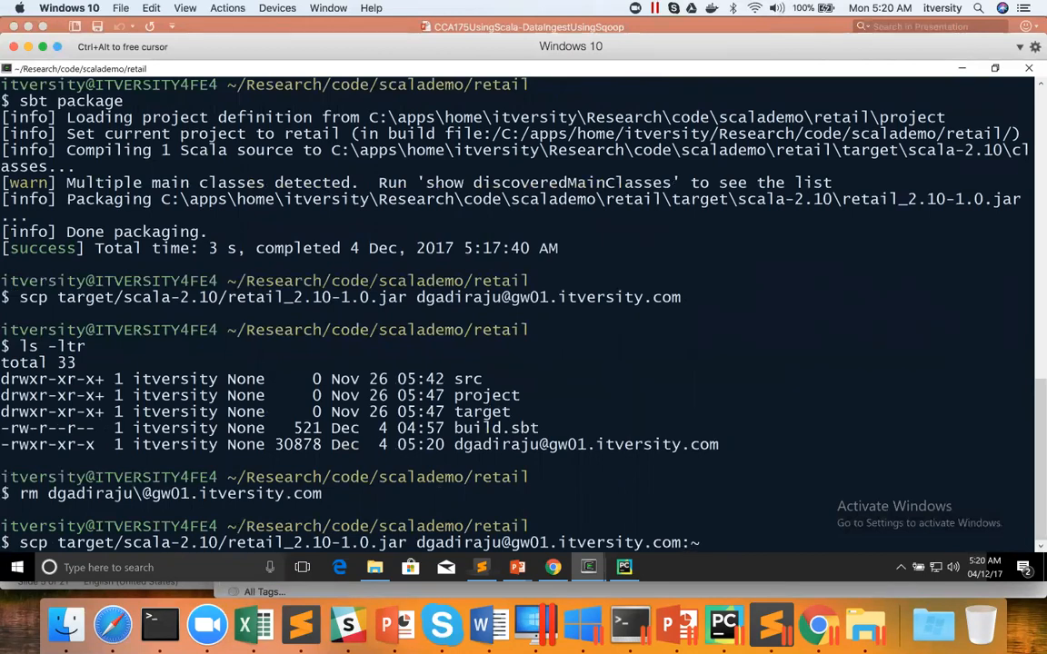
{"action": "scroll", "scroll_direction": "up", "scroll_amount": 3}
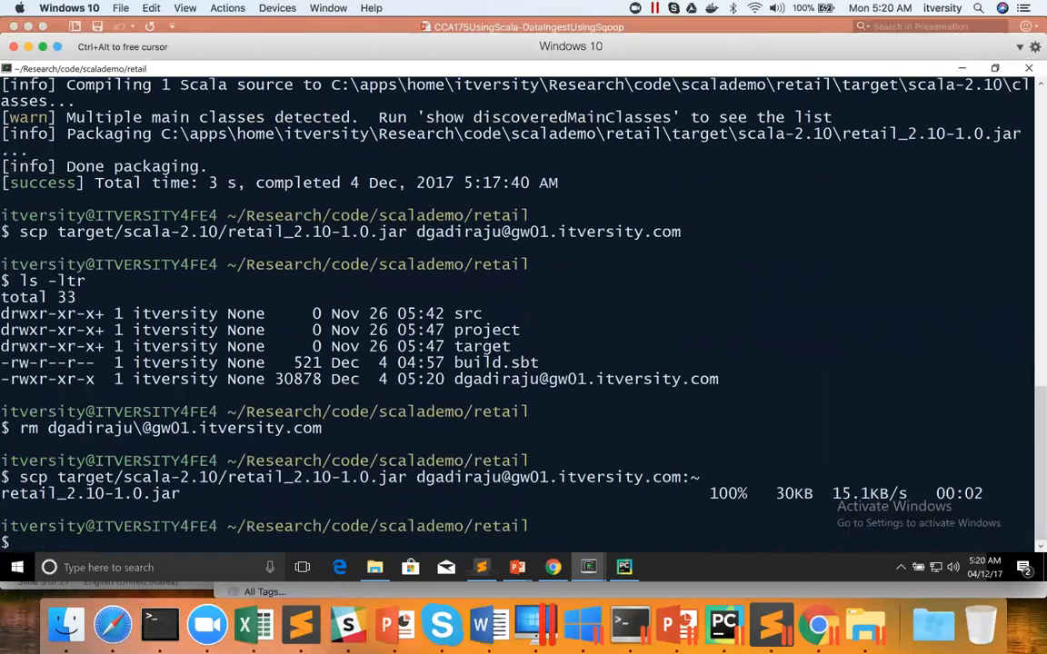
{"action": "type", "text": "et"}
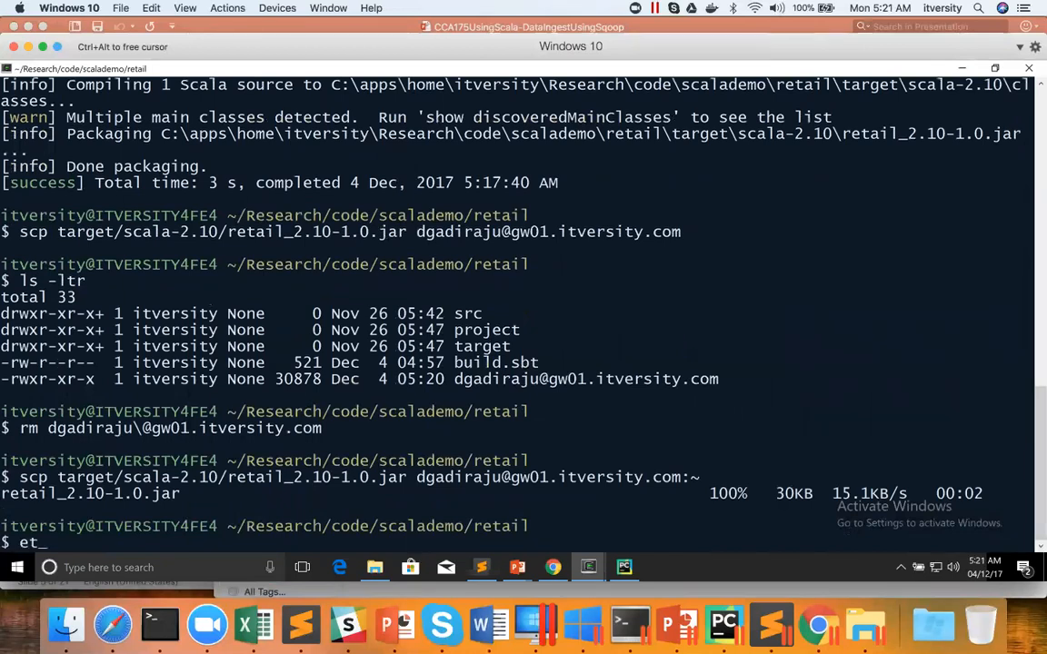
{"action": "key", "text": "Return"}
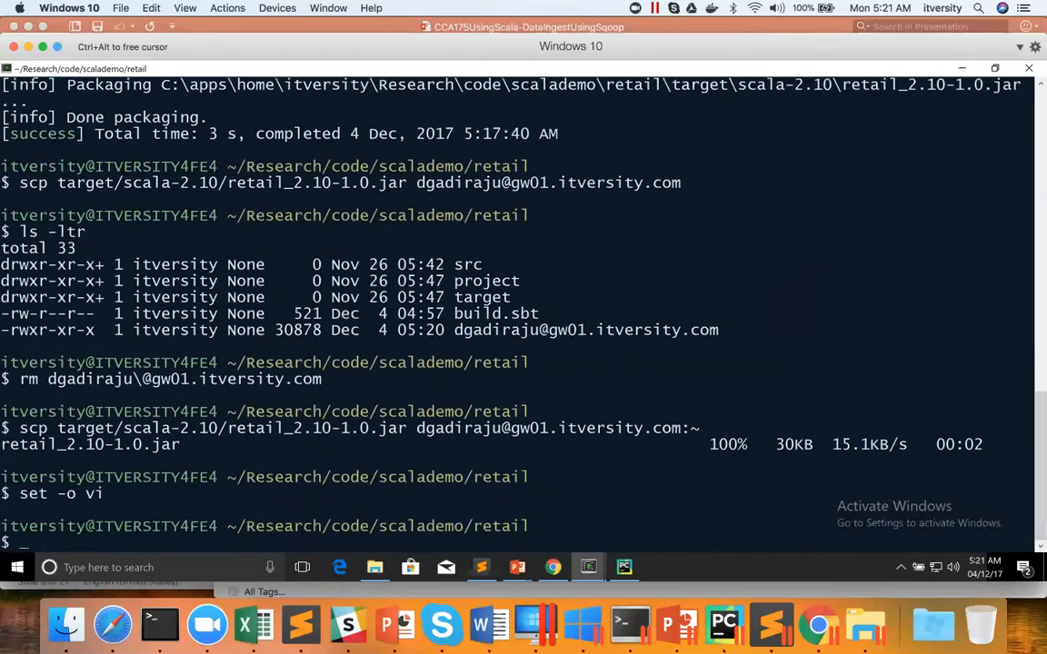
{"action": "type", "text": "ssh dgadiraju@gw01.itversity.com"}
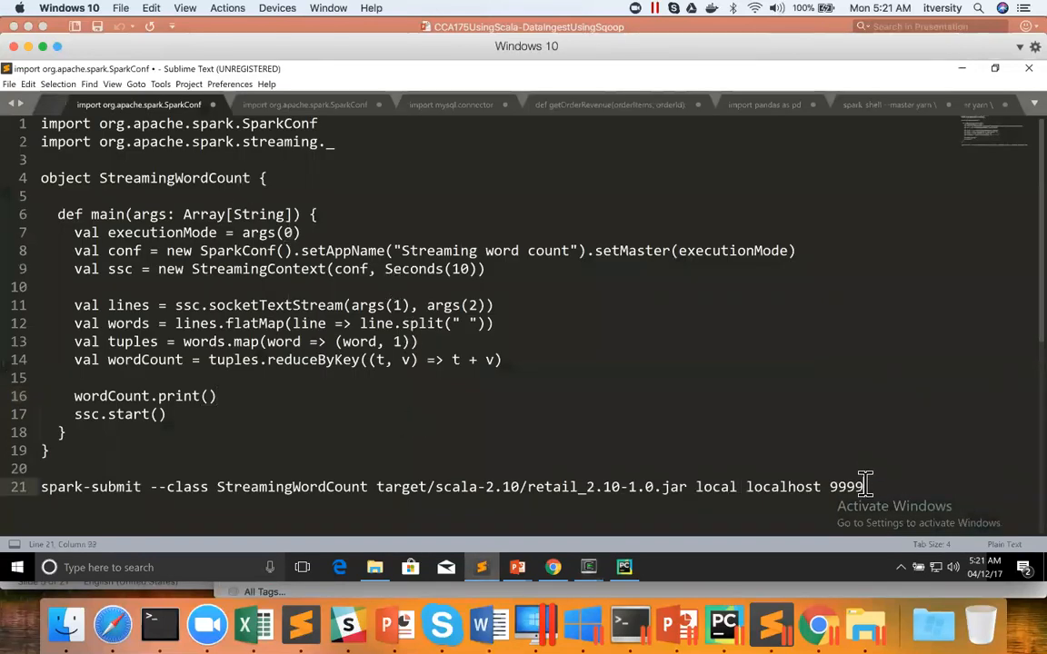
Write the spark-submit line for the FlumeStreamingDepartmentCount class.
{"action": "type", "text": "spark"}
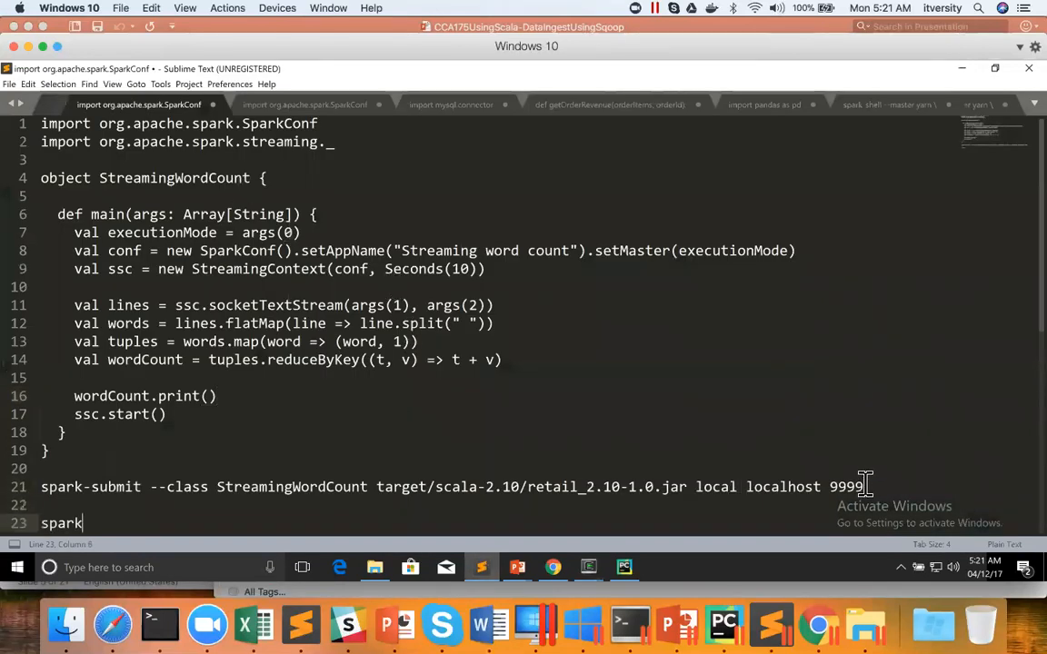
{"action": "type", "text": "-submit \\"}
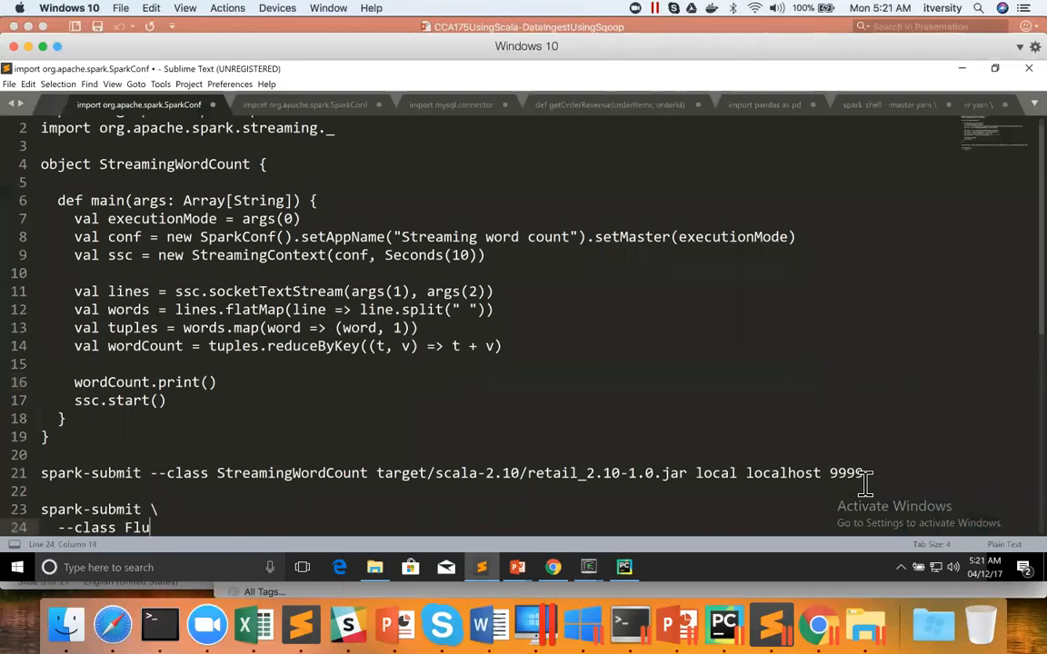
{"action": "type", "text": "meStream"}
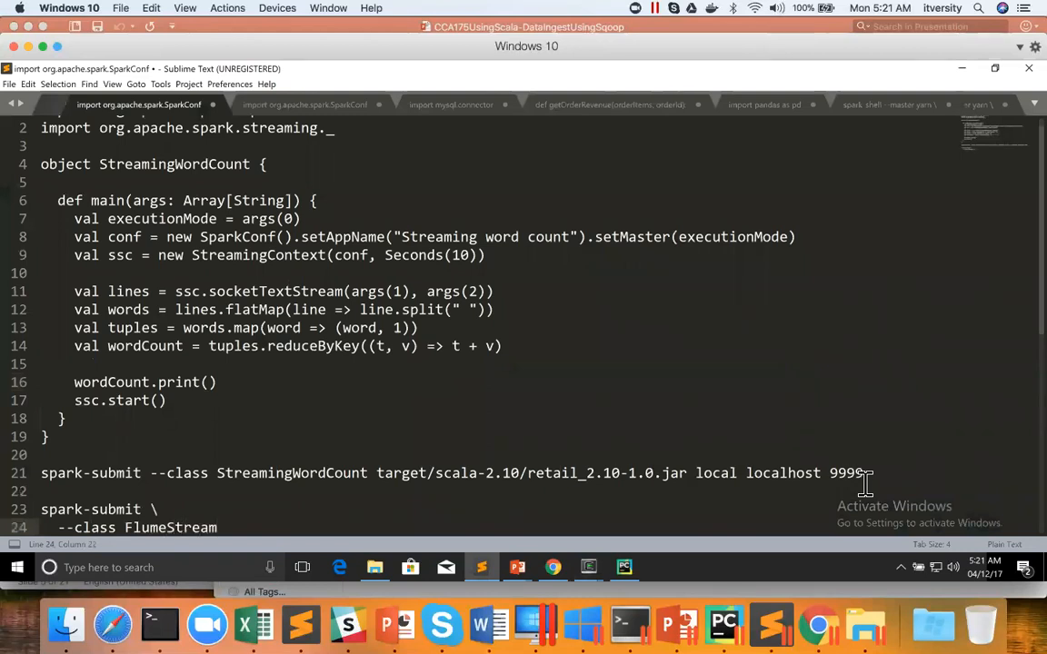
{"action": "type", "text": "Departme"}
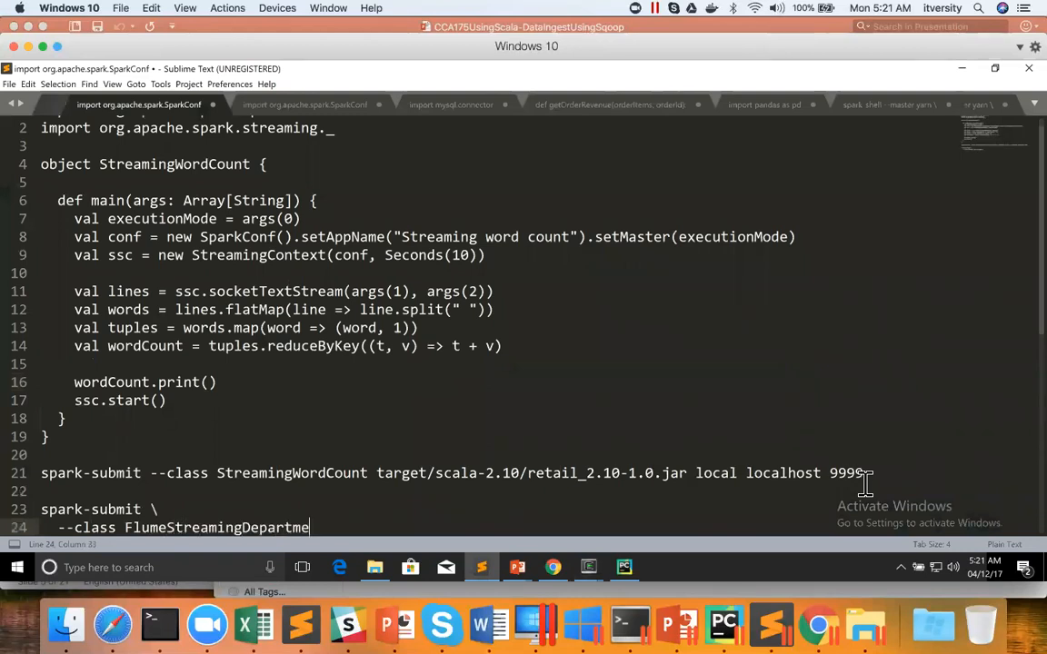
{"action": "type", "text": "ntCount \\"}
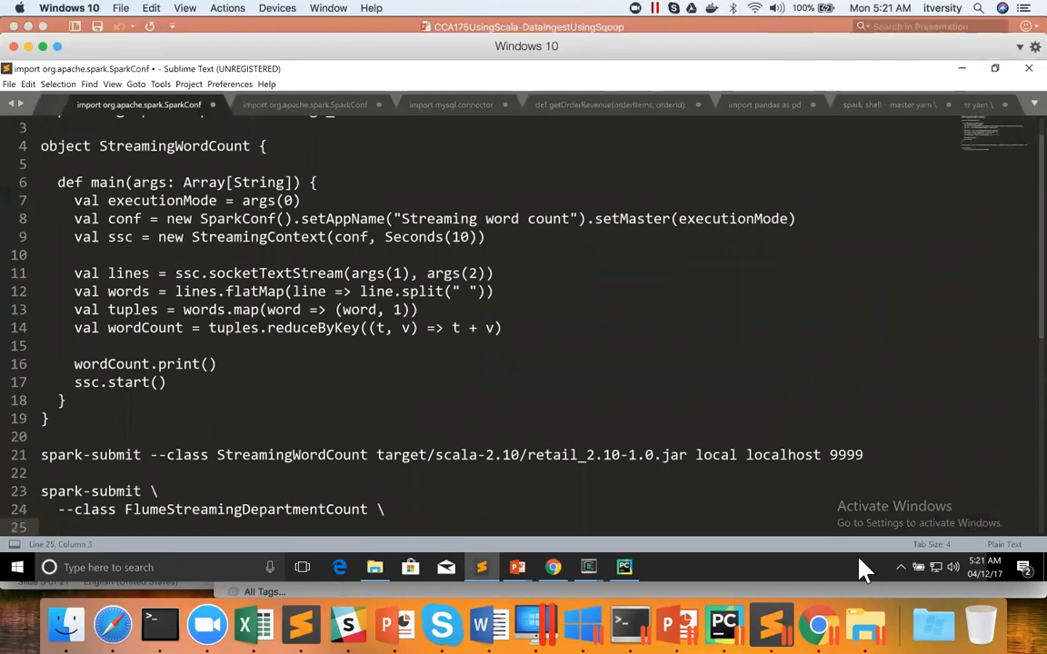
{"action": "mouse_move", "coordinate": [758, 505]}
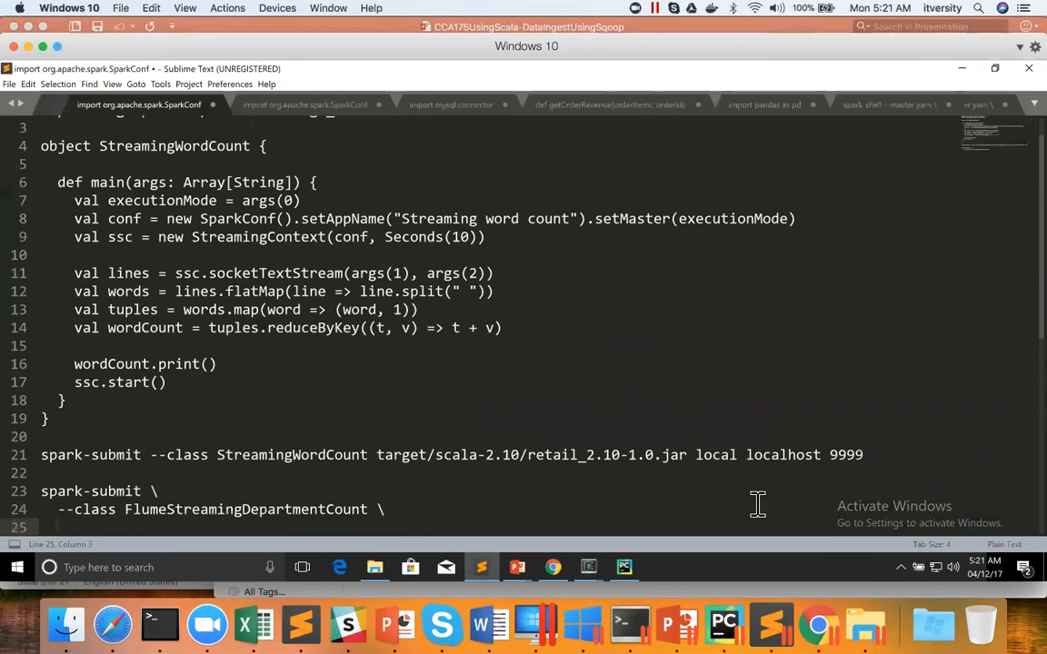
{"action": "type", "text": "--as"}
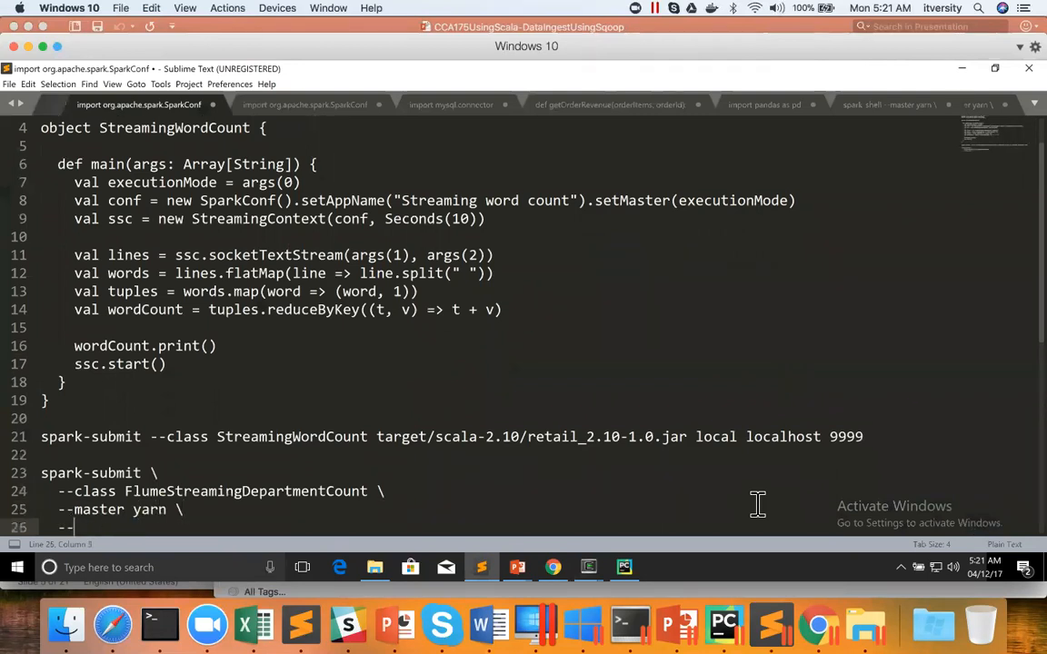
Add --conf spark.ui.port=12986 with a line continuation.
{"action": "type", "text": "conf spark.ui"}
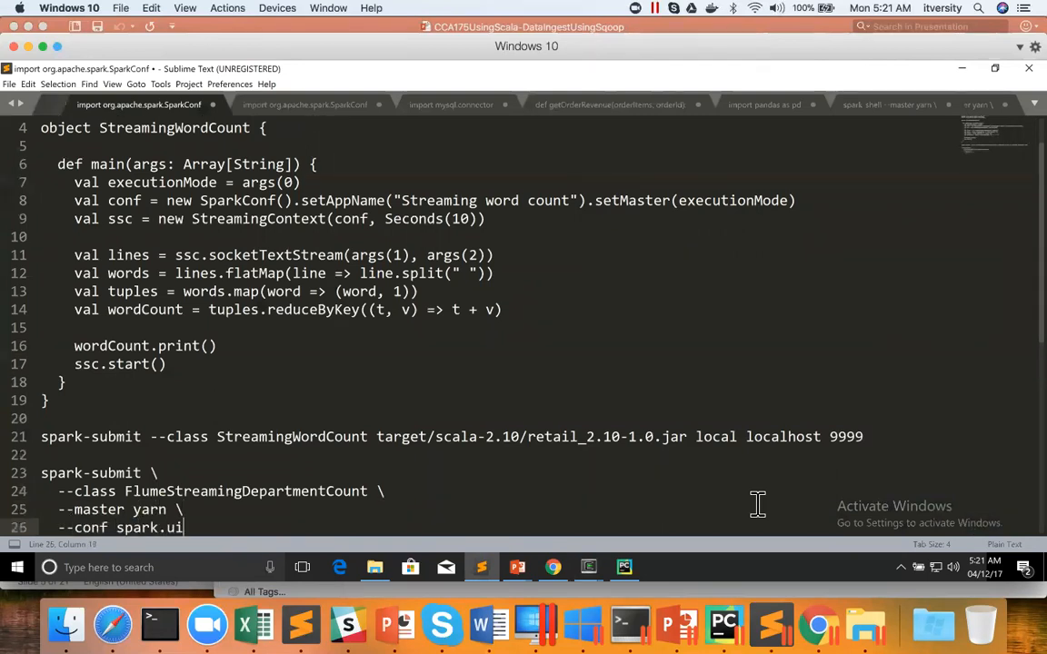
{"action": "type", "text": "."}
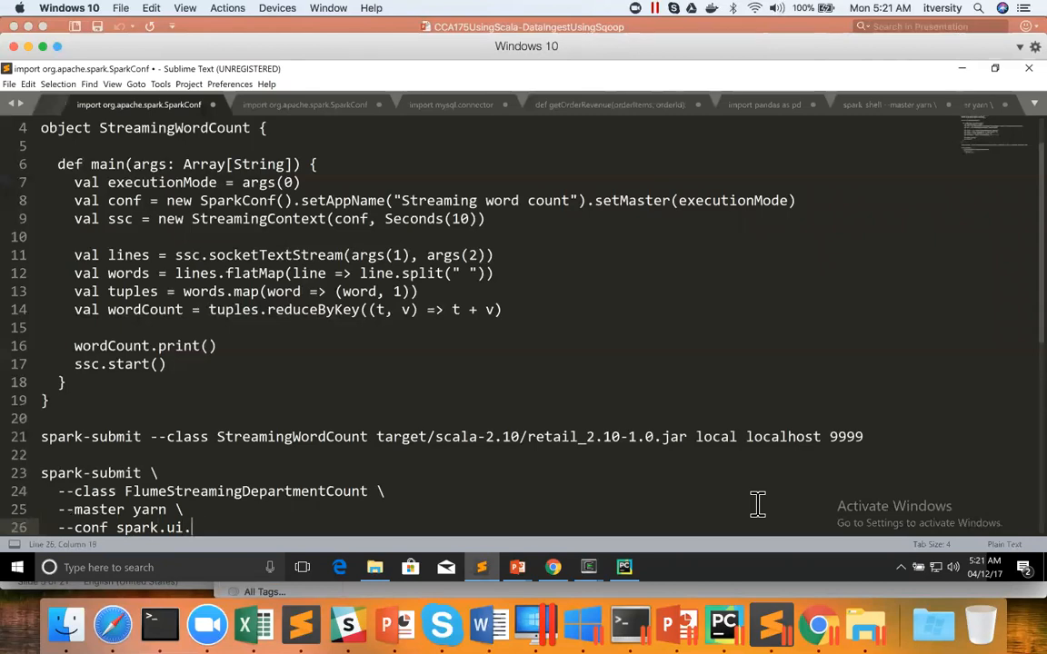
{"action": "type", "text": "port"}
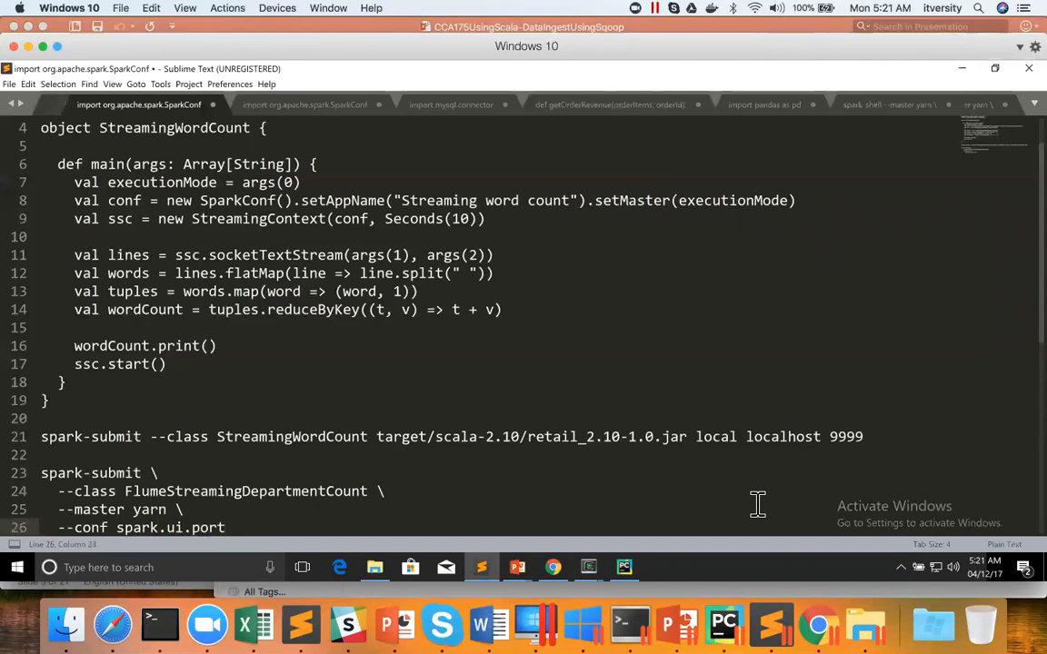
{"action": "type", "text": "1298"}
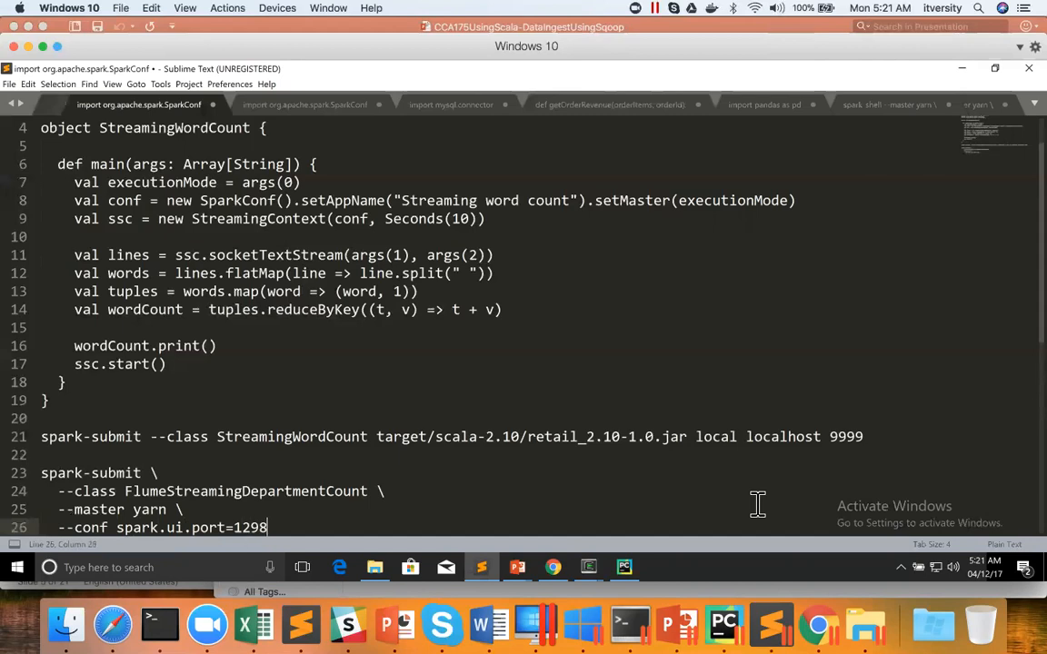
{"action": "type", "text": "6 \\"}
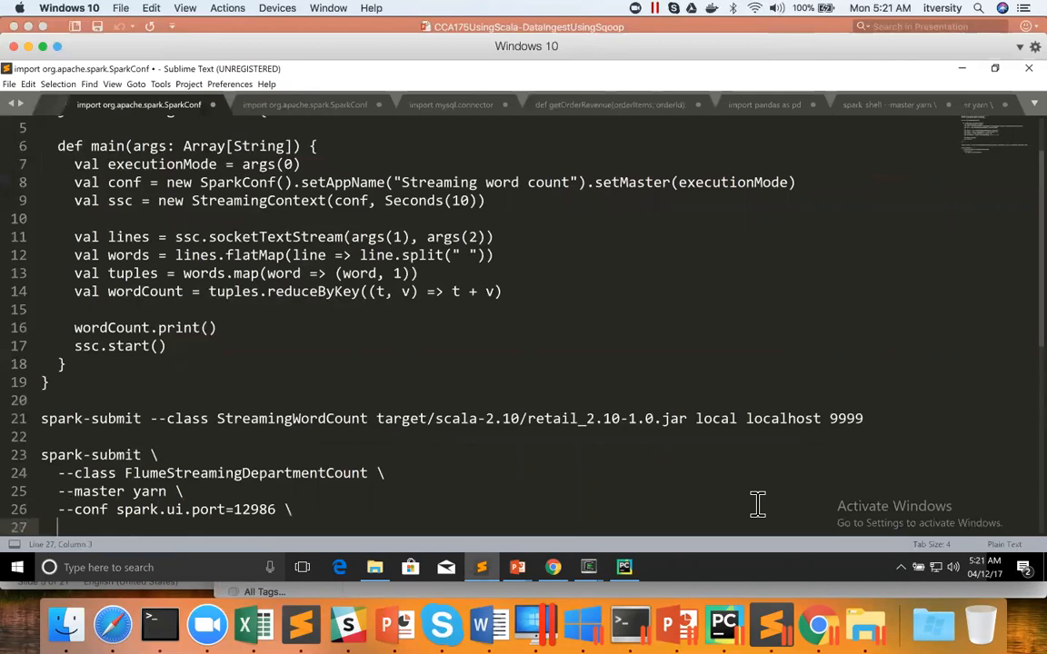
Add retail_2.10-1.0.jar, yarn-client, gw01.itversity.com and port 8123 to the command.
{"action": "type", "text": "reta"}
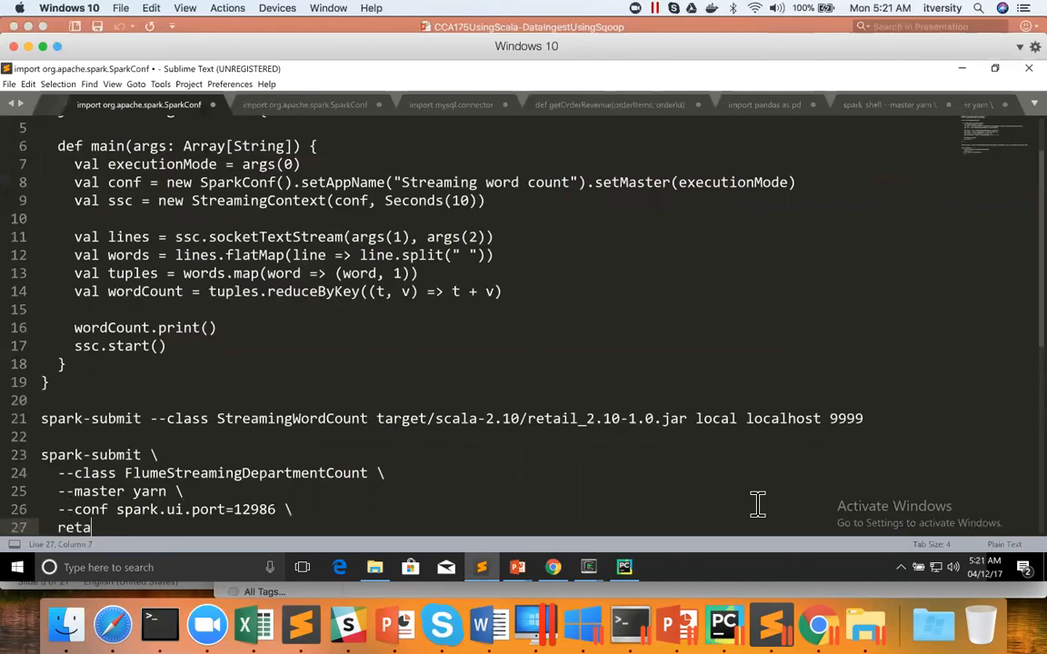
{"action": "type", "text": "il_2"}
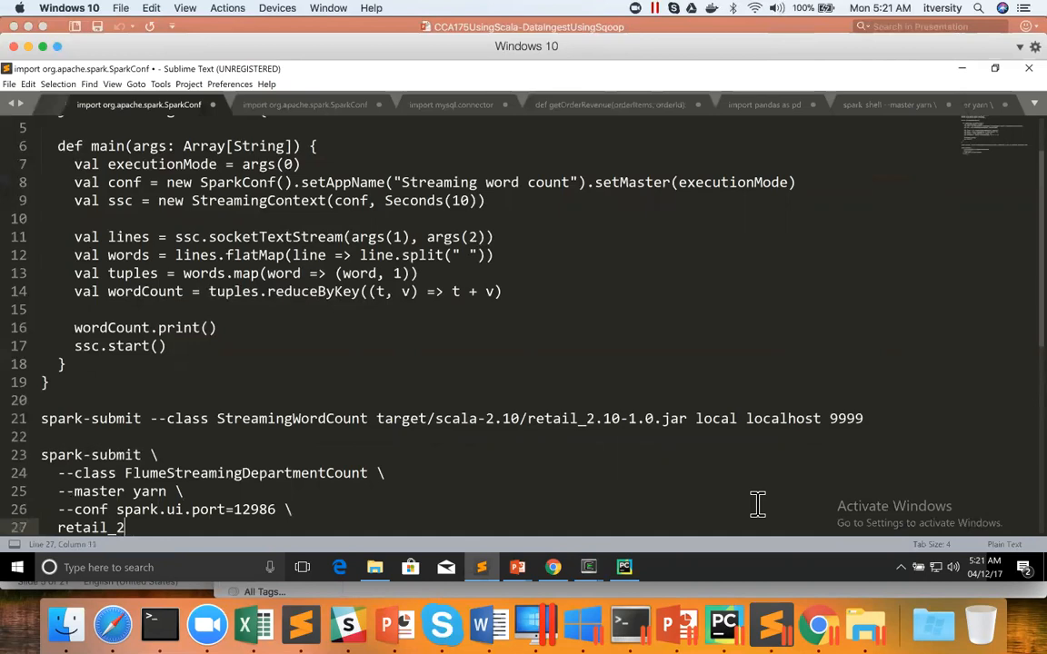
{"action": "type", "text": "."}
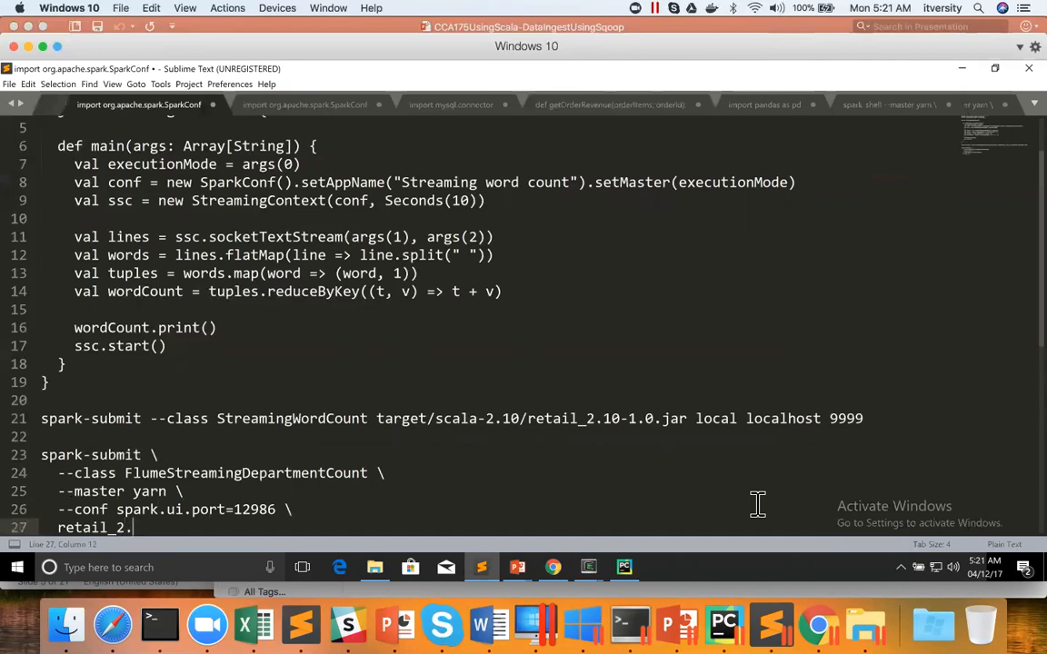
{"action": "type", "text": "10-1."}
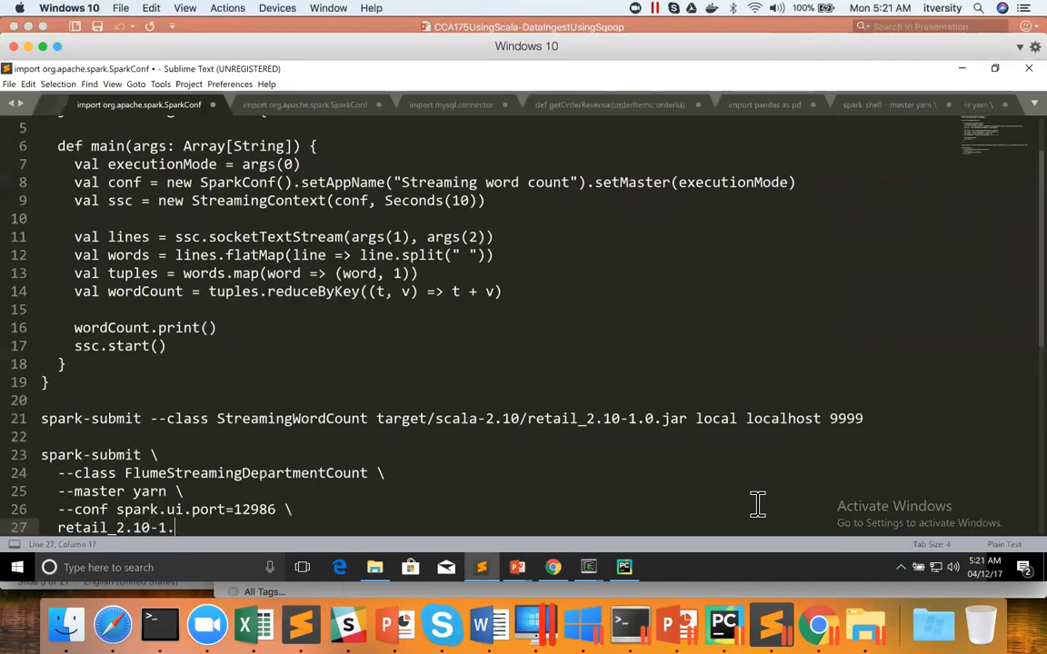
{"action": "type", "text": "0.jar"}
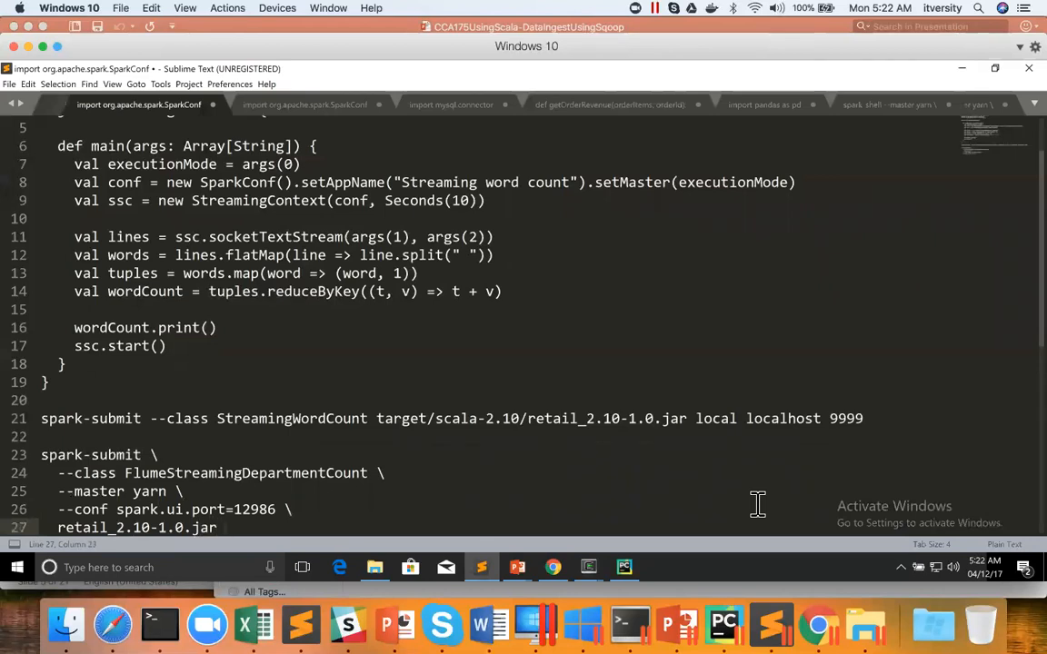
{"action": "type", "text": "yarn-client gw0"}
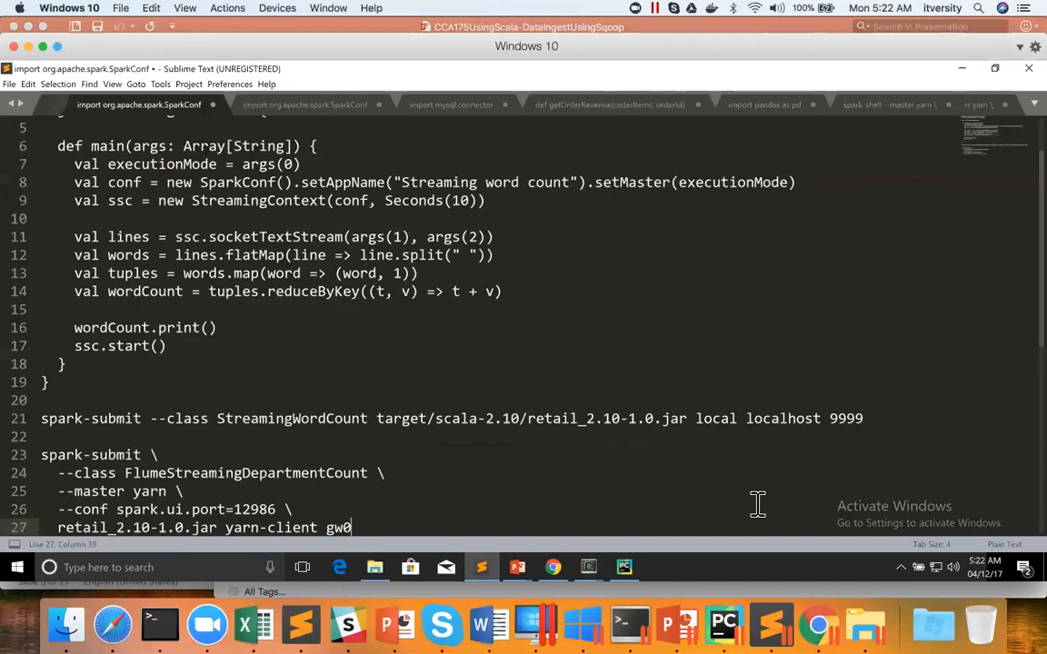
{"action": "type", "text": "1.itversity"}
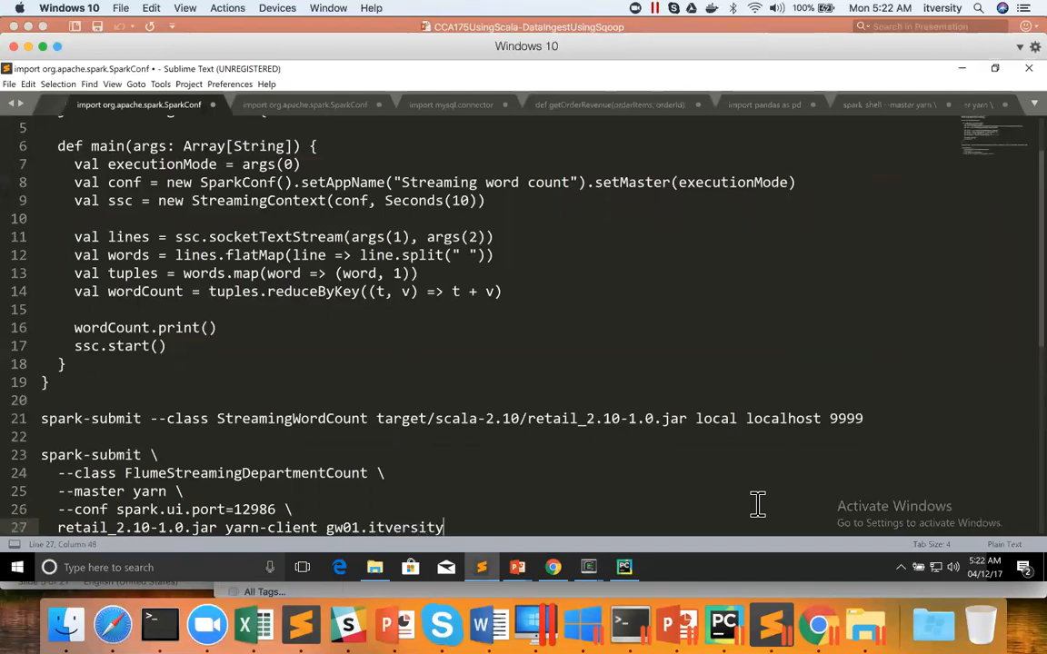
{"action": "type", "text": ".com"}
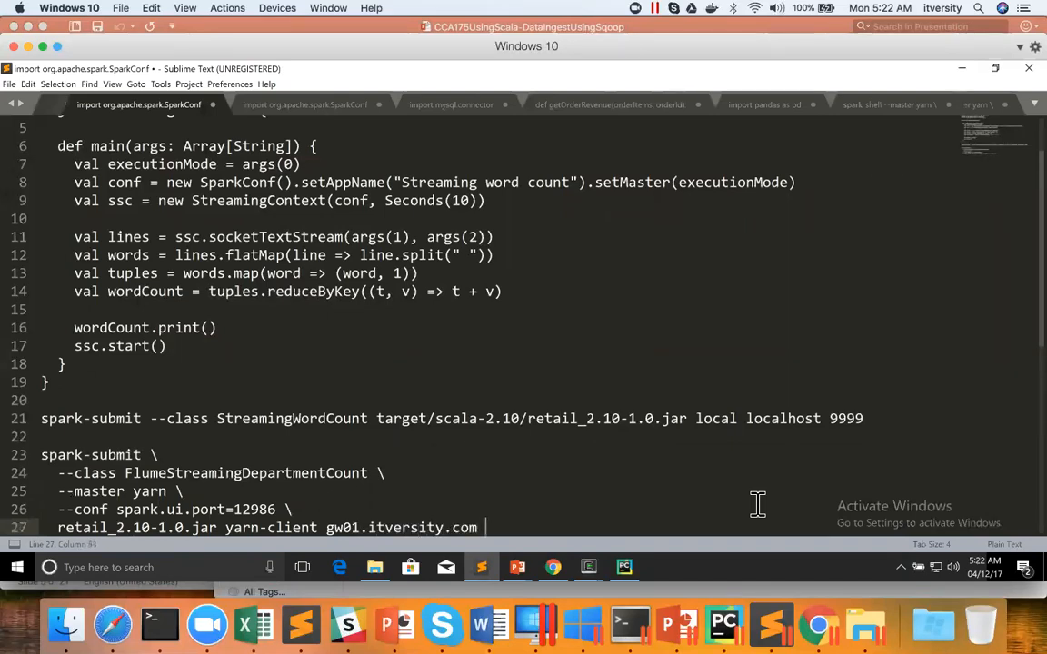
{"action": "type", "text": "8123"}
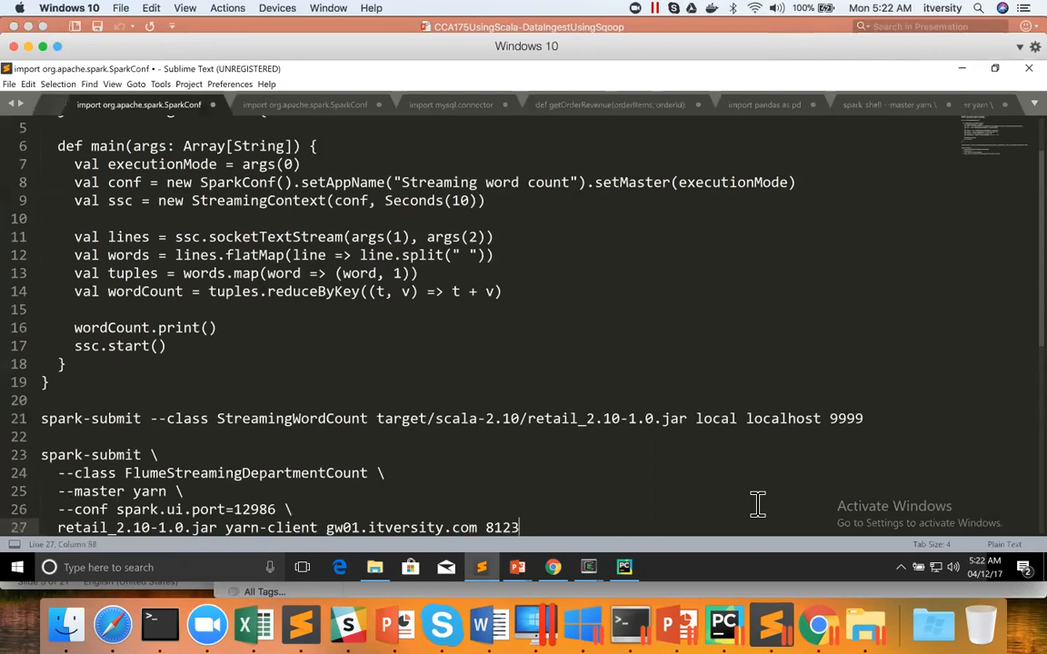
{"action": "mouse_move", "coordinate": [407, 500]}
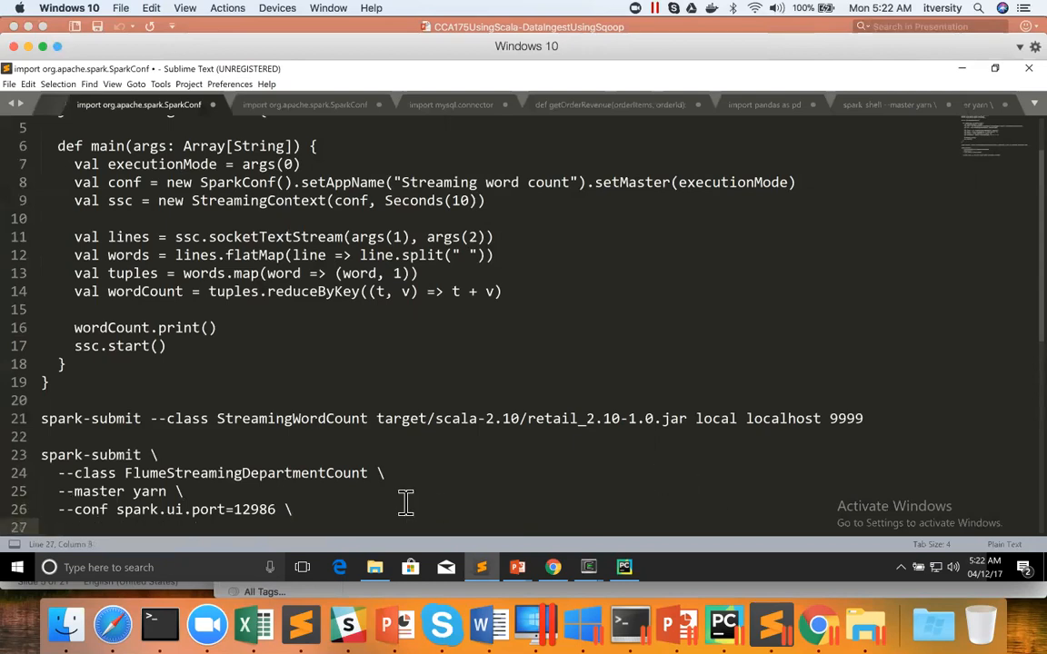
Add a --jars option, then cd into /usr/hdp/2.5.0.0-1245/spark/lib on gw01.
{"action": "type", "text": "--jars"}
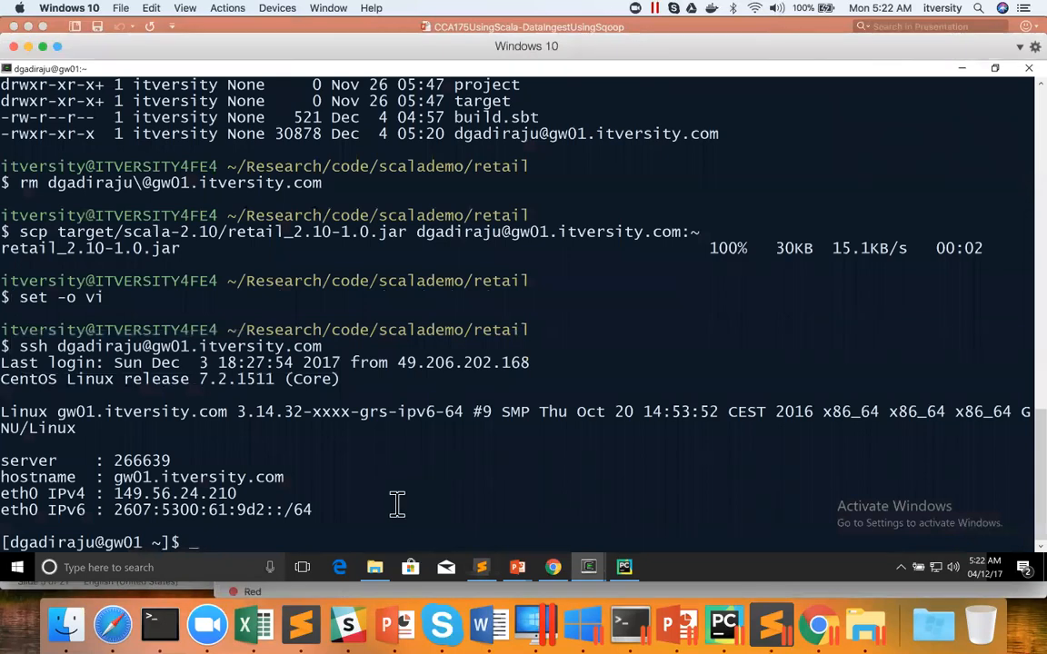
{"action": "type", "text": "cd"}
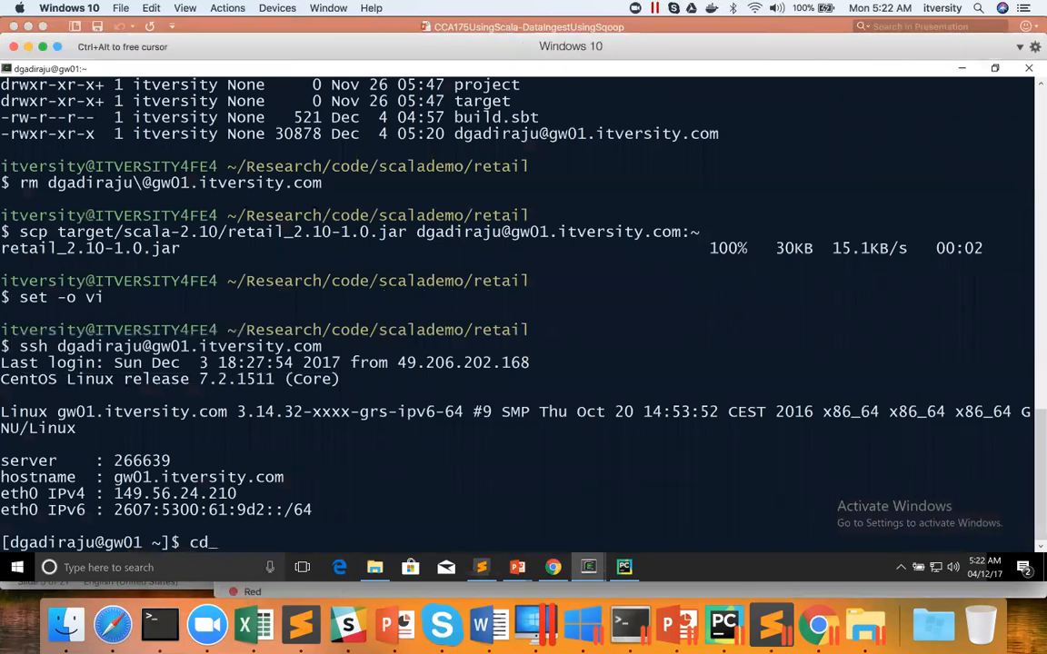
{"action": "type", "text": "/usr/hd"}
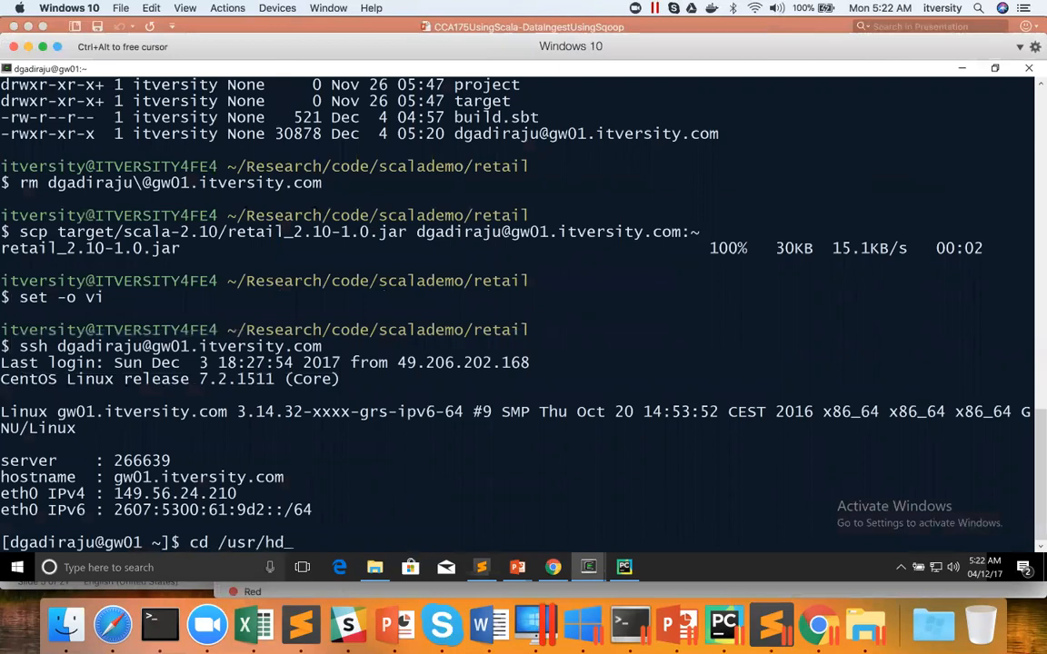
{"action": "type", "text": "p/2.5.0.0-1245/"}
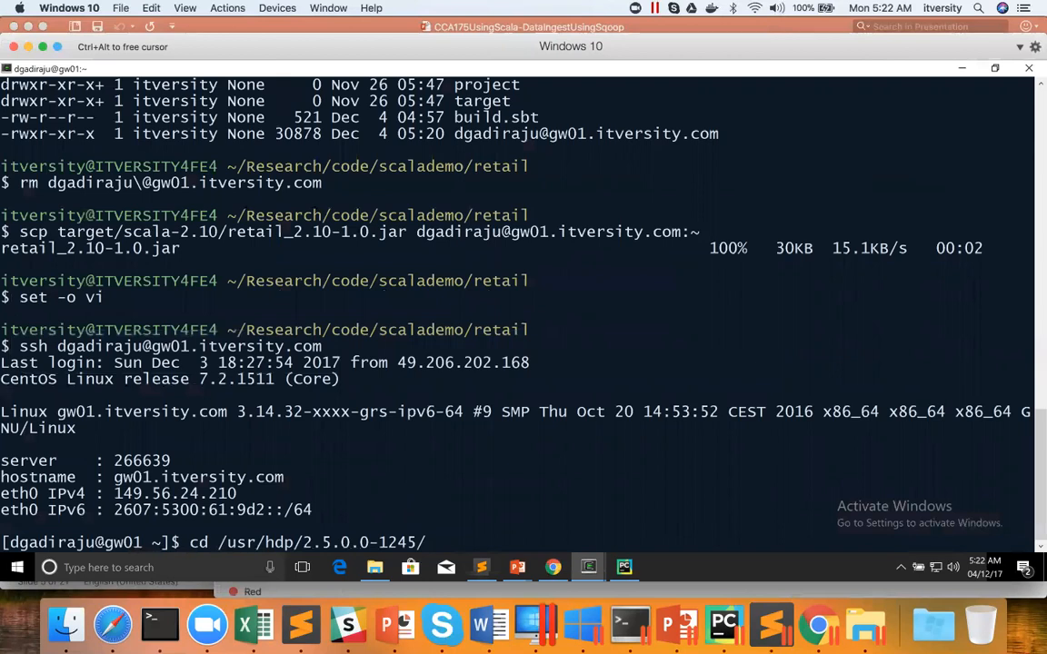
{"action": "type", "text": "spark/lib"}
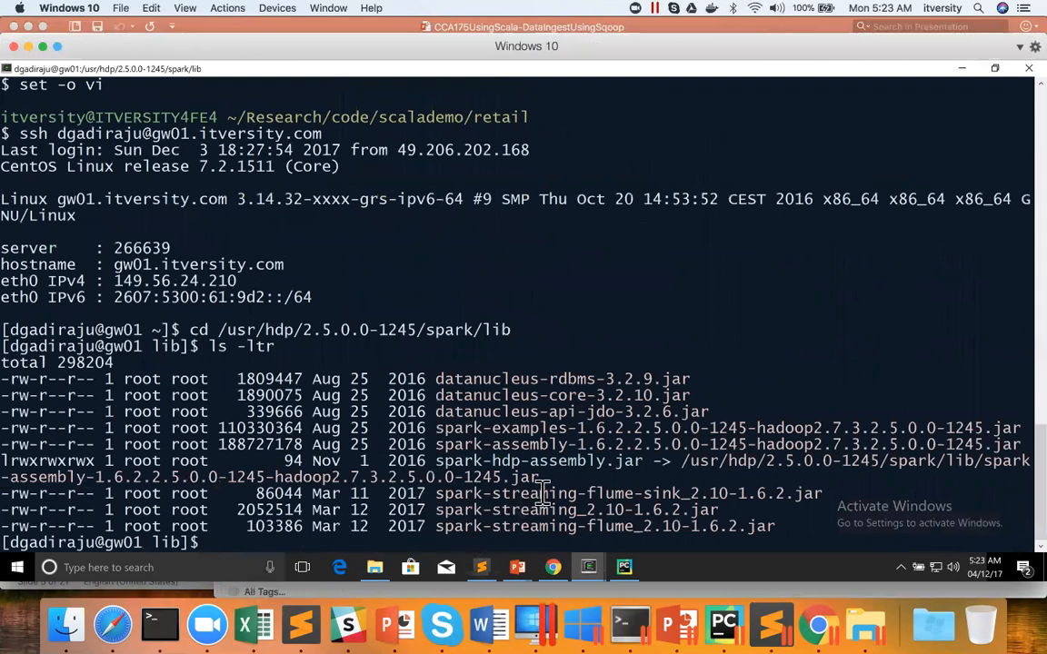
Pick out the spark-streaming-flume jar name and print the Spark lib path with pwd.
{"action": "double_click", "coordinate": [629, 494]}
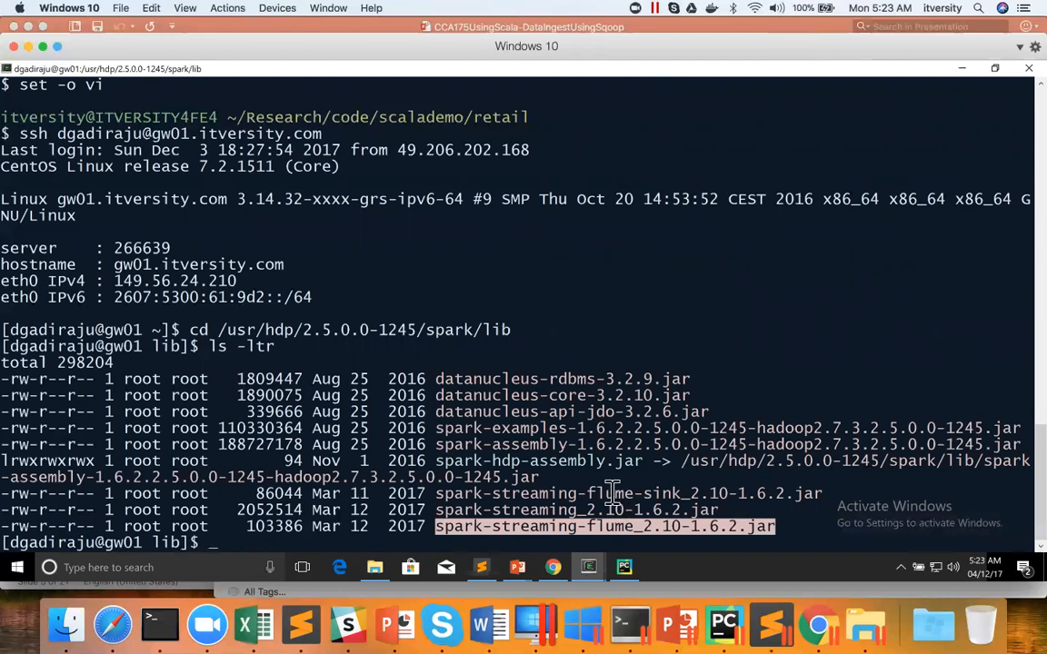
{"action": "type", "text": "pwd"}
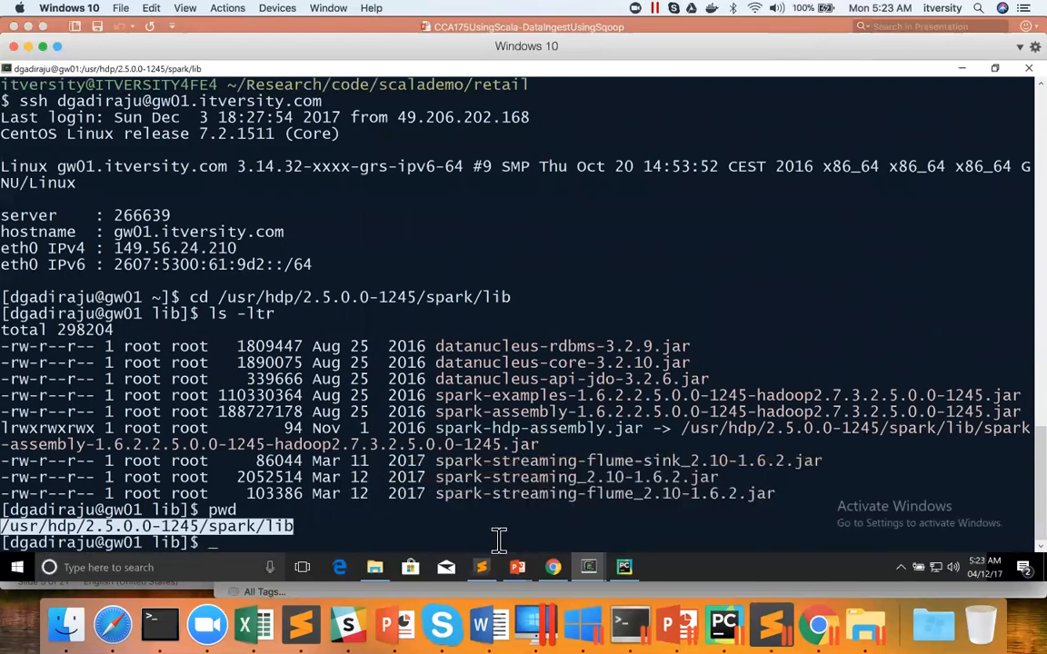
{"action": "mouse_move", "coordinate": [491, 573]}
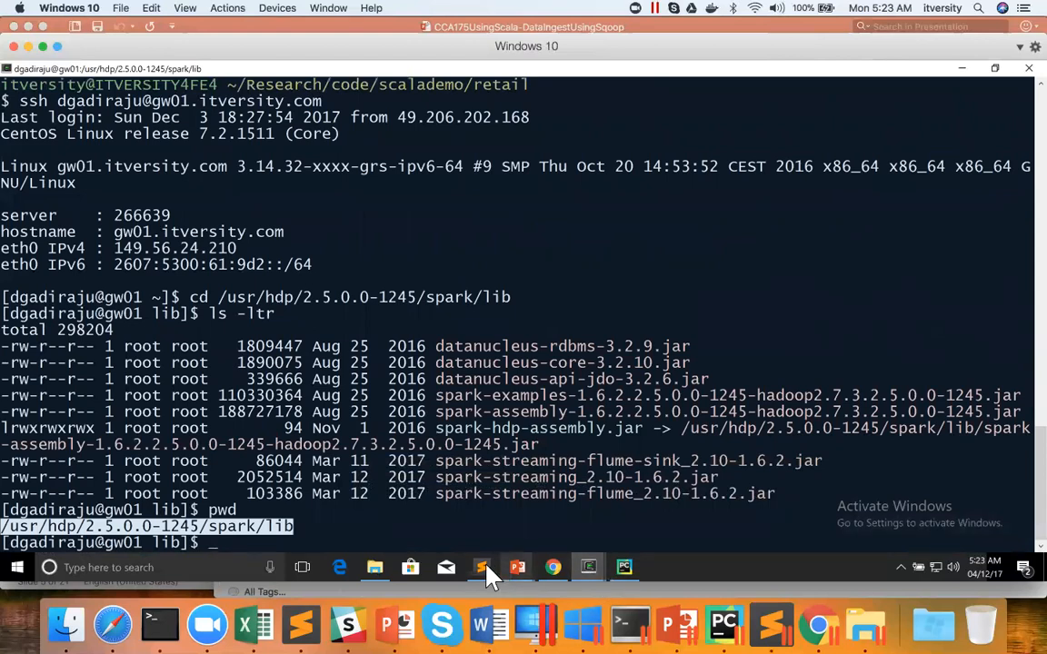
{"action": "left_click", "coordinate": [482, 567]}
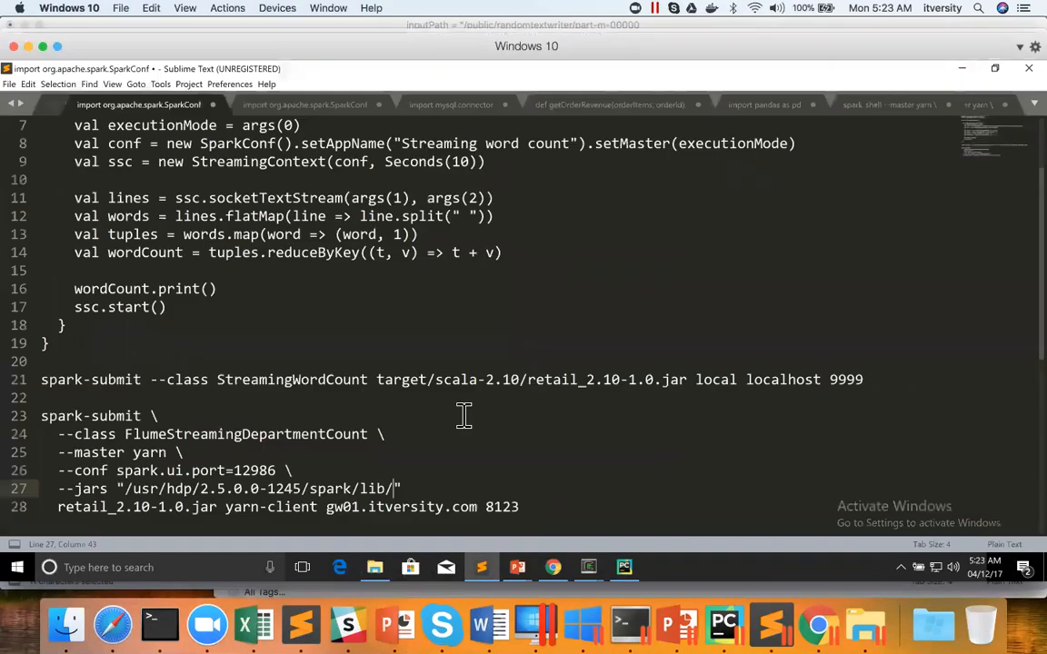
Fill --jars with spark-streaming_2.10-1.6.2.jar and spark-streaming-flume_2.10-1.6.2.jar from the Spark lib path.
{"action": "type", "text": "spark-streaming_2.10-1.6.2.jar"}
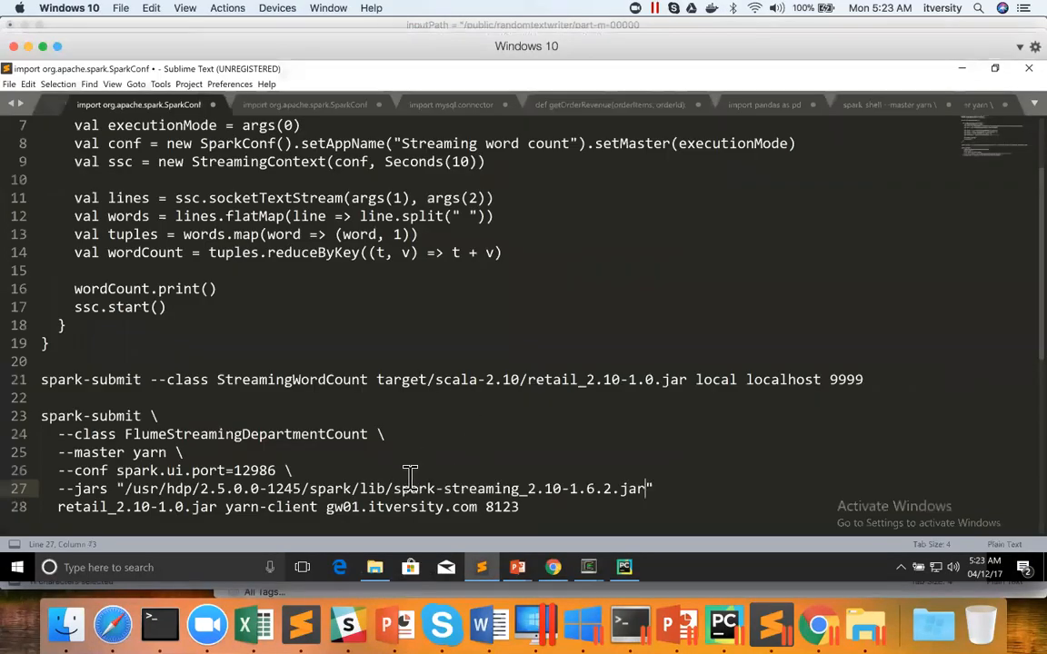
{"action": "type", "text": ","}
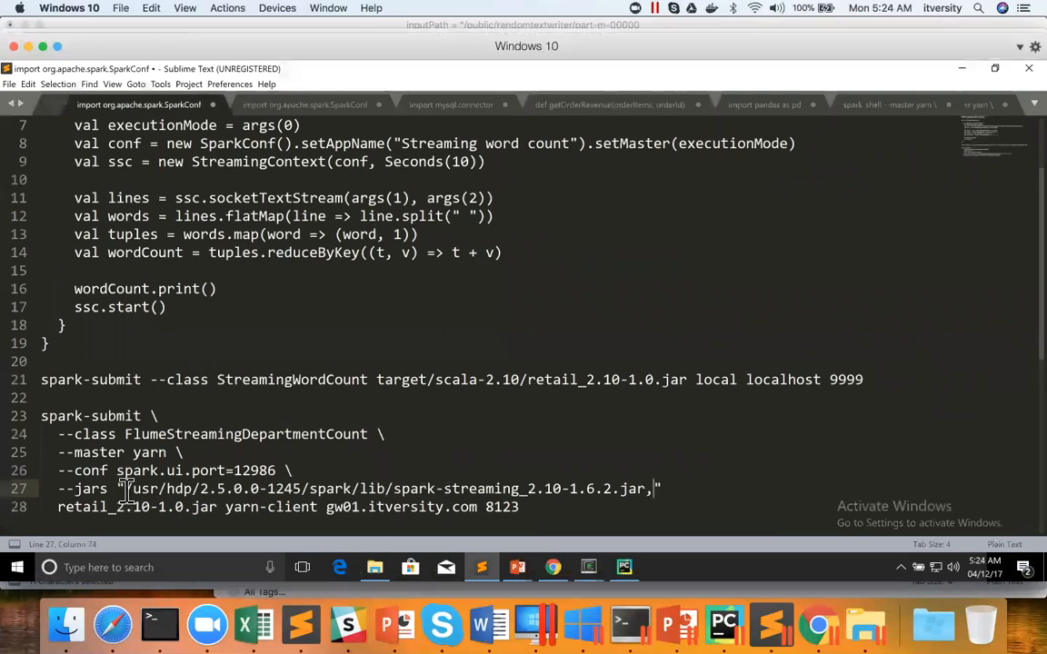
{"action": "left_click_drag", "start_coordinate": [127, 487], "coordinate": [436, 488]}
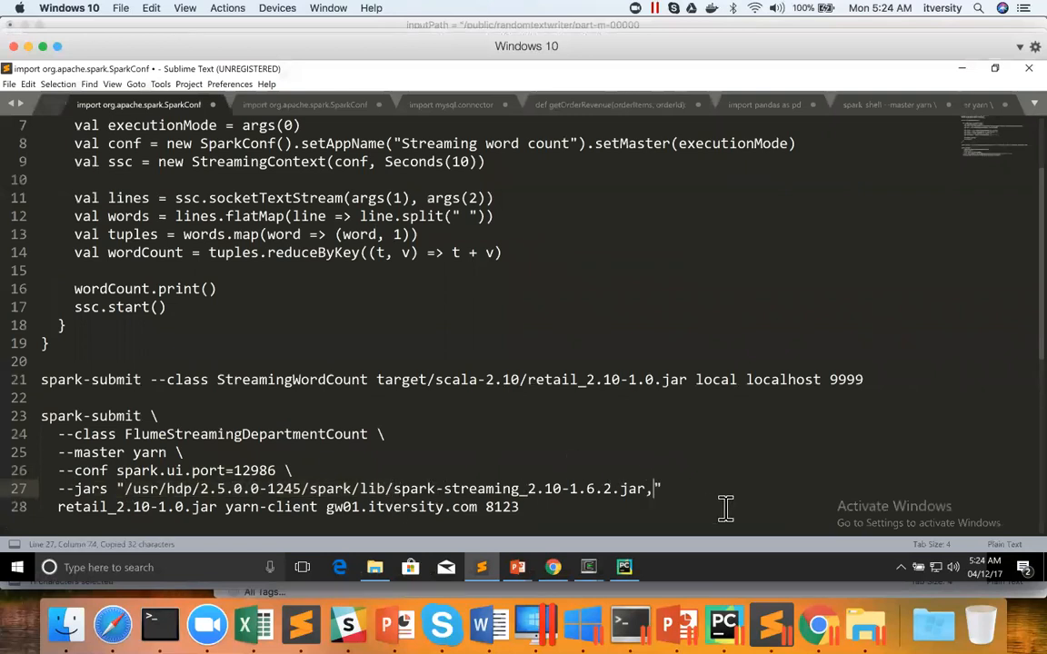
{"action": "type", "text": ",/usr/hdp/2.5.0-1245/spark/lib//\""}
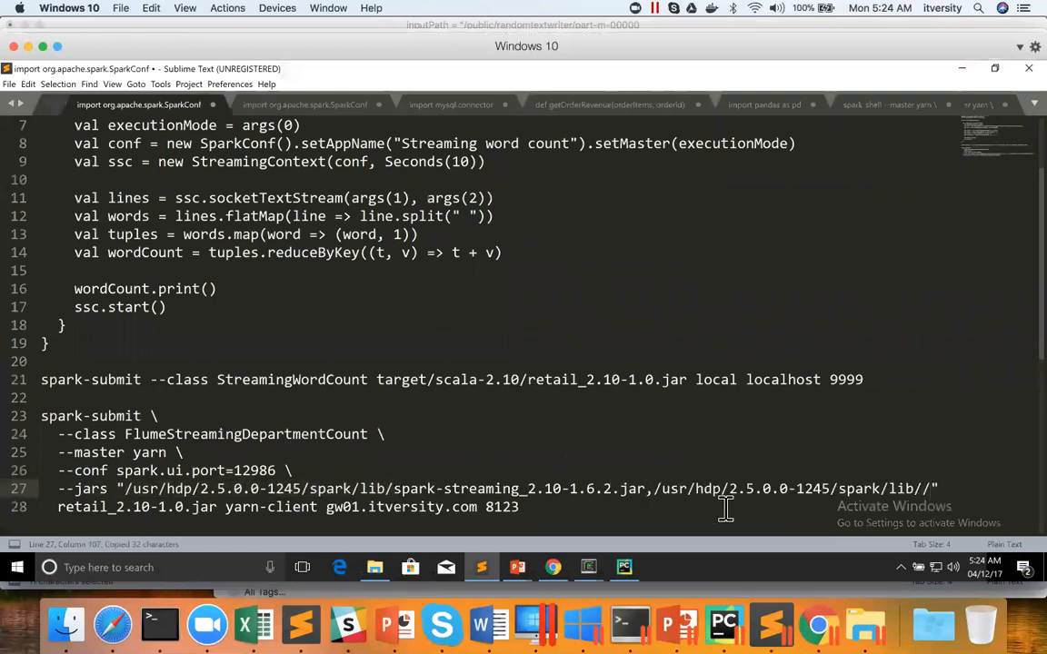
{"action": "left_click", "coordinate": [19, 567]}
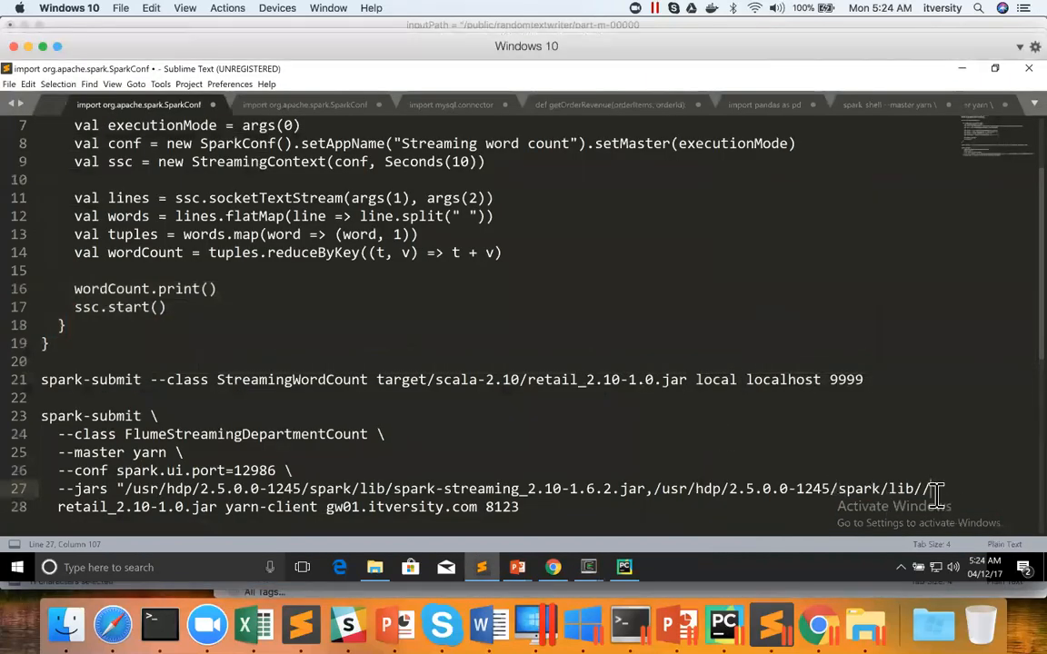
{"action": "type", "text": "spark-streaming-flume_2.10-1.6.2.jar"}
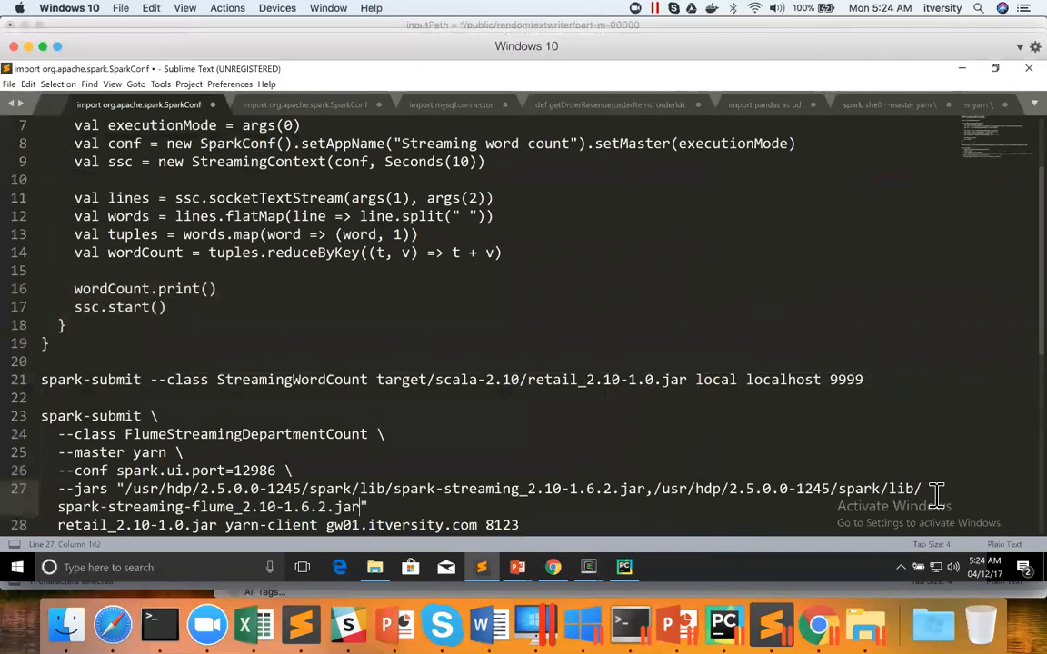
{"action": "type", "text": ","}
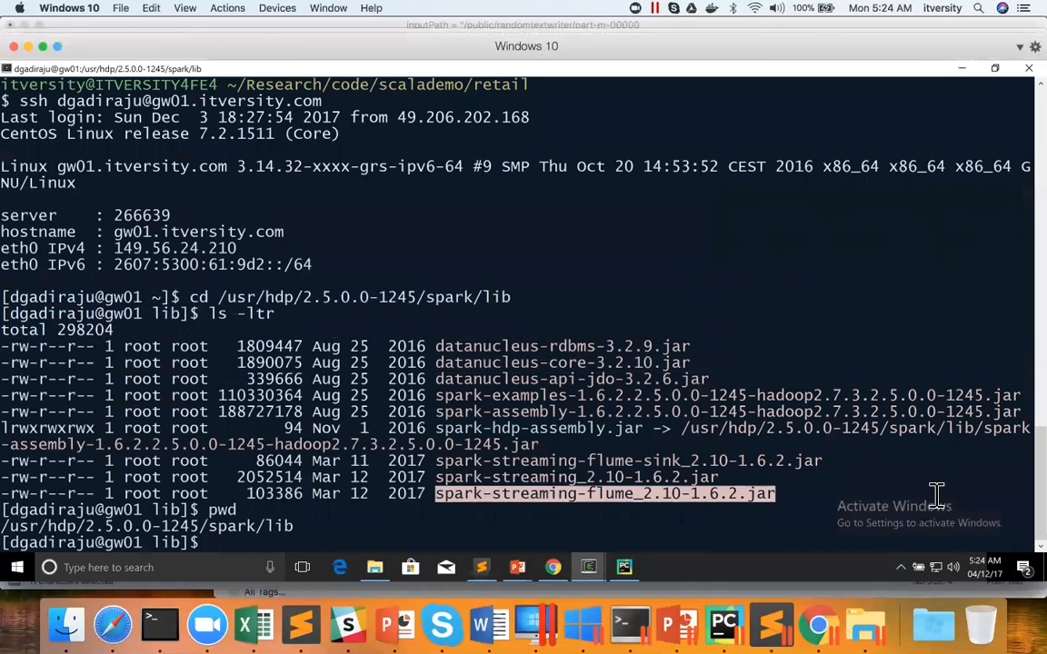
Move to ../../flume/lib, list its jars and grep for a scala library.
{"action": "type", "text": "cd"}
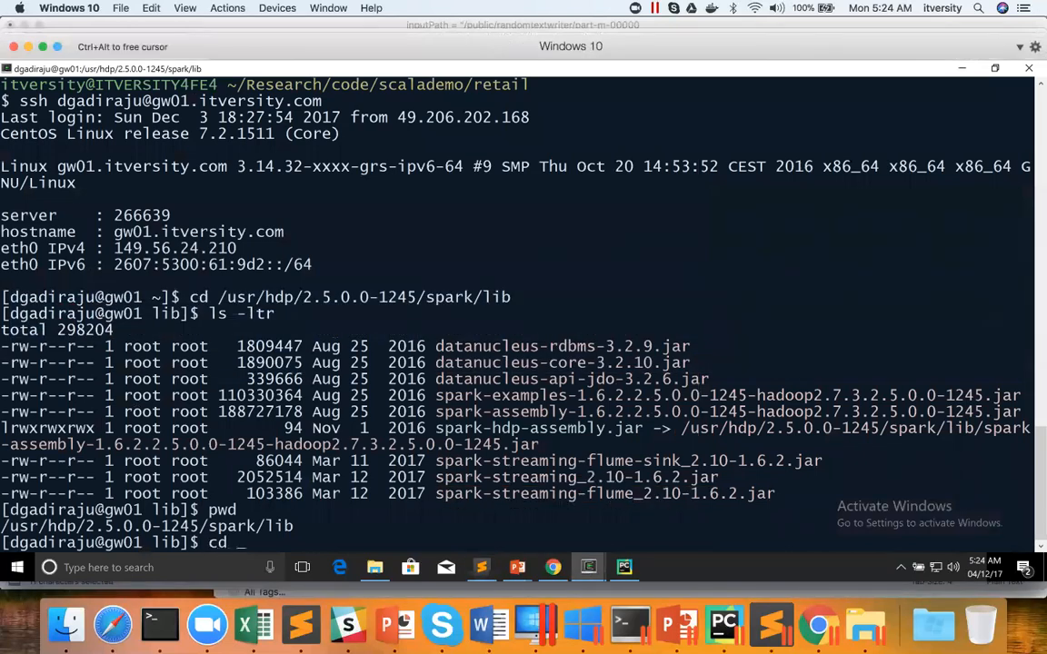
{"action": "type", "text": "../../"}
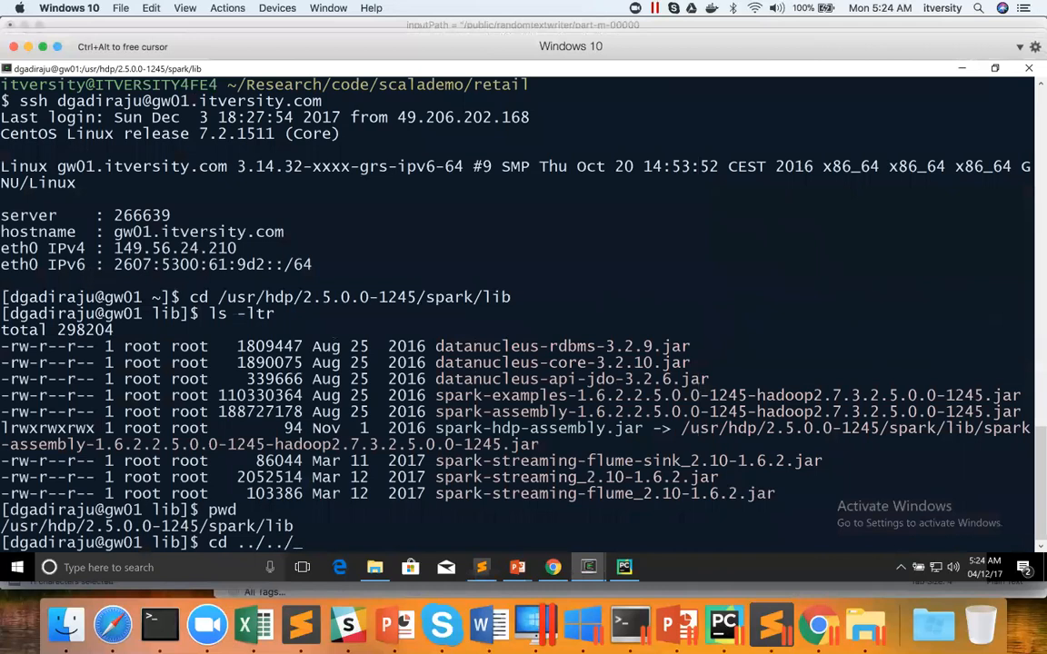
{"action": "type", "text": "flume/"}
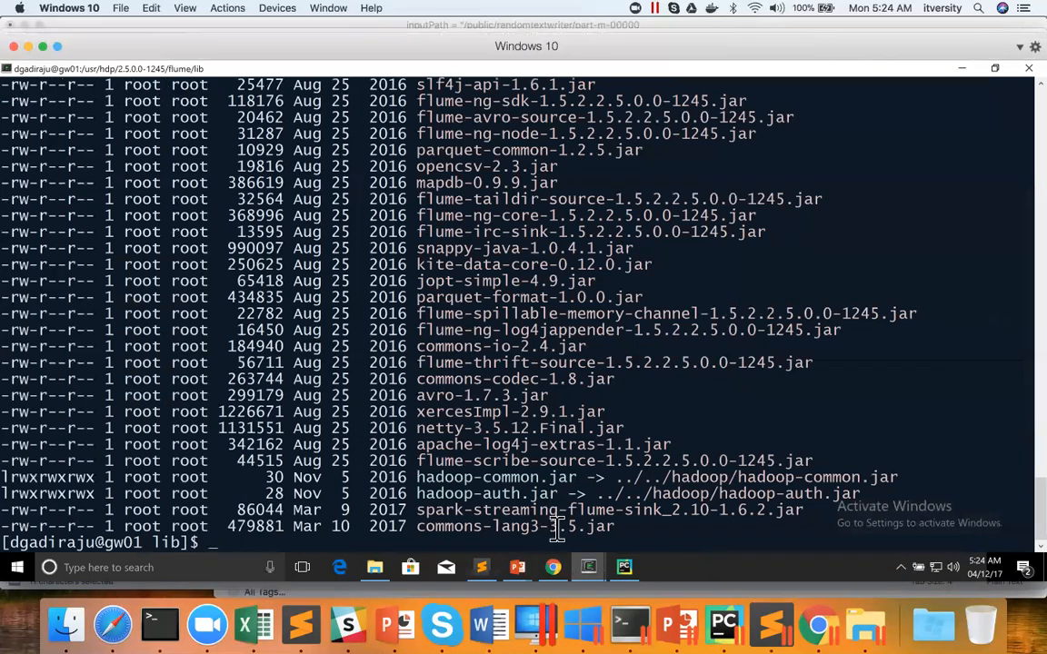
{"action": "type", "text": "ls -ltr | grep"}
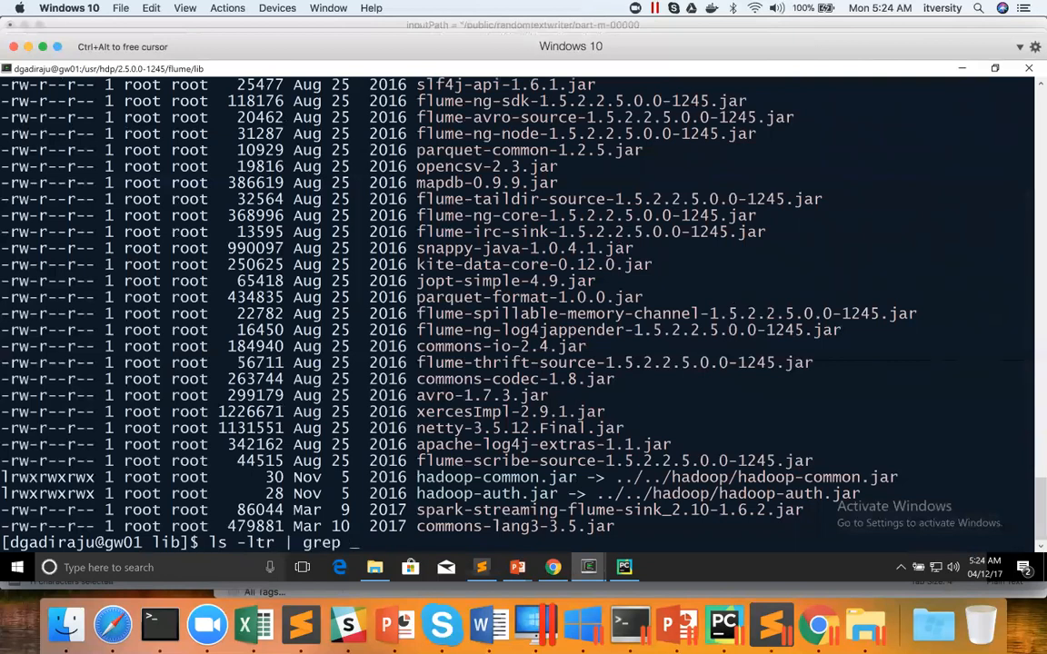
{"action": "type", "text": "scala"}
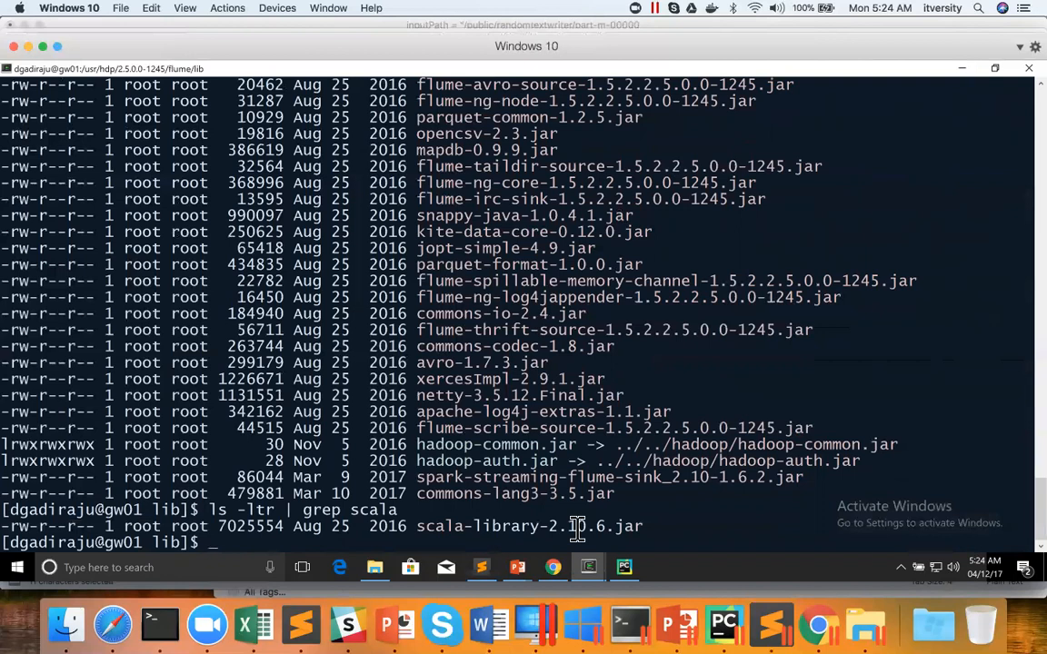
{"action": "mouse_move", "coordinate": [523, 495]}
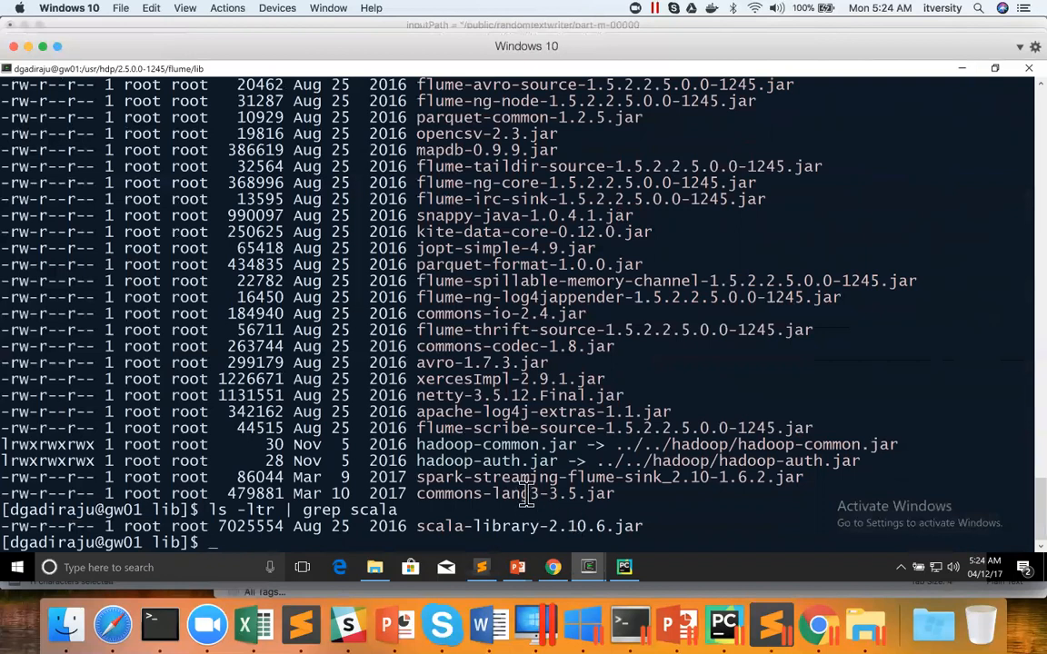
Pick out commons-lang3-3.5.jar and copy the Flume lib directory path from pwd.
{"action": "double_click", "coordinate": [515, 495]}
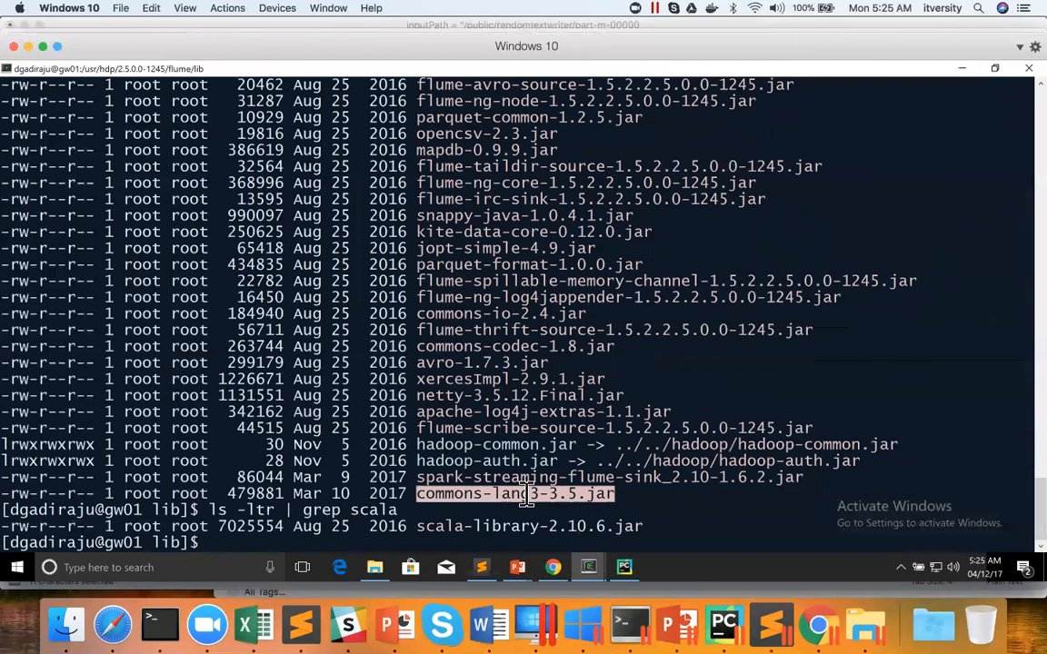
{"action": "type", "text": "pwd"}
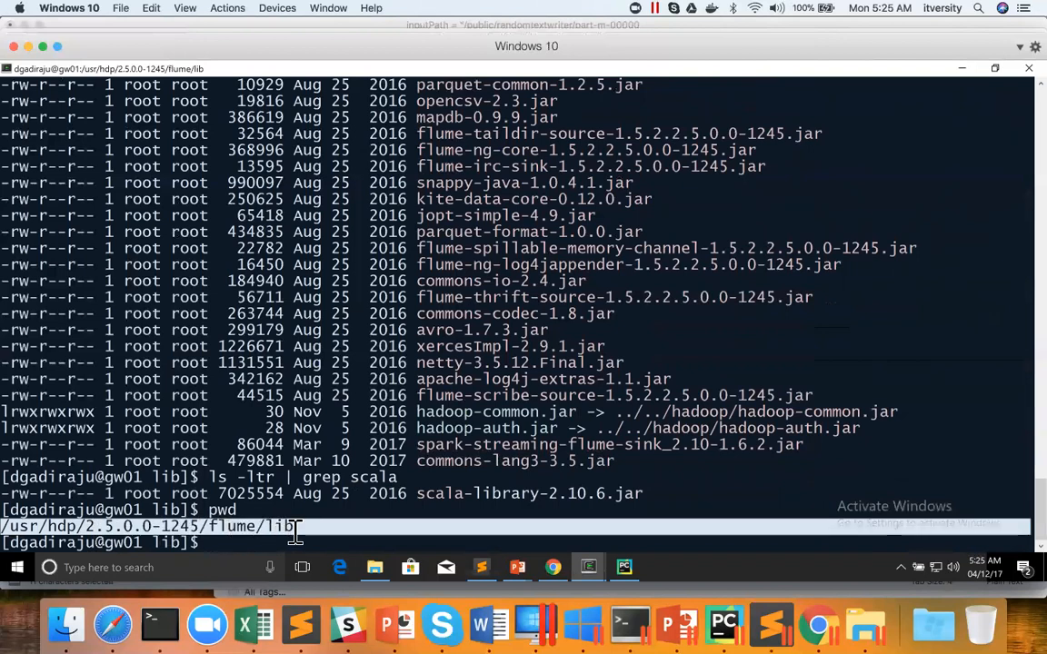
{"action": "right_click", "coordinate": [294, 528]}
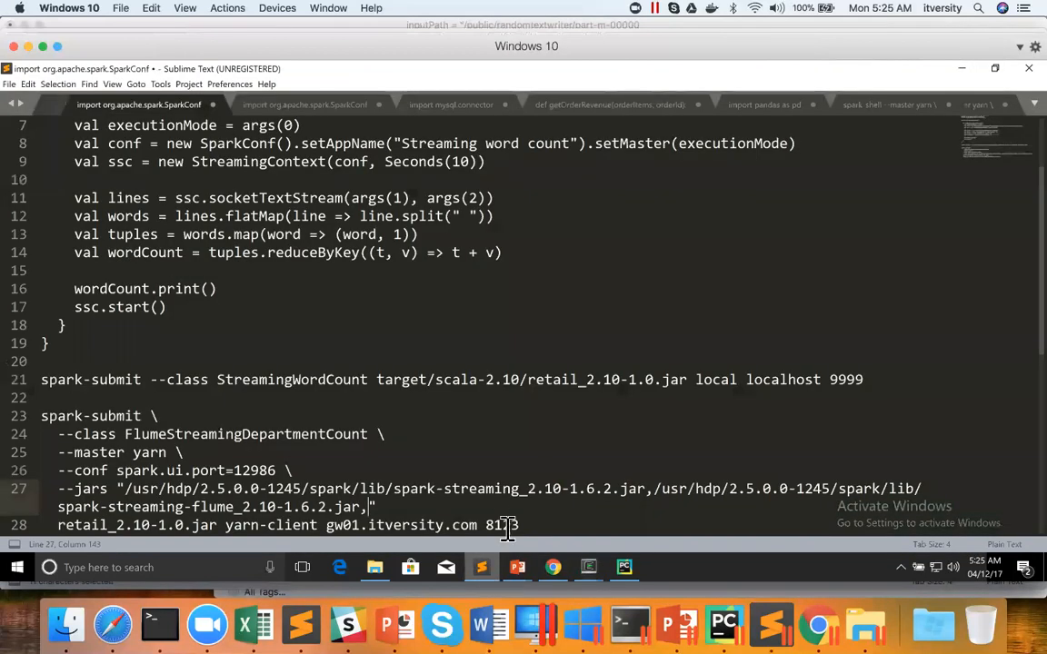
Add /usr/hdp/2.5.0-1245/flume/lib/commons-lang3-3.5.jar to the --jars list.
{"action": "type", "text": "/usr/hdp/2.5.0-1245/flume/lib\""}
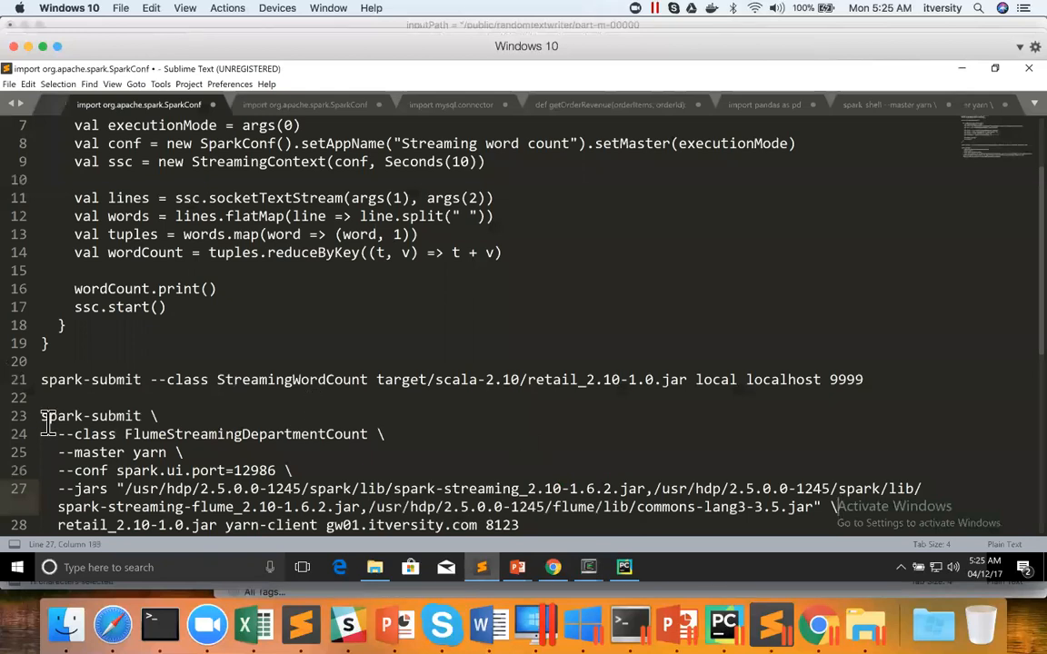
{"action": "left_click_drag", "start_coordinate": [40, 415], "coordinate": [306, 487]}
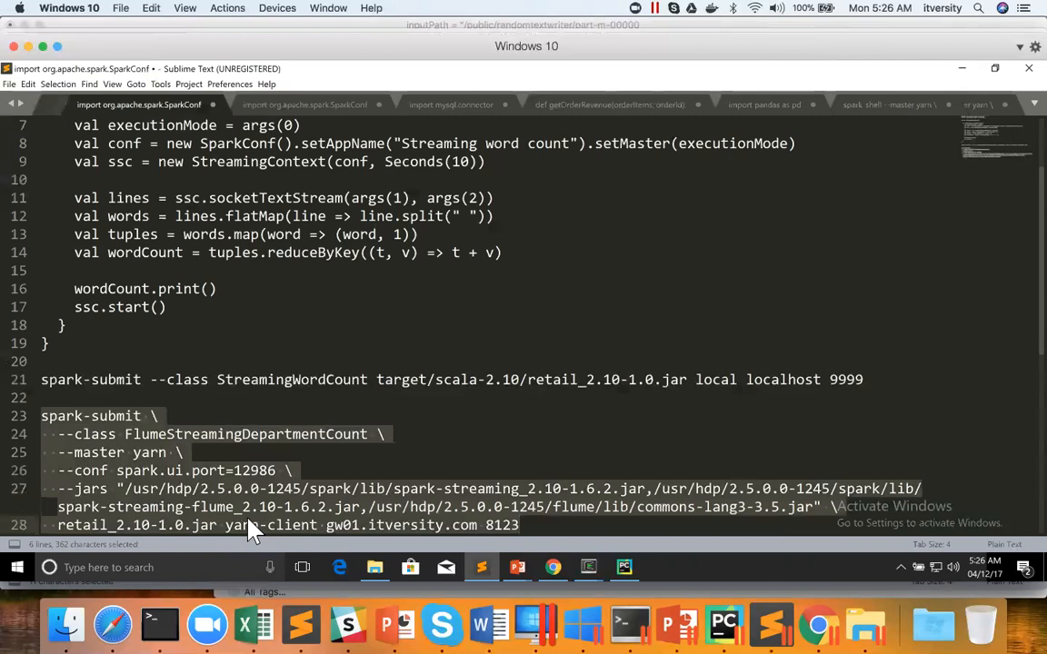
{"action": "mouse_move", "coordinate": [262, 491]}
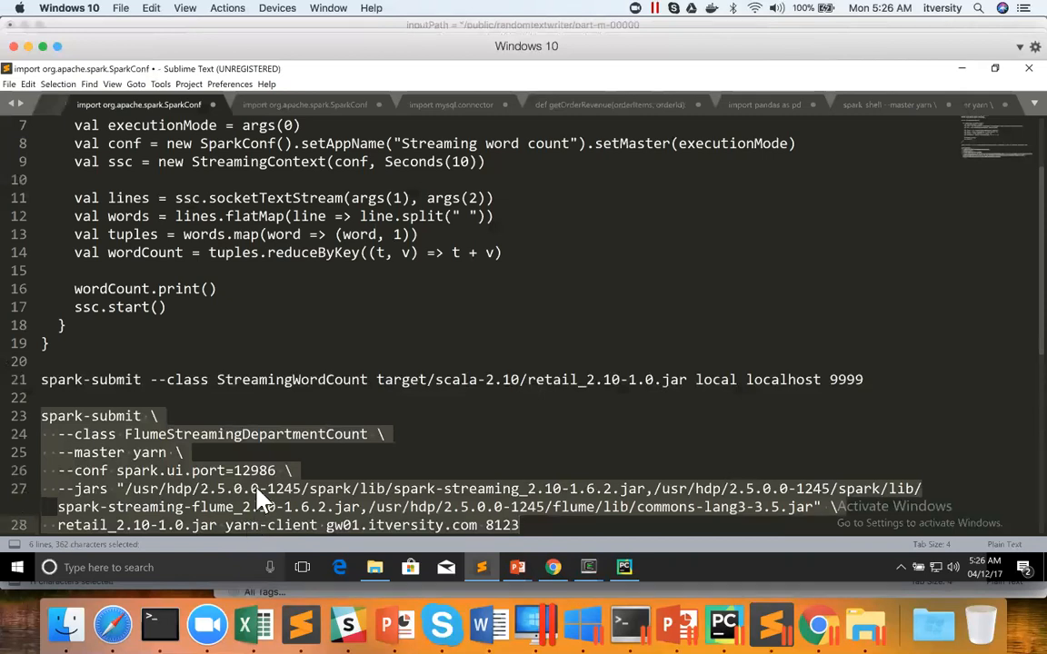
{"action": "left_click", "coordinate": [531, 487]}
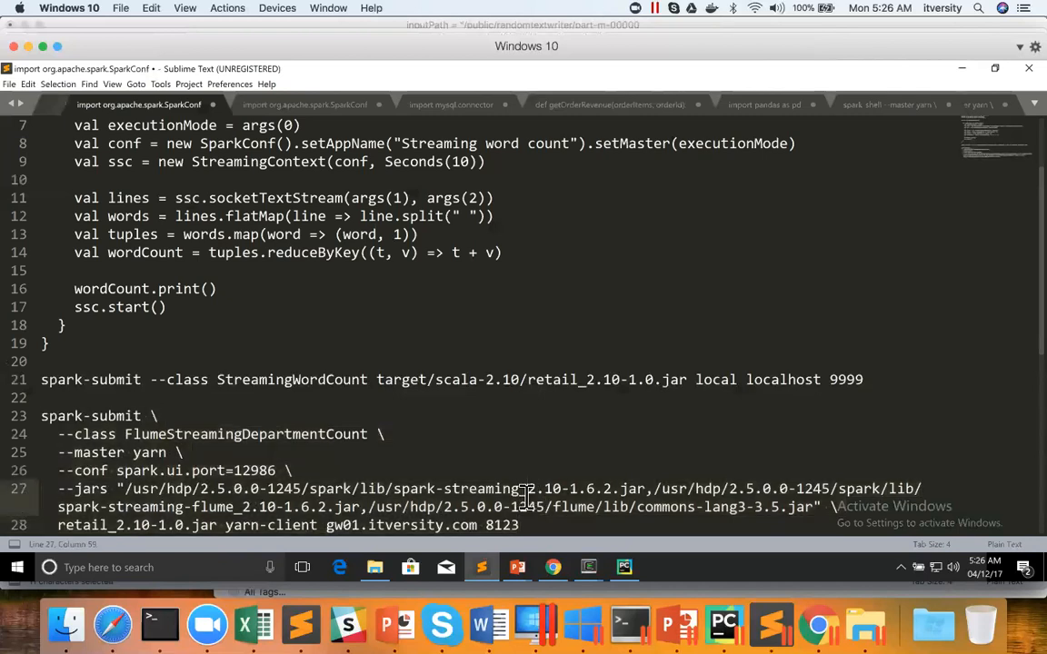
Rename the first jar to spark-streaming-flume-sink and select the full spark-submit command to copy.
{"action": "double_click", "coordinate": [482, 487]}
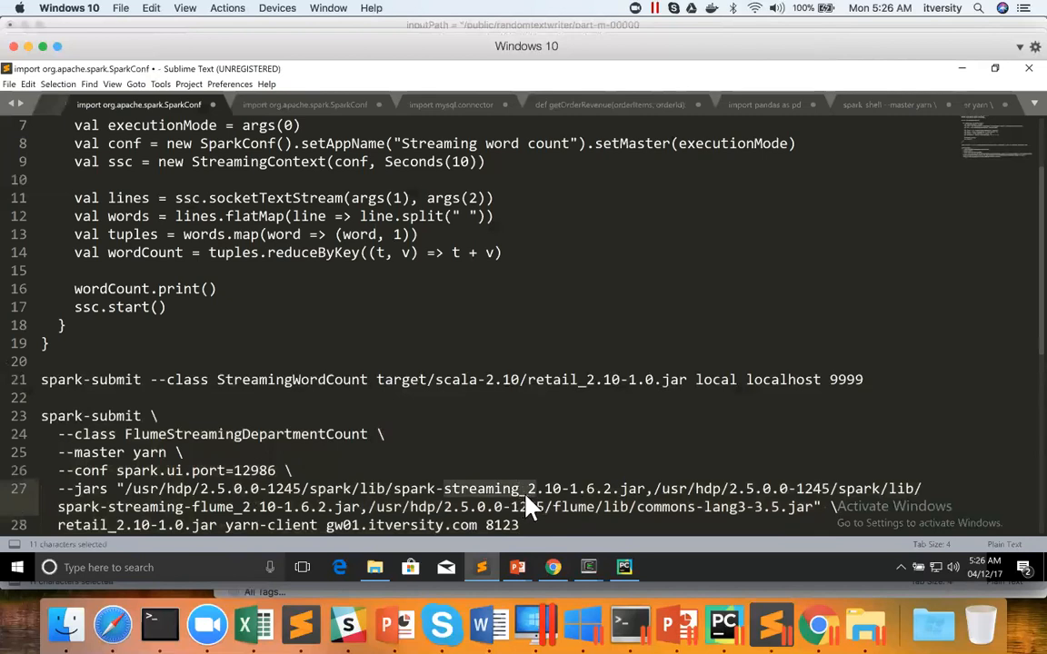
{"action": "left_click", "coordinate": [531, 487]}
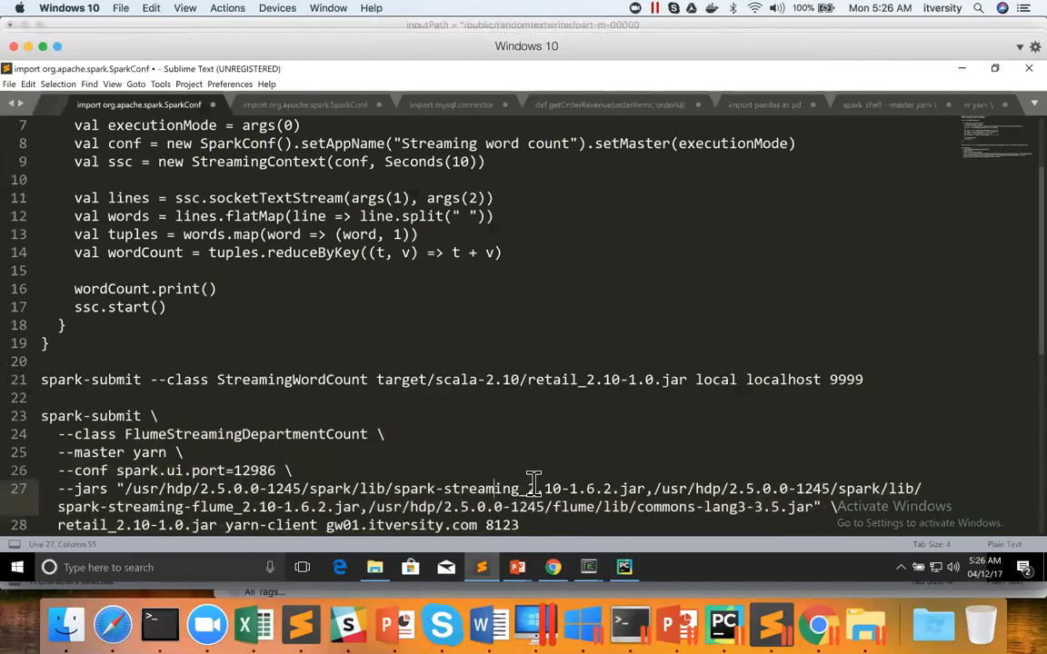
{"action": "mouse_move", "coordinate": [593, 520]}
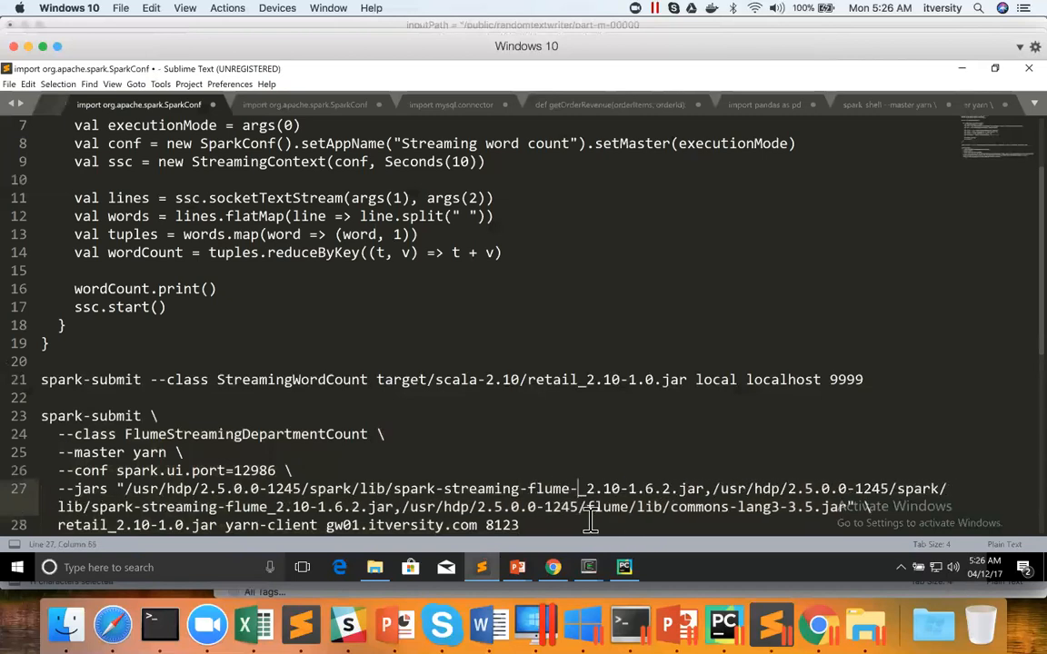
{"action": "type", "text": "sink"}
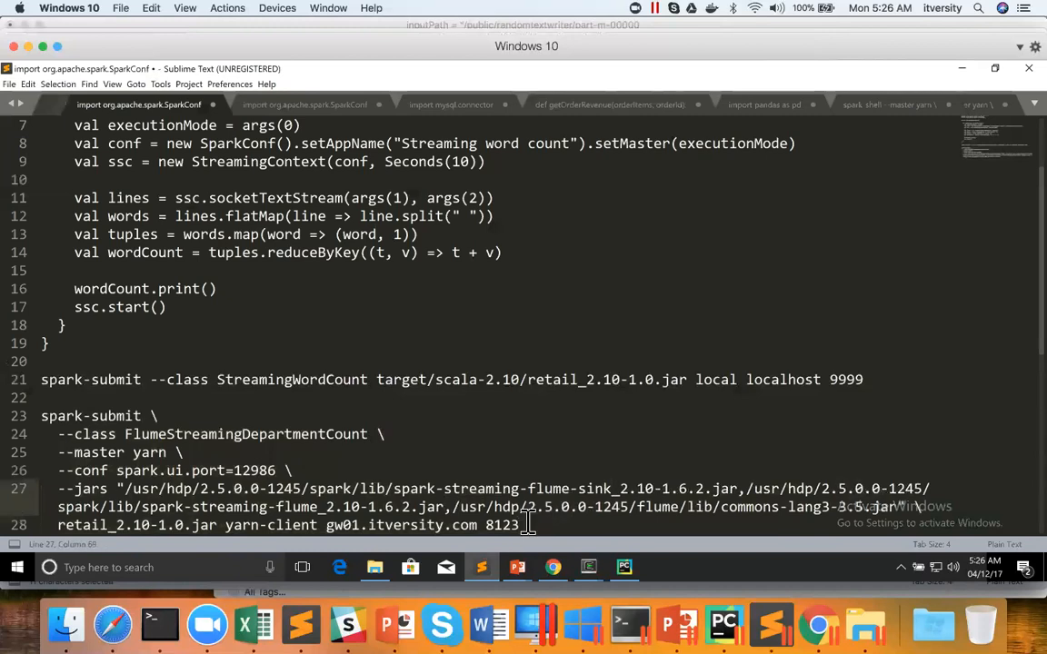
{"action": "left_click_drag", "start_coordinate": [58, 432], "coordinate": [520, 525]}
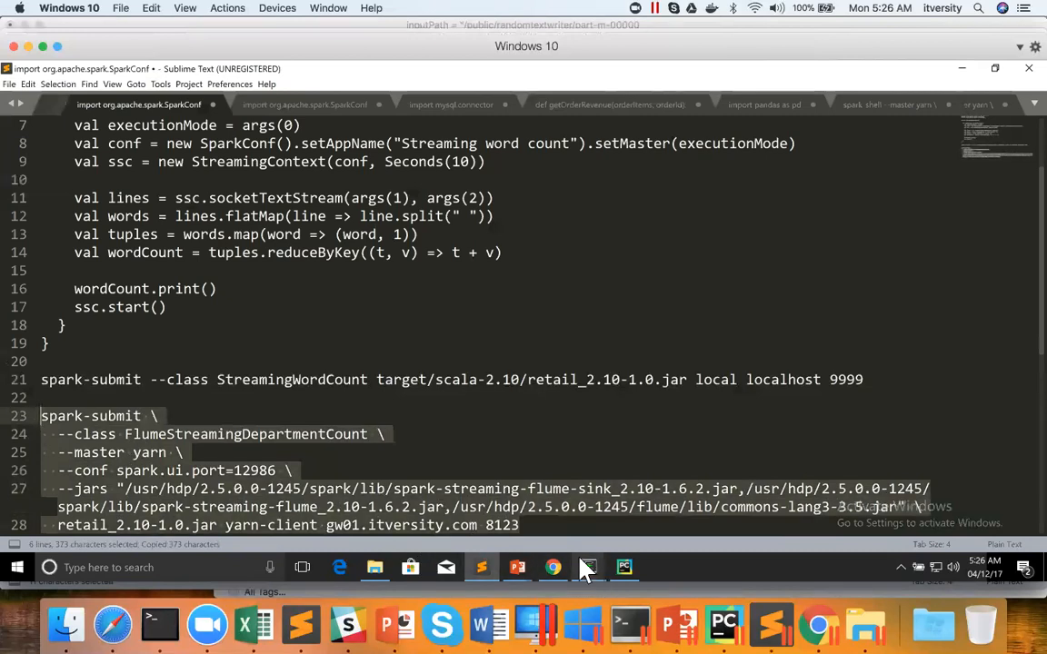
Return to home on gw01, then restart the Flume agent with flume-ng agent -n sdc -f sdc.conf.
{"action": "left_click", "coordinate": [589, 567]}
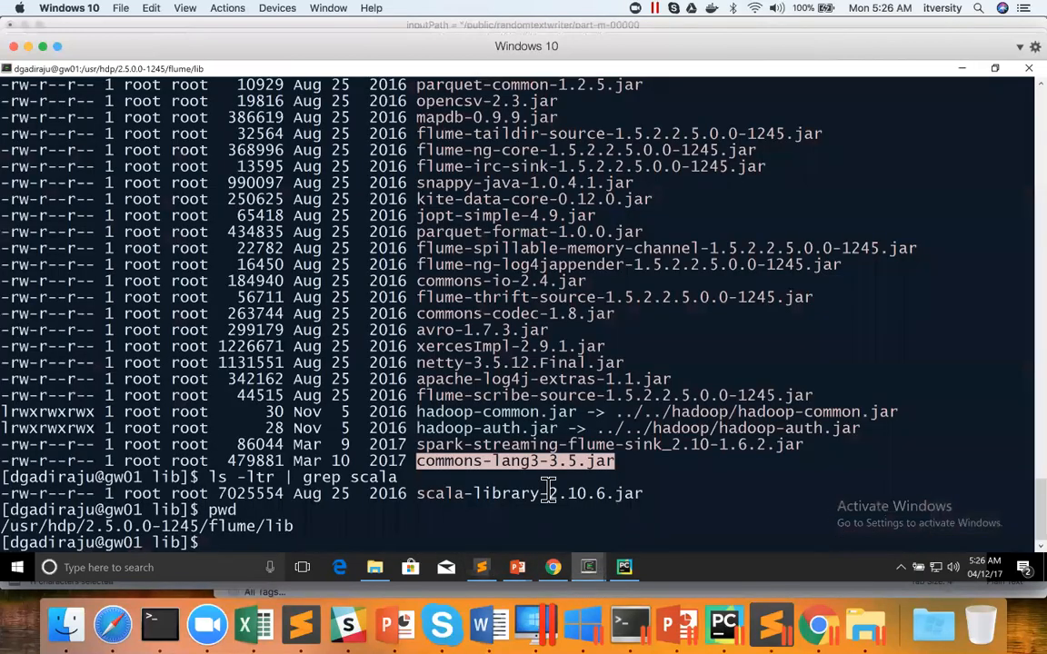
{"action": "type", "text": "cd"}
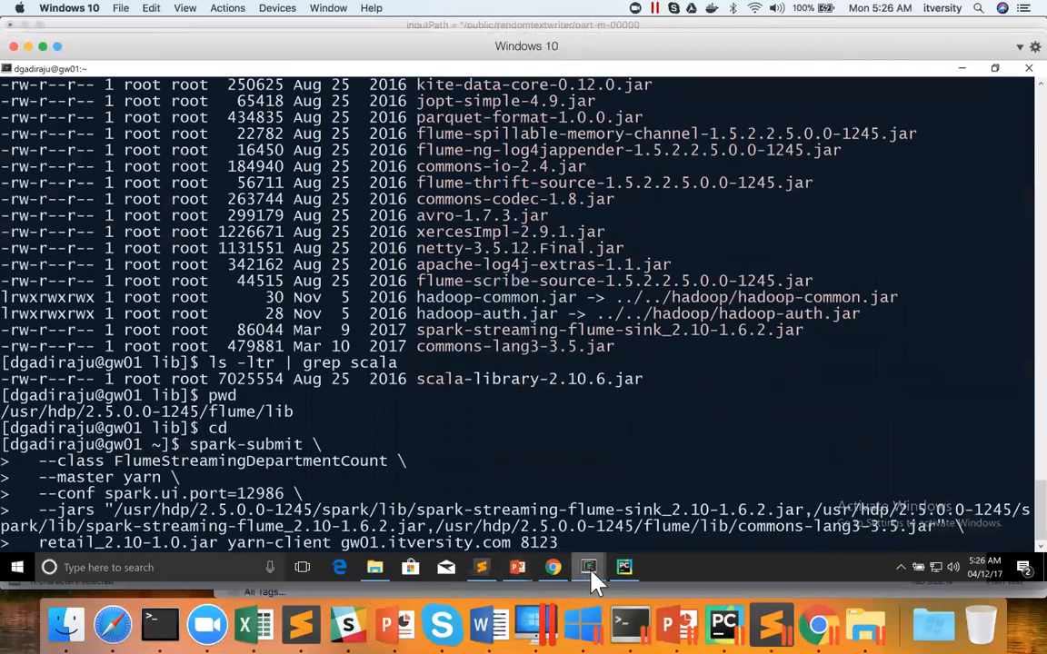
{"action": "left_click", "coordinate": [589, 567]}
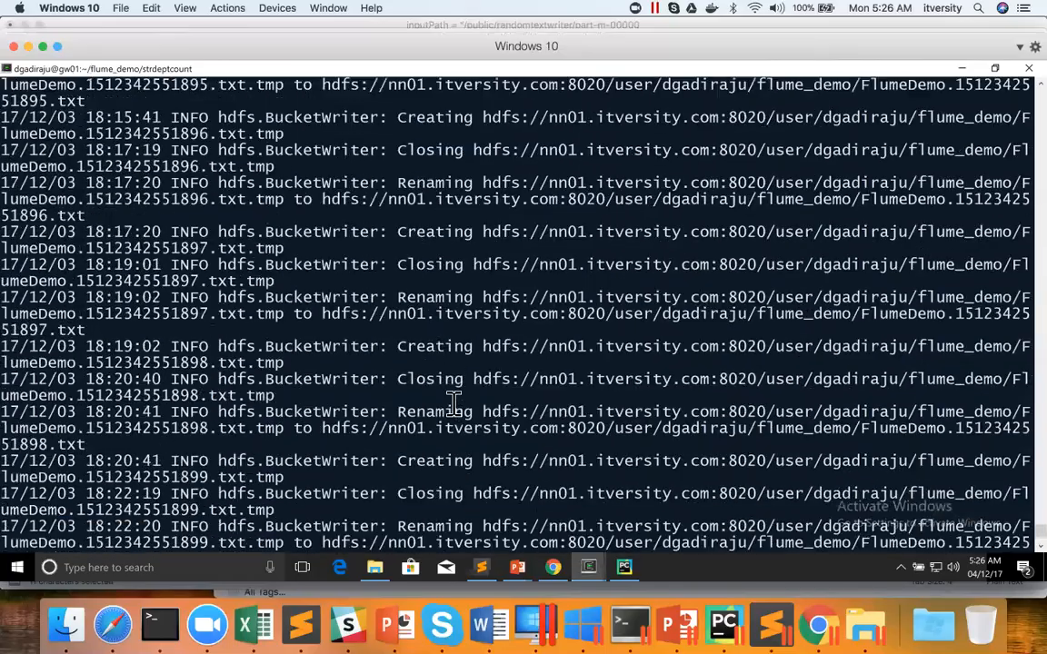
{"action": "scroll", "scroll_direction": "down", "scroll_amount": 3}
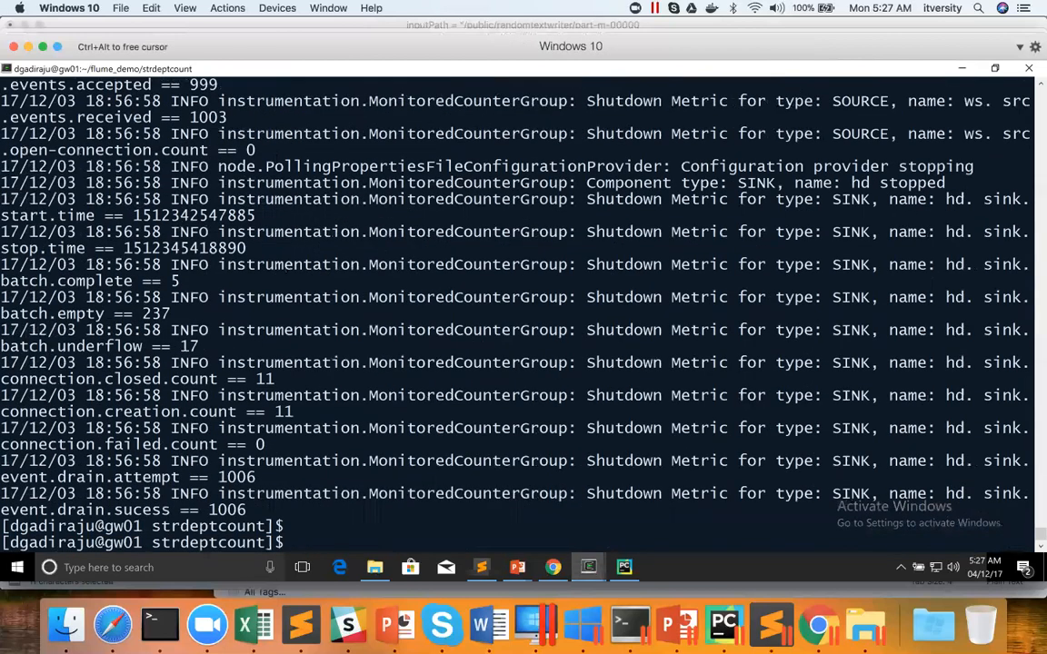
{"action": "type", "text": "flume-ng agent -n sdc -f sdc.conf"}
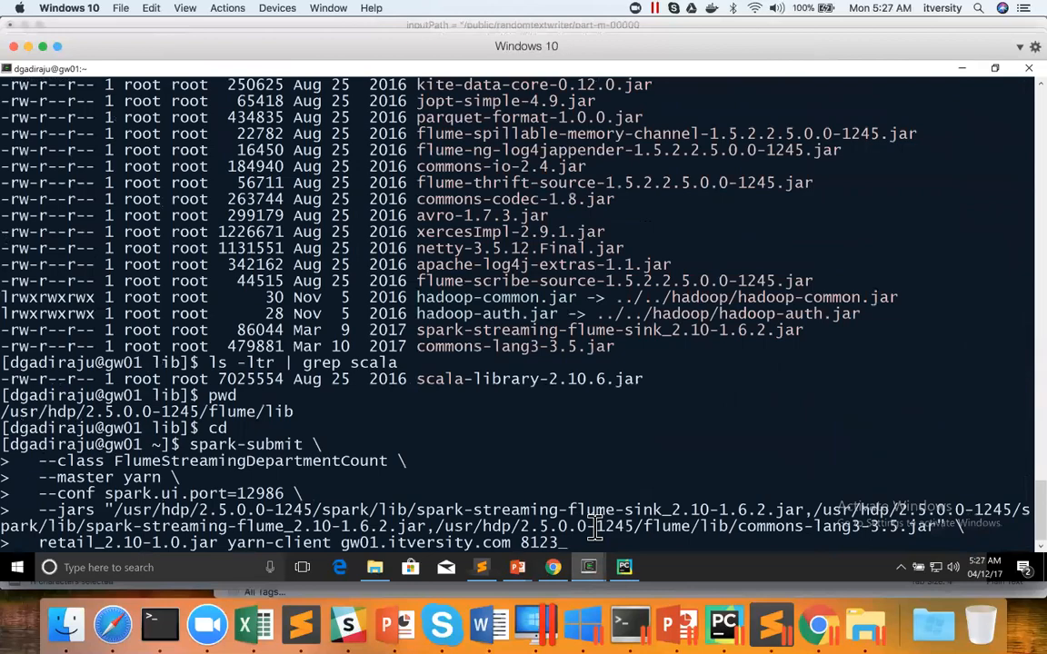
Launch the updated Spark streaming job and watch the Flume agent and job output until a batch saves.
{"action": "key", "text": "Return"}
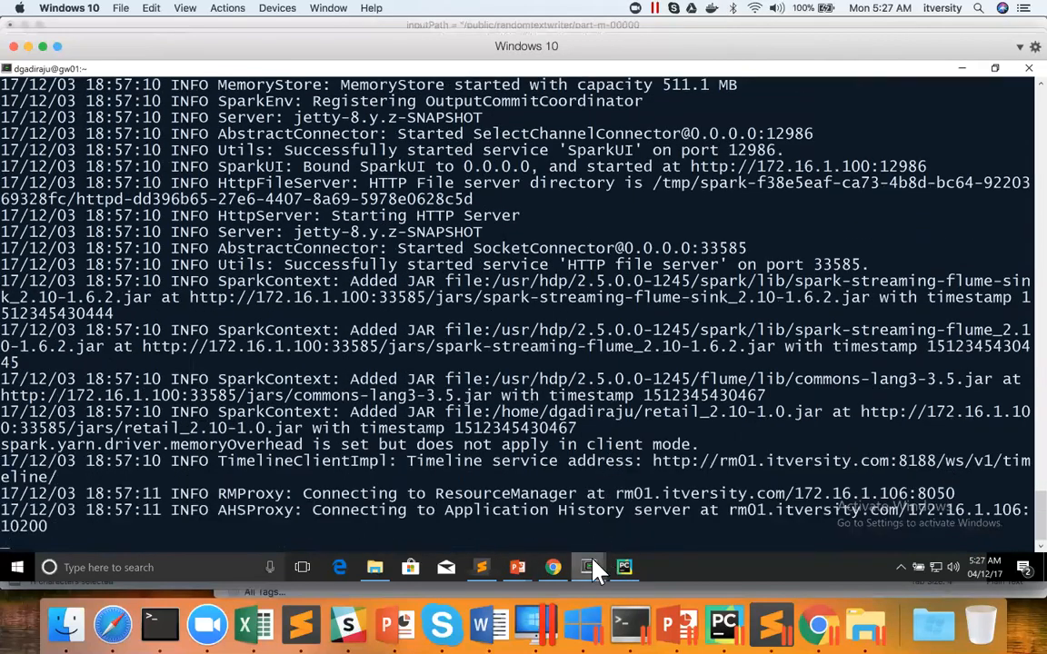
{"action": "left_click", "coordinate": [587, 567]}
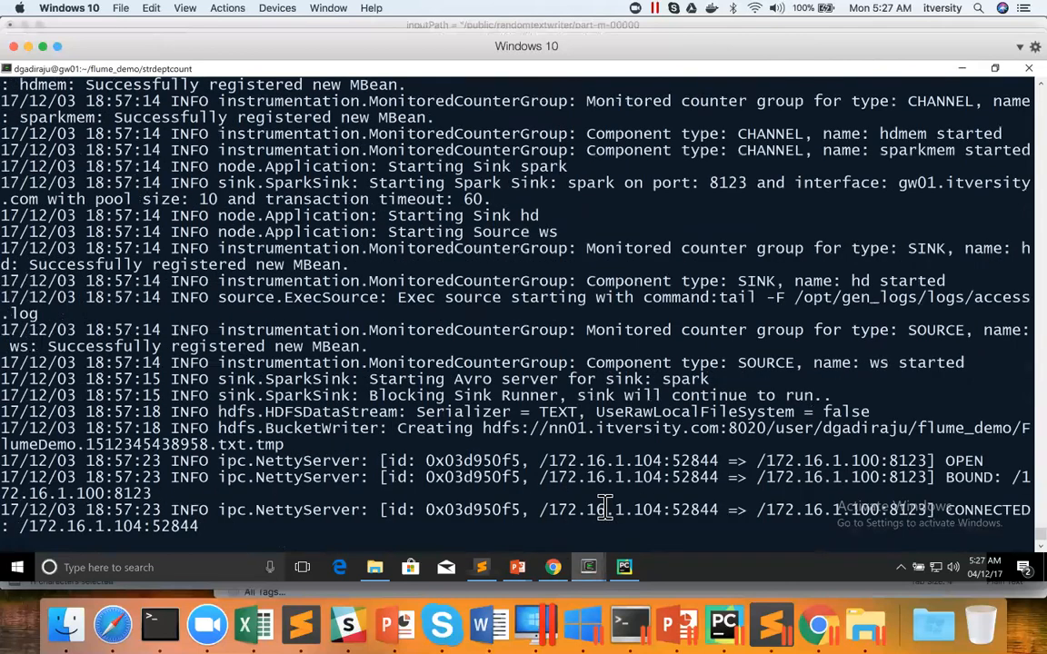
{"action": "mouse_move", "coordinate": [589, 567]}
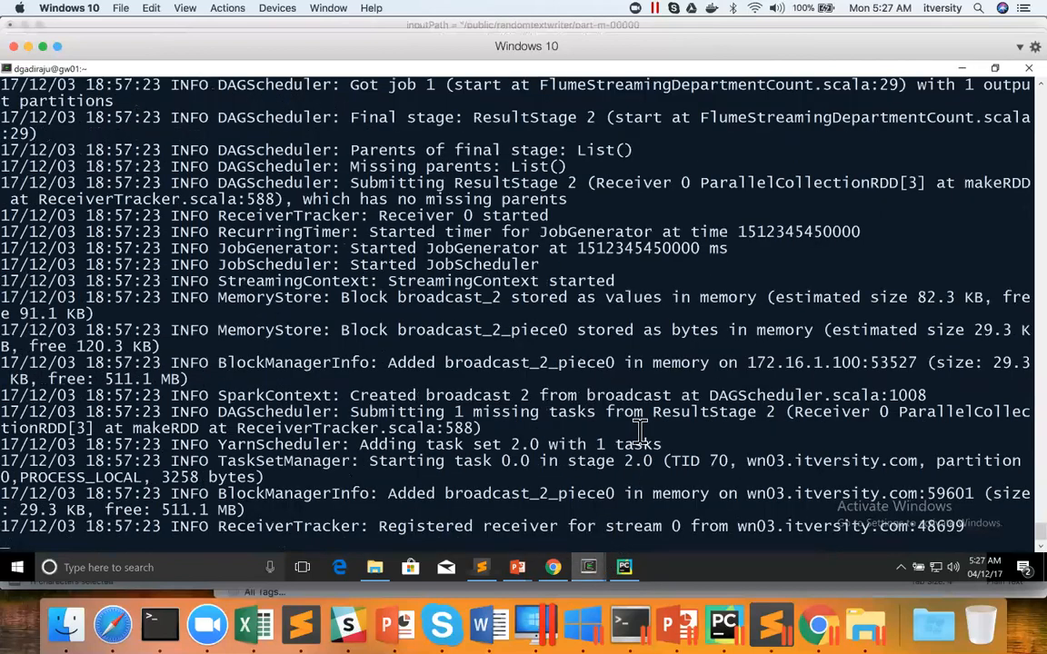
{"action": "scroll", "scroll_direction": "down", "scroll_amount": 3}
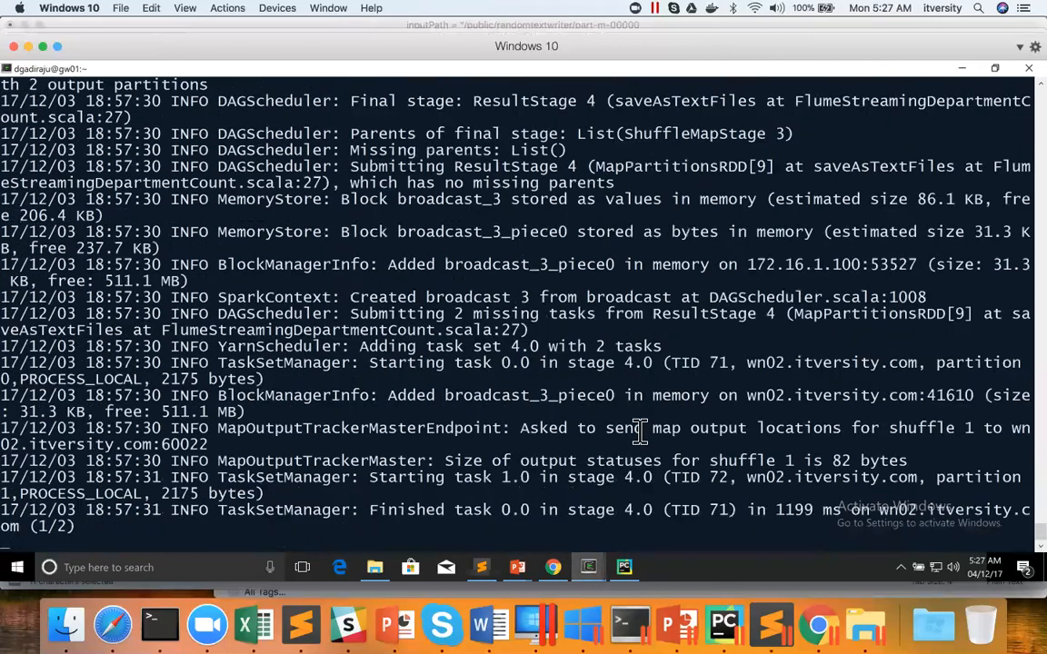
{"action": "scroll", "scroll_direction": "down", "scroll_amount": 3}
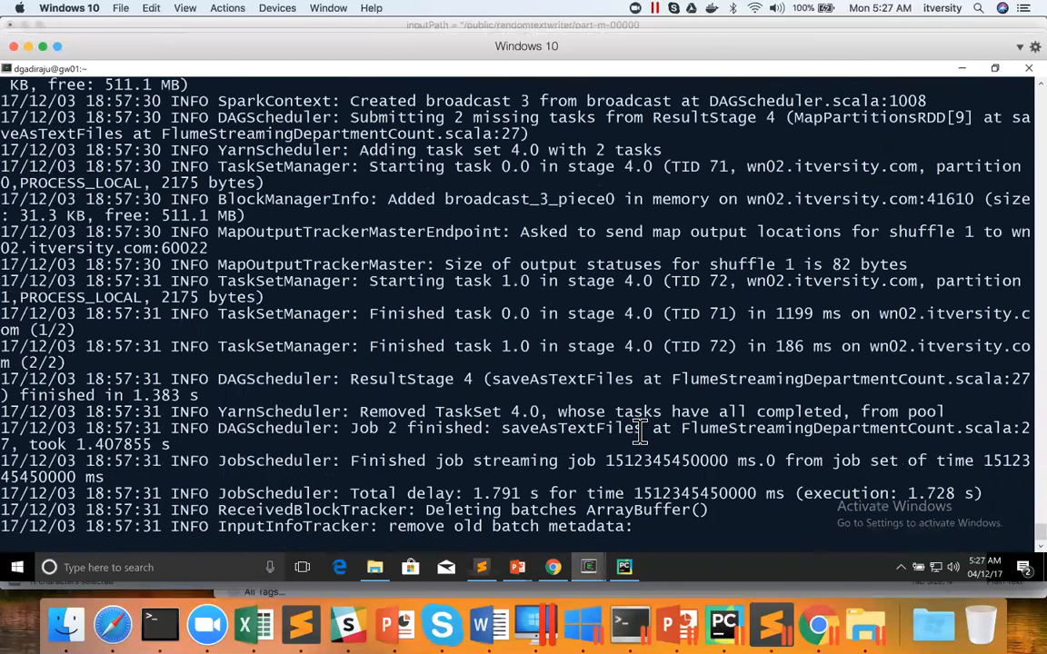
{"action": "mouse_move", "coordinate": [640, 476]}
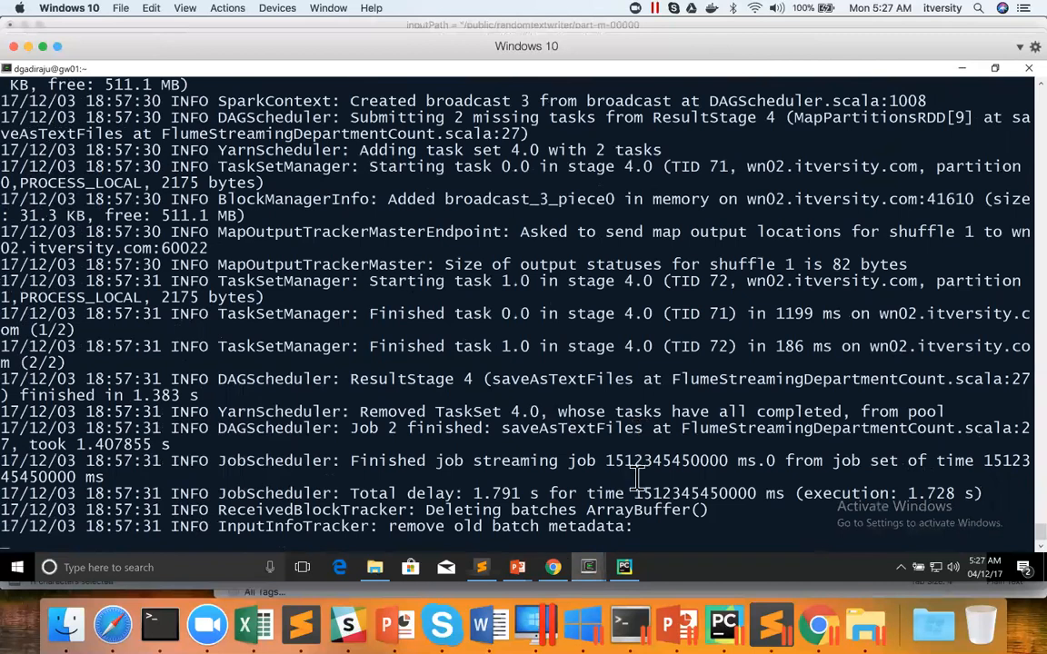
{"action": "double_click", "coordinate": [571, 429]}
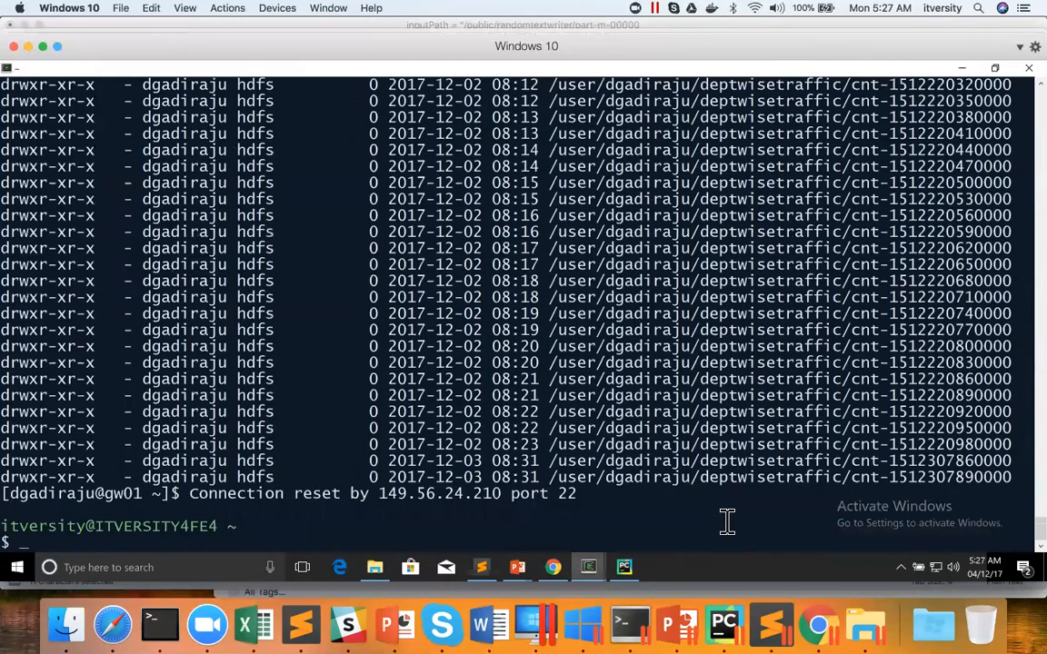
List /user/dgadiraju and /user/dgadiraju/deptwisetraffic in HDFS and check the date.
{"action": "type", "text": "clear"}
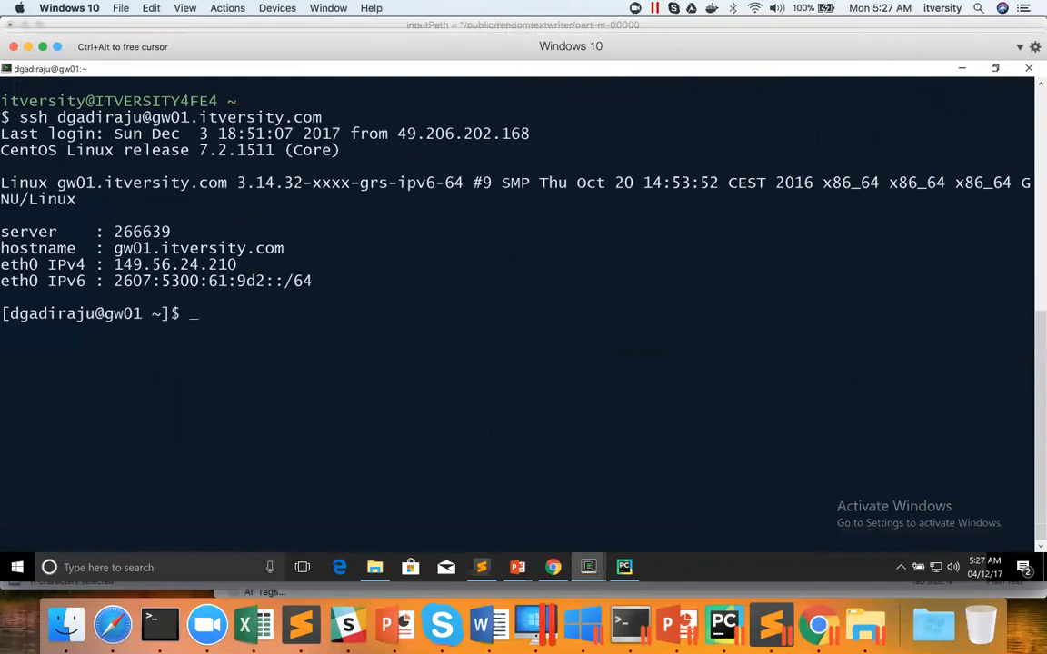
{"action": "type", "text": "hadoop f"}
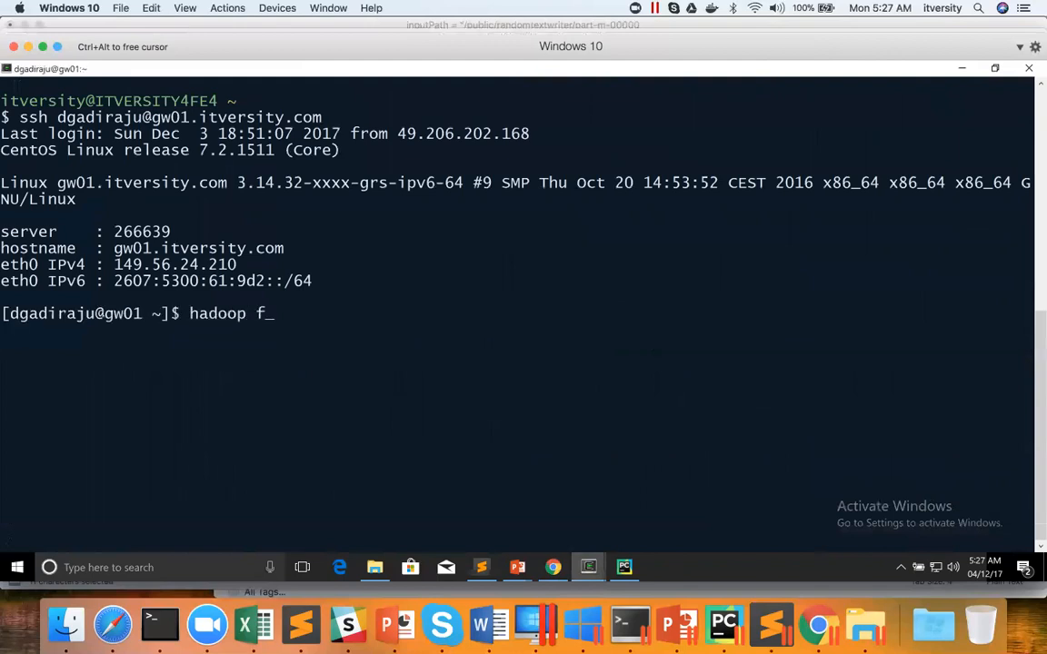
{"action": "type", "text": "s -ls /user/"}
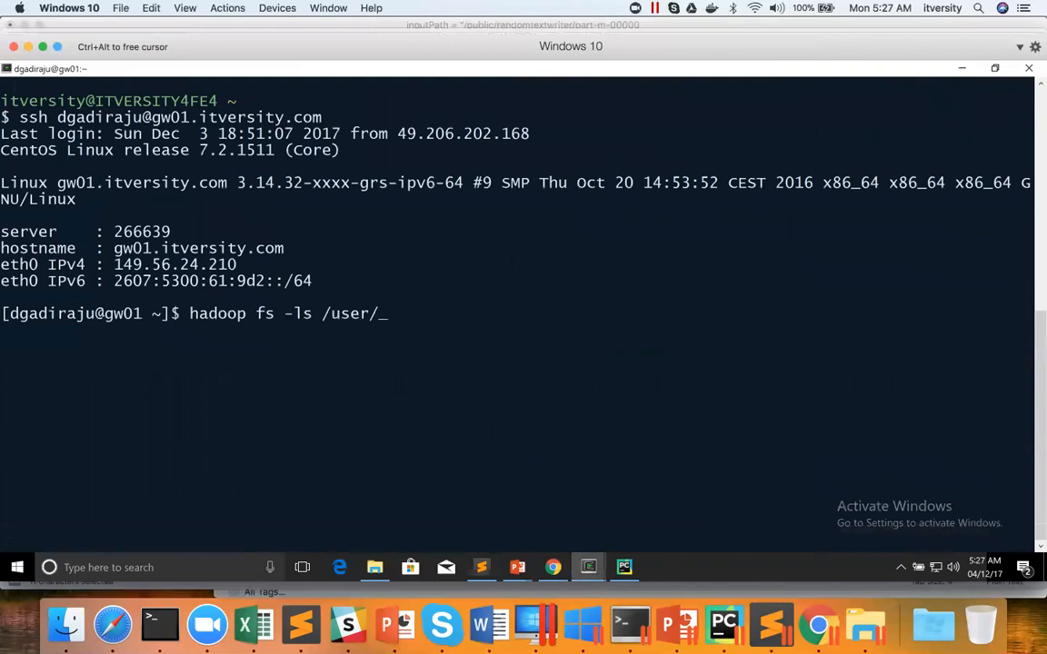
{"action": "type", "text": "dgadiraju"}
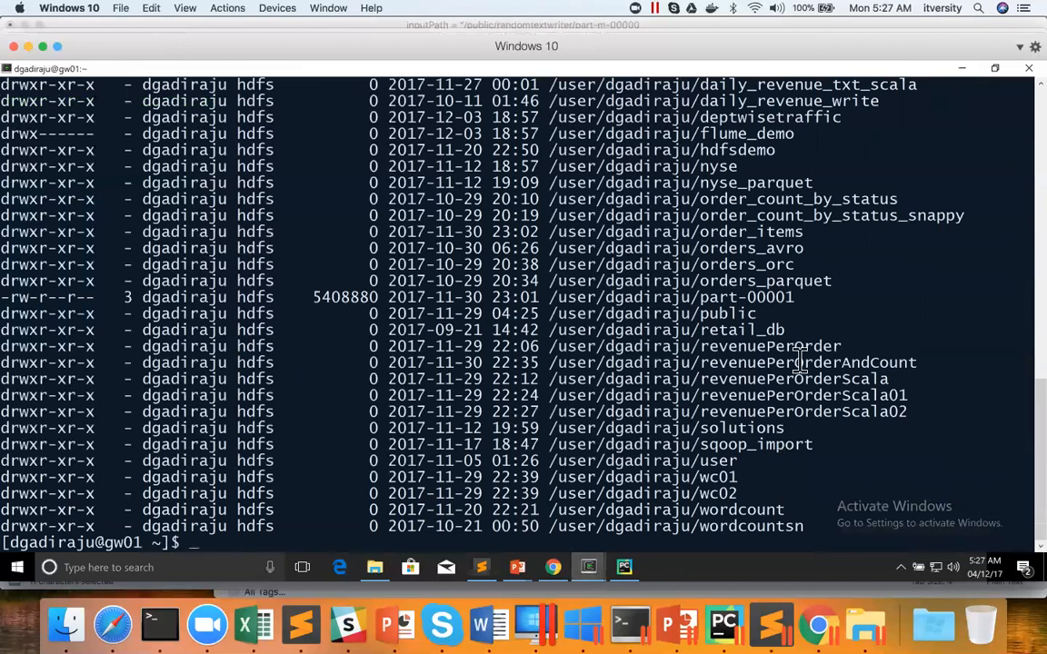
{"action": "type", "text": "hadoop fs -ls /user/dgadiraju"}
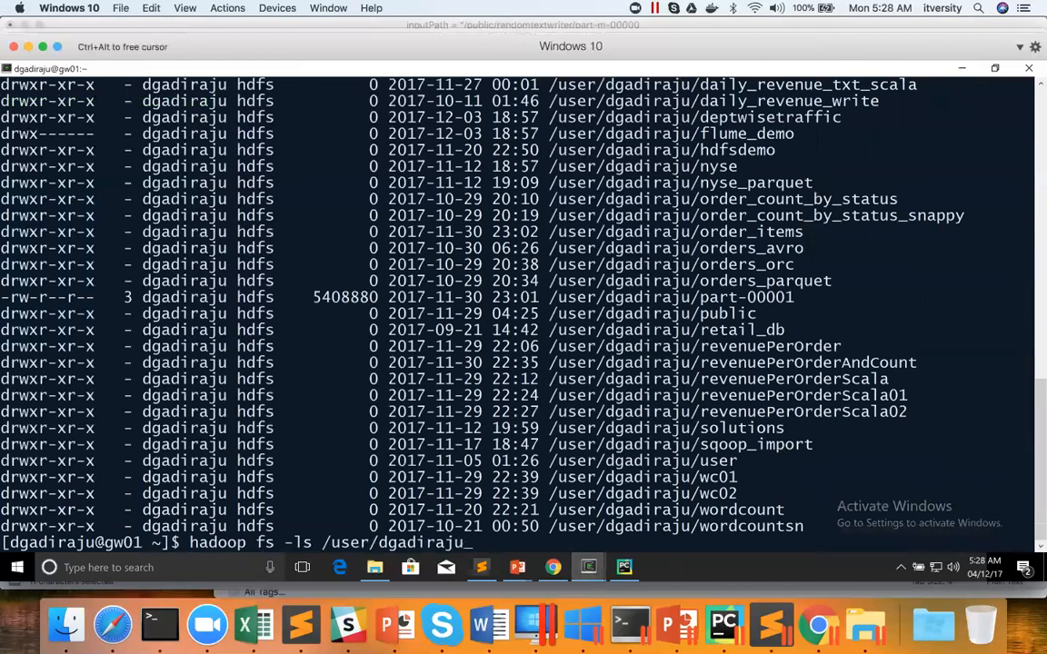
{"action": "type", "text": "dept"}
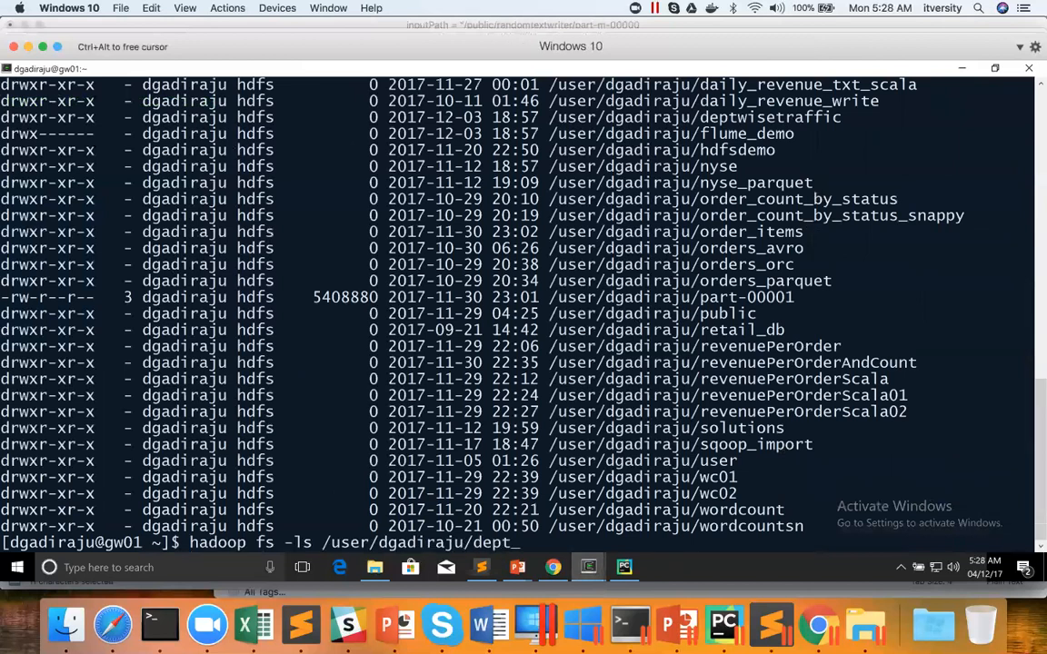
{"action": "type", "text": "wisetraffi"}
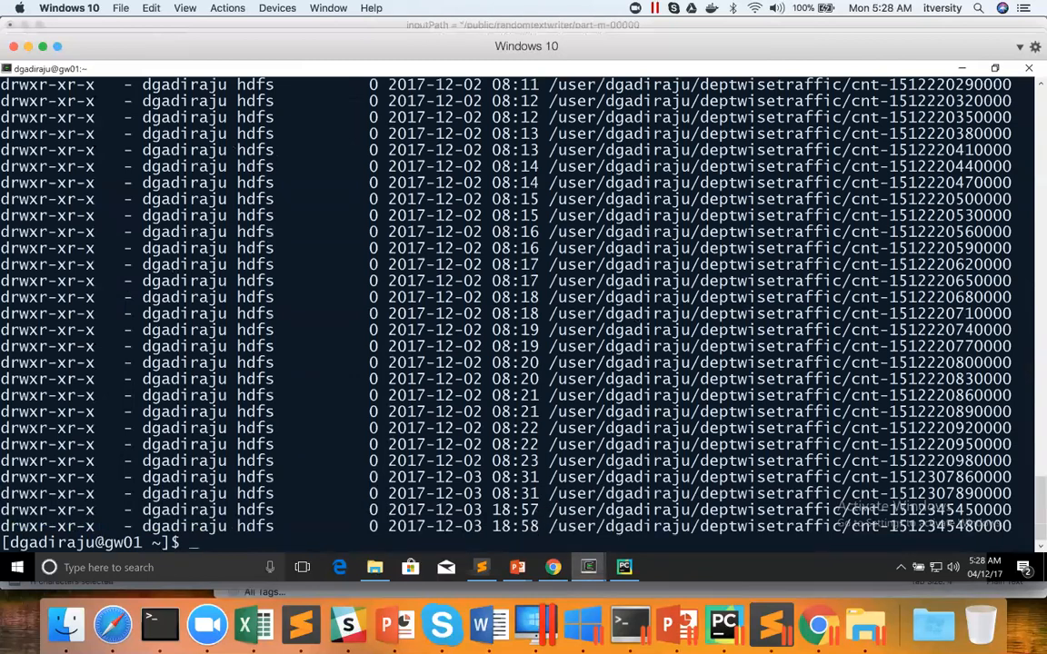
{"action": "type", "text": "date"}
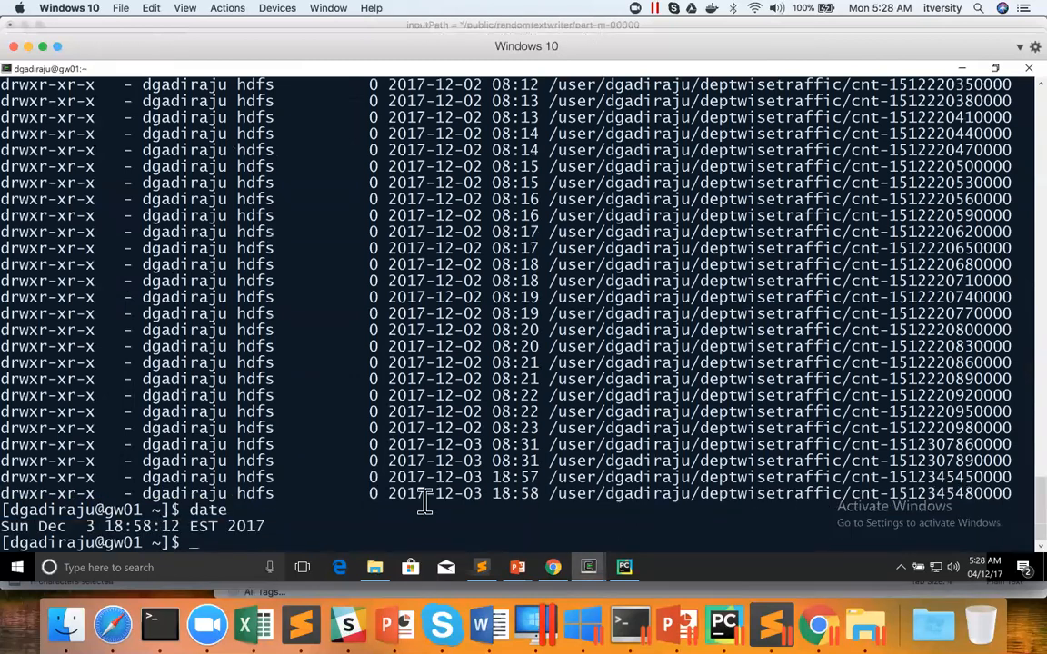
Copy the latest cnt- folder paths and run hadoop fs -ls on them to see _SUCCESS and part files.
{"action": "double_click", "coordinate": [778, 477]}
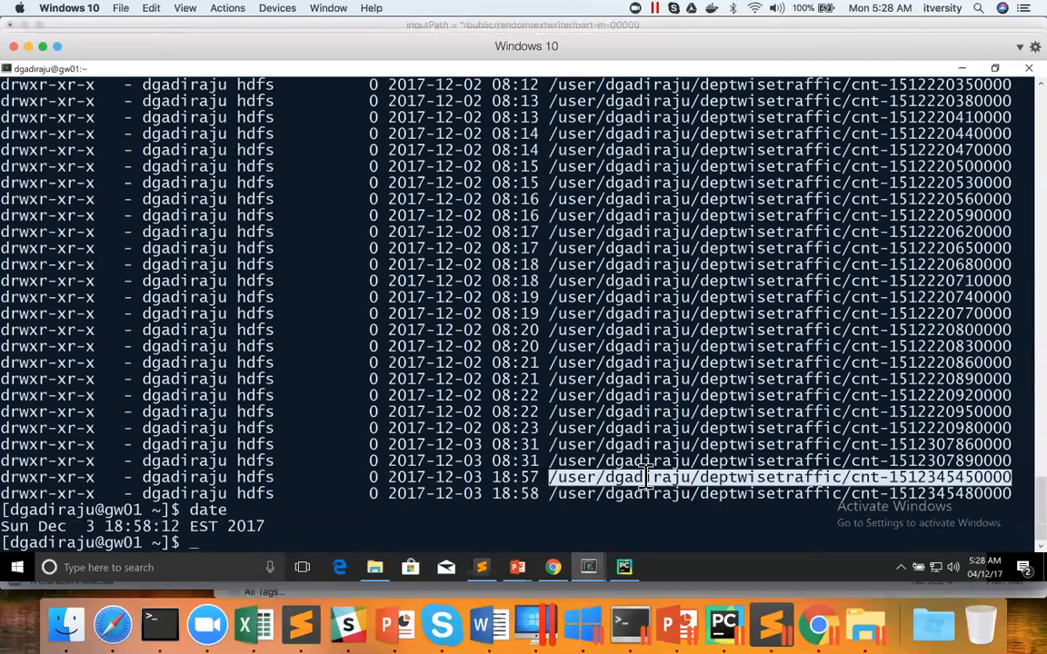
{"action": "right_click", "coordinate": [645, 476]}
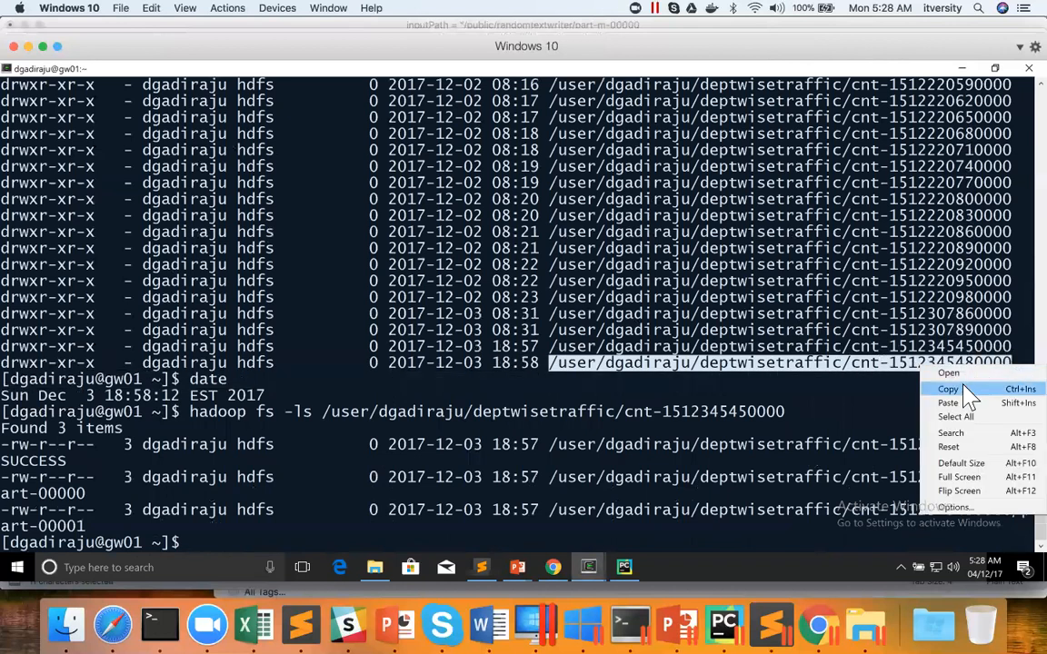
{"action": "left_click", "coordinate": [949, 389]}
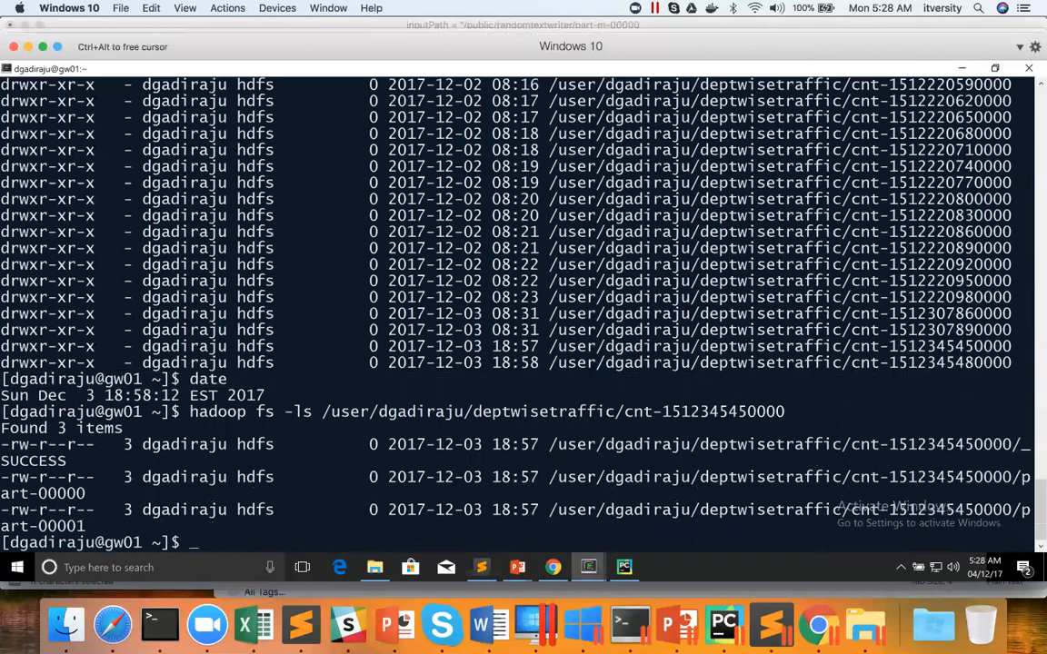
{"action": "type", "text": "hadoop fs"}
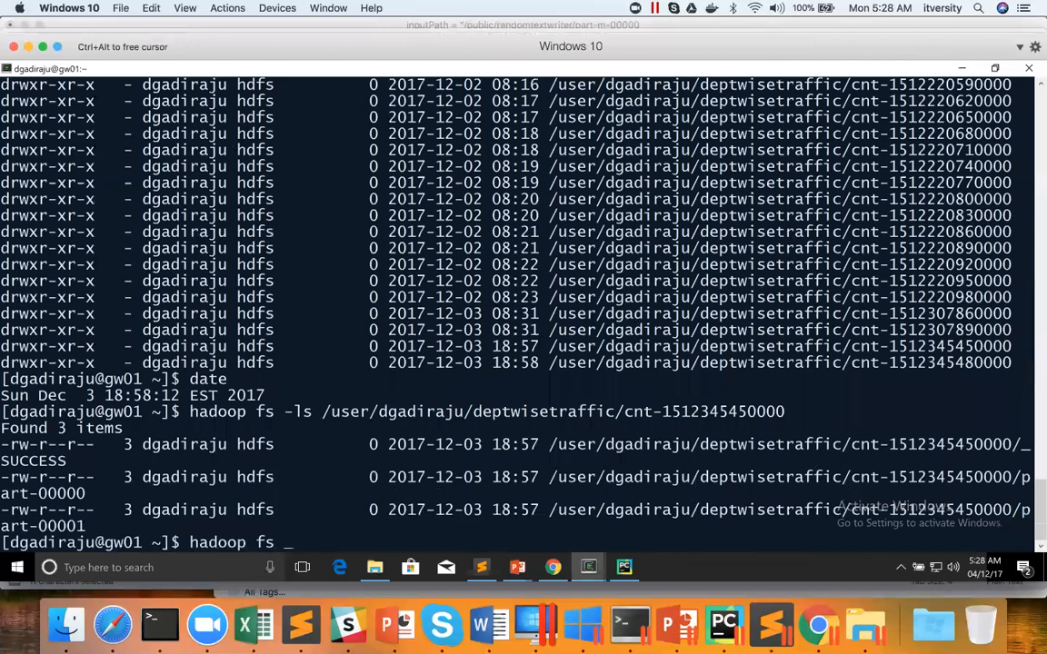
{"action": "right_click", "coordinate": [745, 409]}
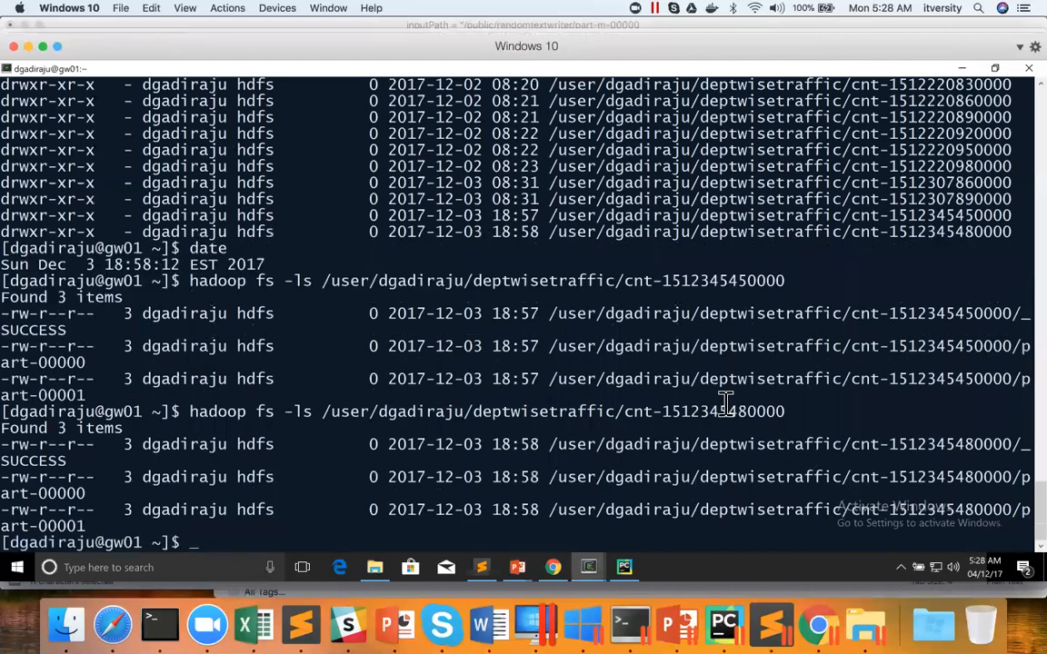
{"action": "mouse_move", "coordinate": [936, 135]}
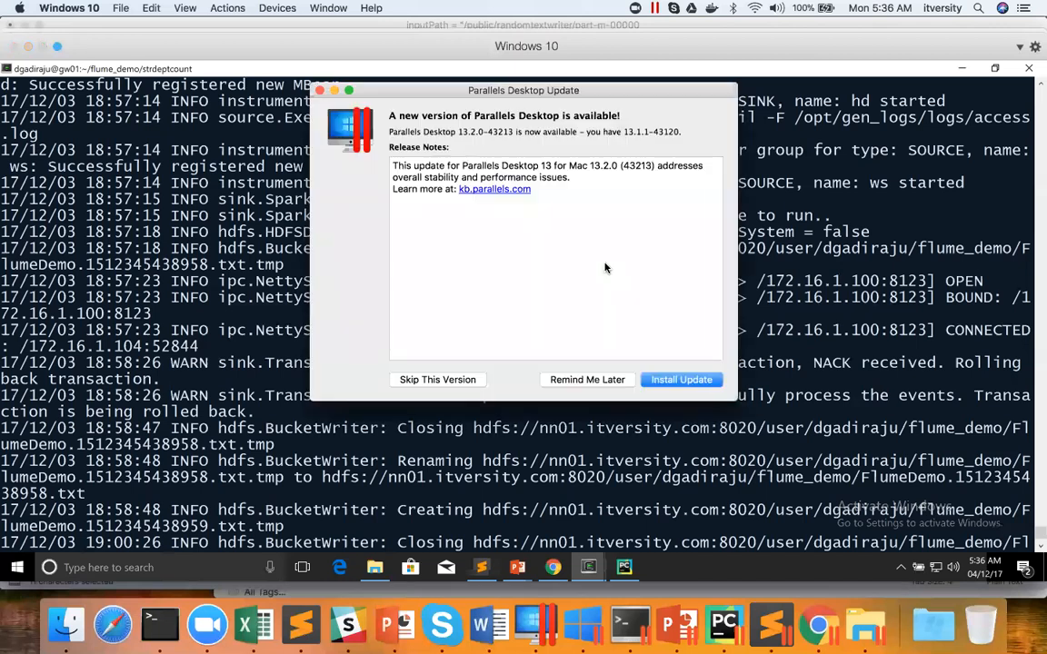
{"action": "mouse_move", "coordinate": [445, 389]}
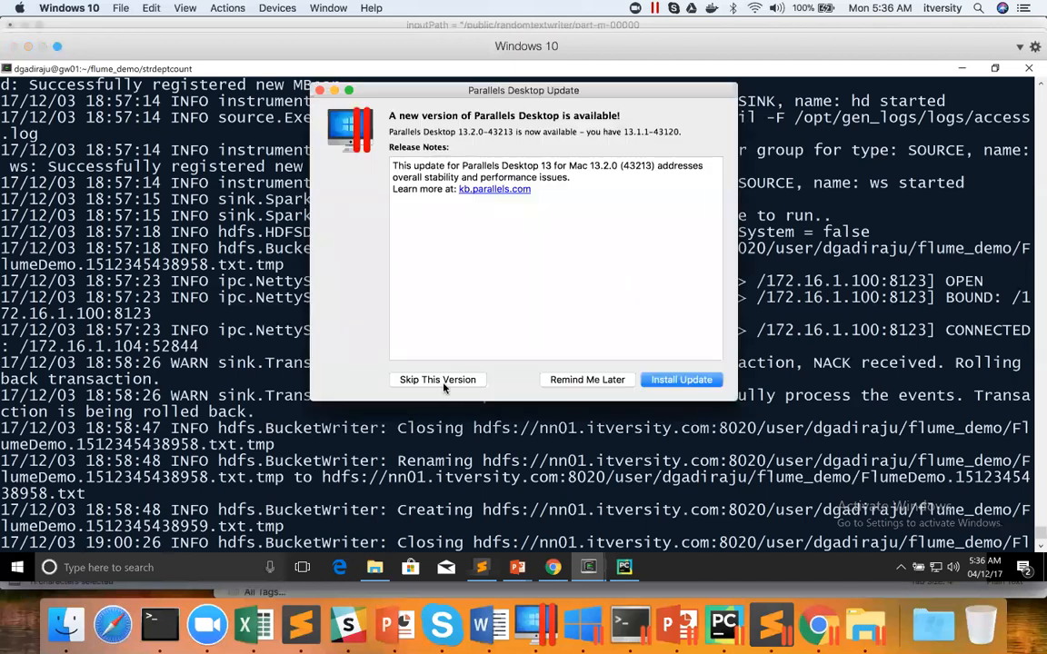
Skip the offered Parallels Desktop update and read on through the flume-ng agent log.
{"action": "left_click", "coordinate": [436, 380]}
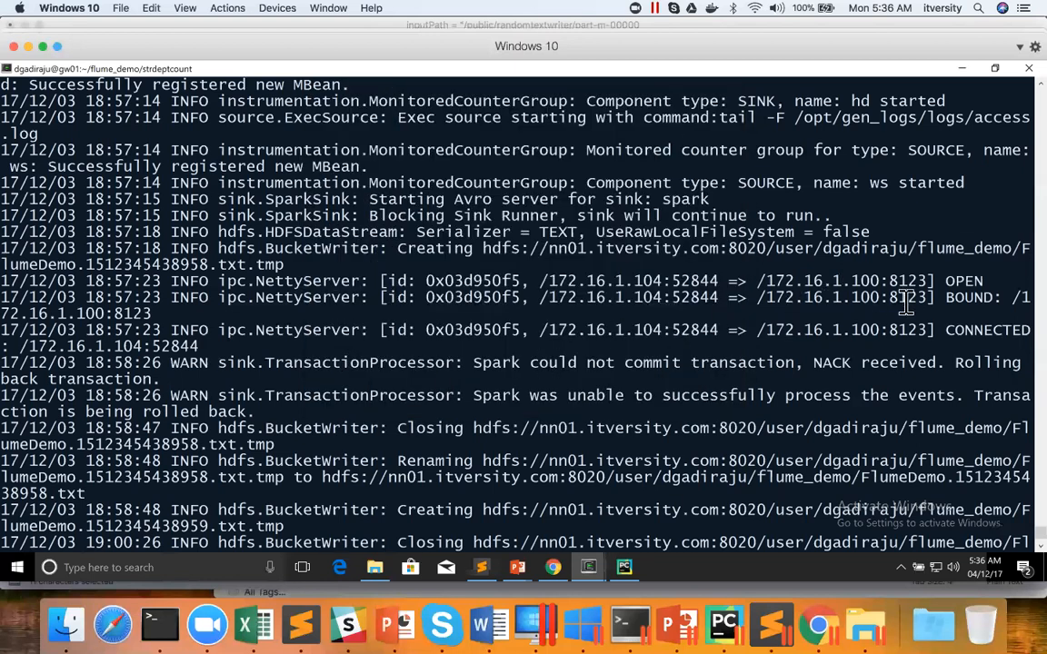
{"action": "mouse_move", "coordinate": [752, 318]}
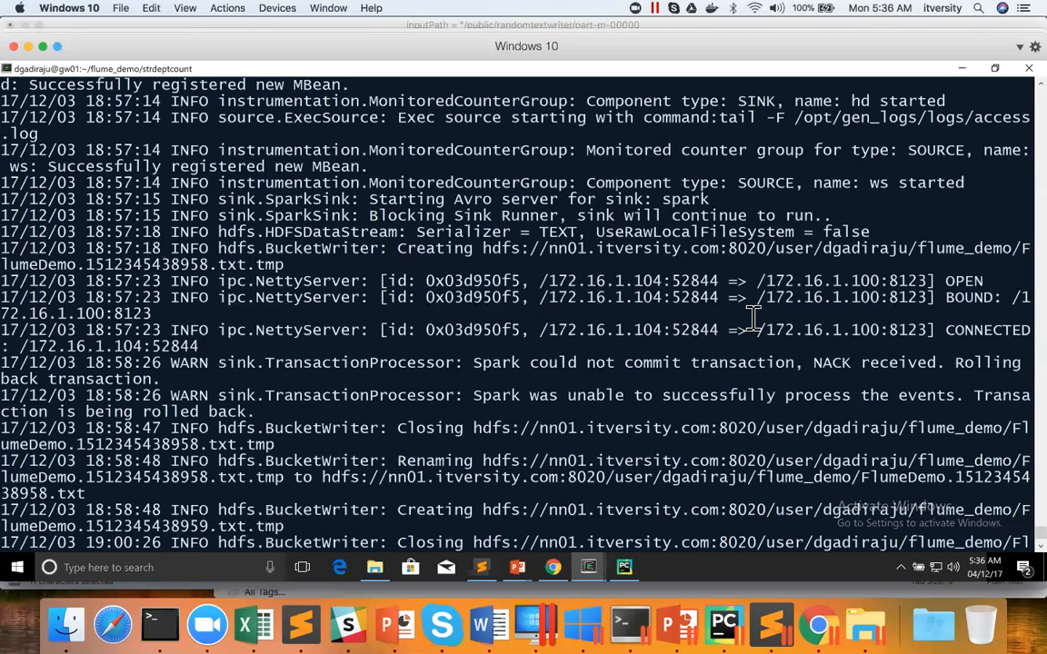
{"action": "mouse_move", "coordinate": [673, 380]}
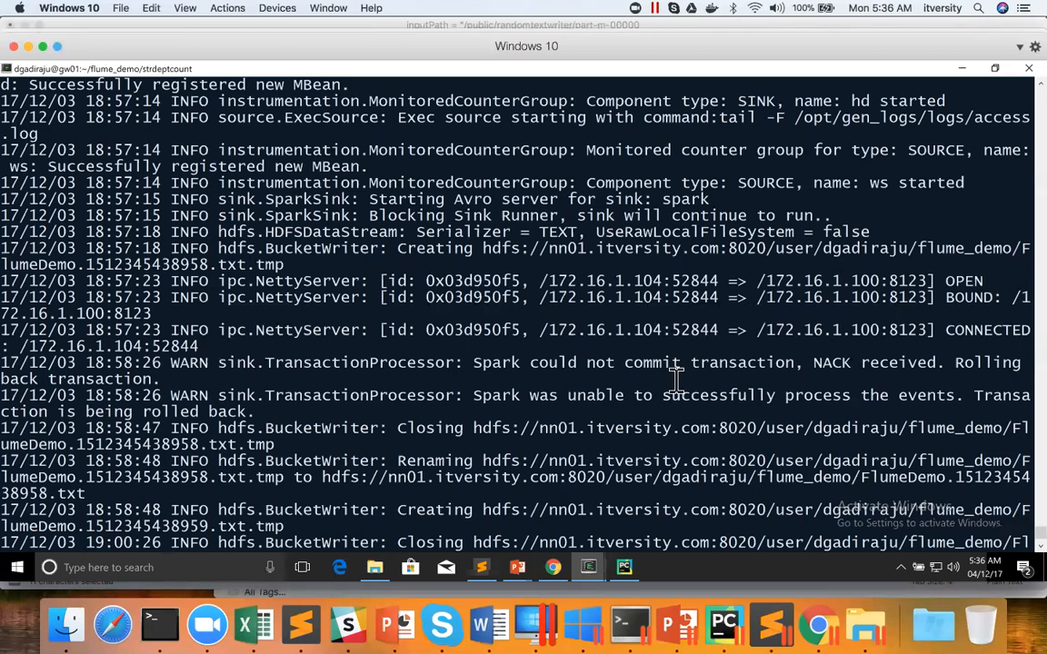
{"action": "mouse_move", "coordinate": [785, 373]}
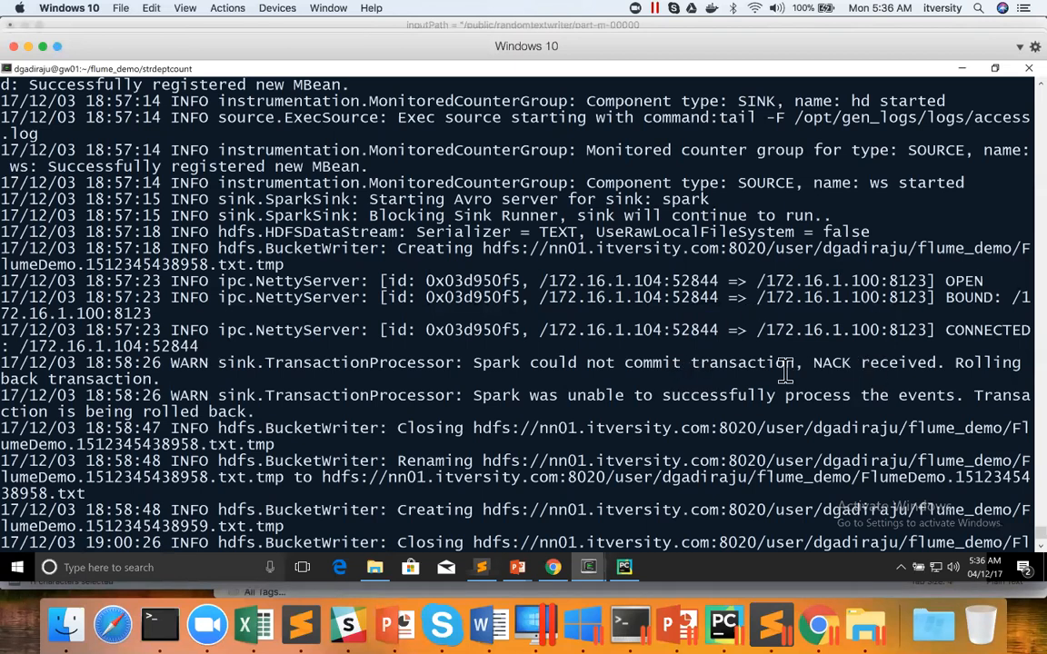
{"action": "mouse_move", "coordinate": [593, 400]}
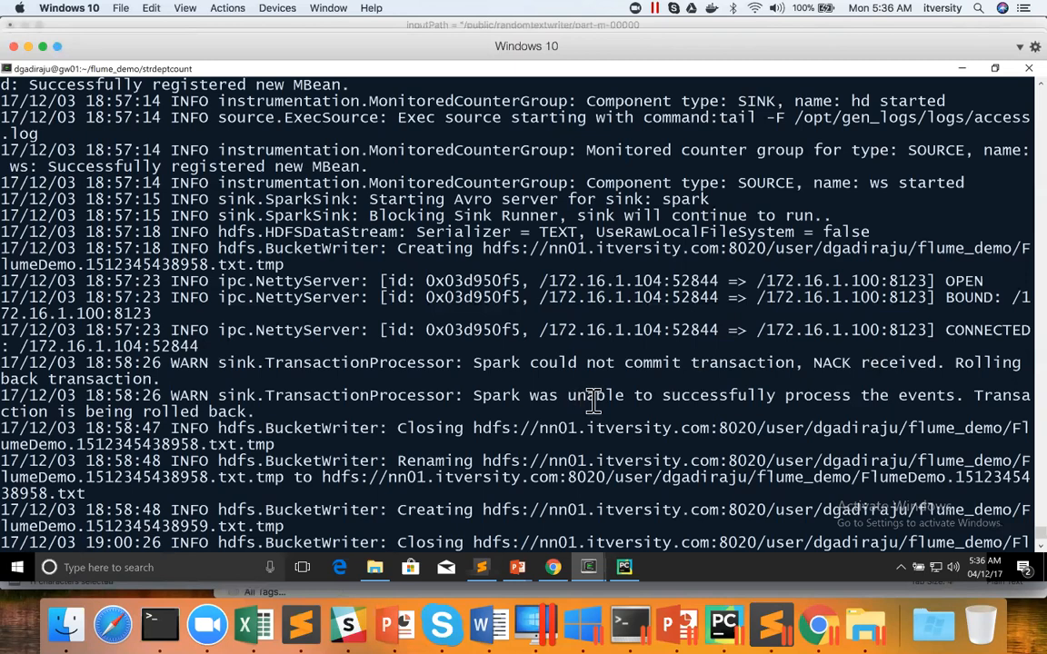
{"action": "scroll", "scroll_direction": "down", "scroll_amount": 3}
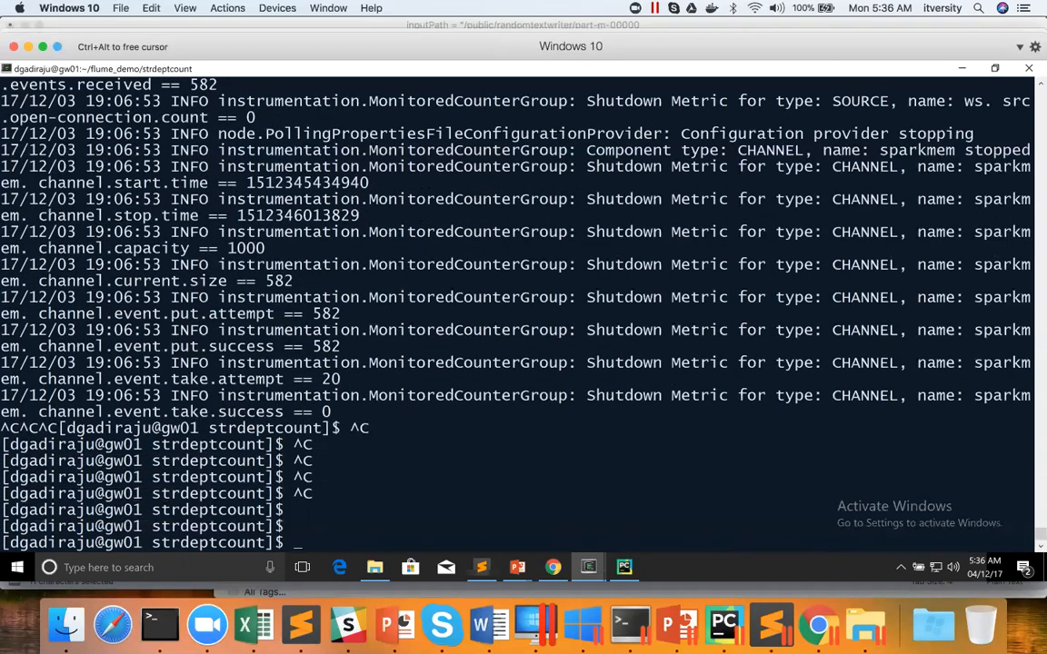
Stop the flume-ng agent and review sdc.conf in vi: sources, hdfs and Spark sinks, memory channels.
{"action": "type", "text": "flume-ng agent -n sdc -f sdc.conf"}
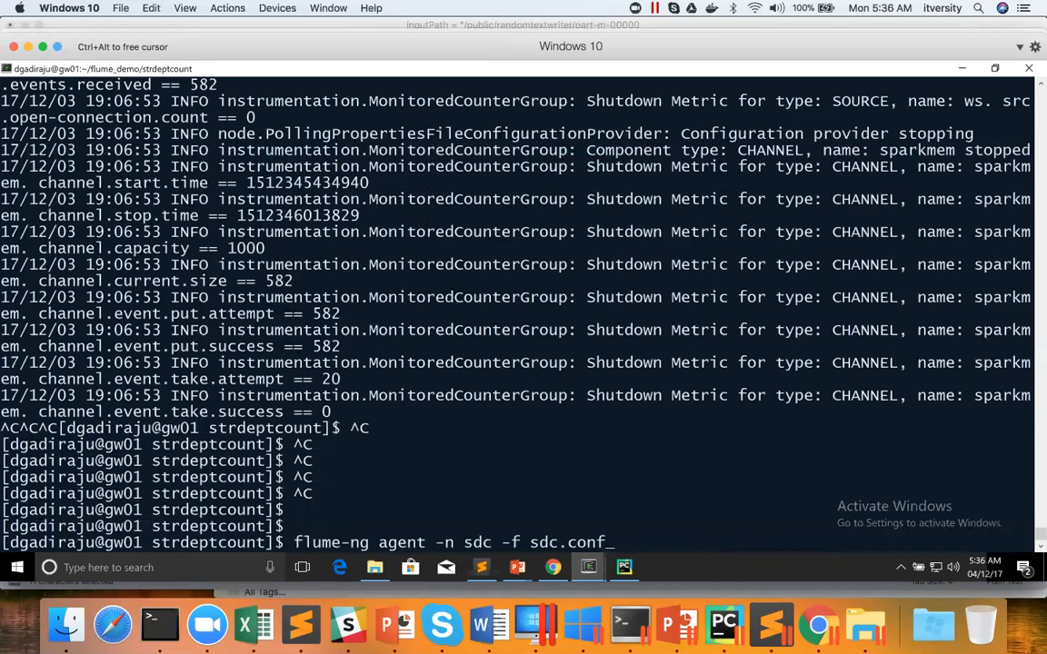
{"action": "type", "text": "vi sdc.conf"}
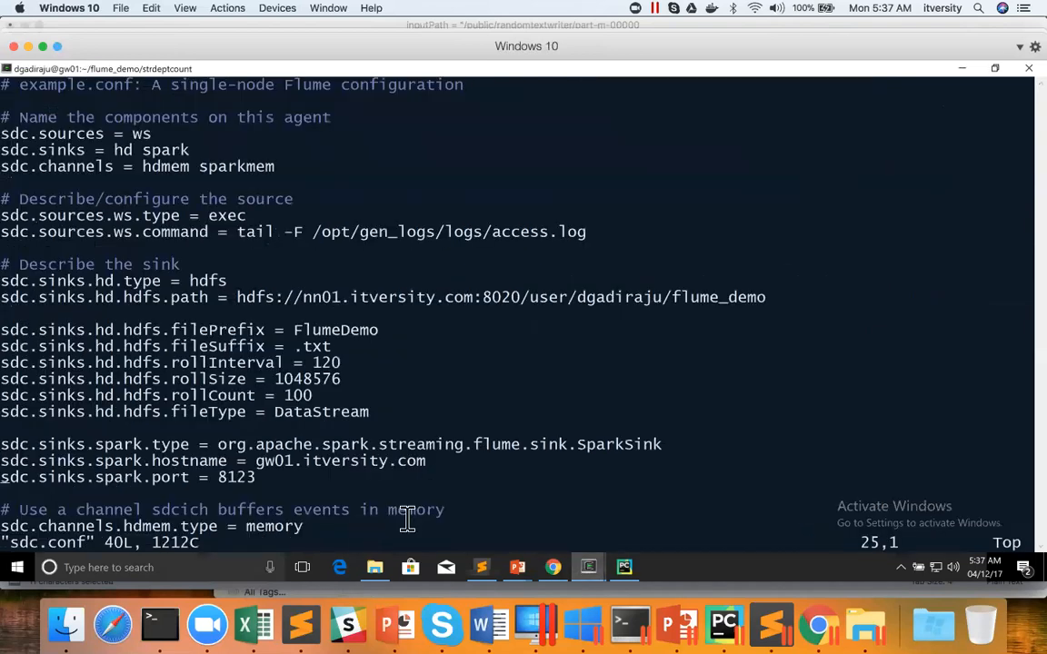
{"action": "scroll", "scroll_direction": "down", "scroll_amount": 3}
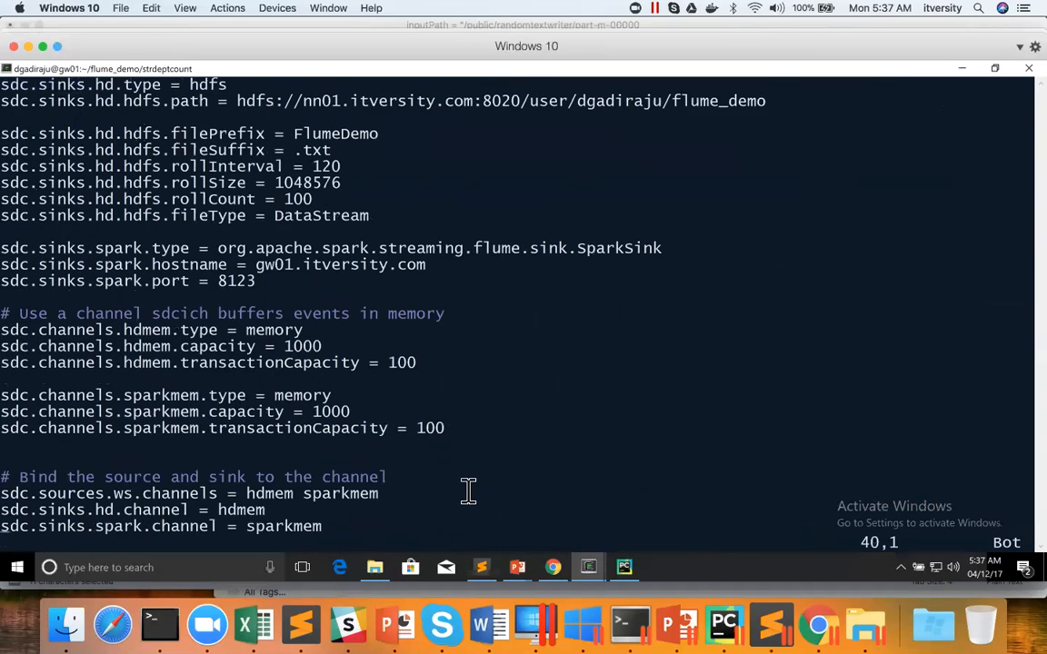
{"action": "mouse_move", "coordinate": [553, 567]}
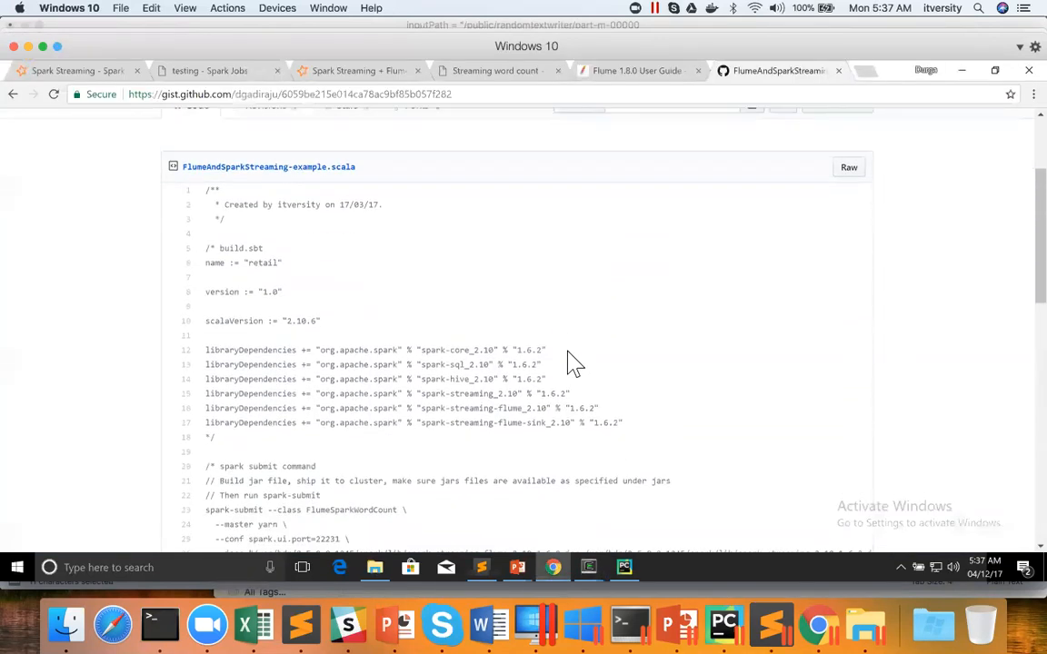
Copy the flume-ng-sdk jar path from the gist's spark-submit command for the Sublime draft.
{"action": "scroll", "scroll_direction": "down", "scroll_amount": 3}
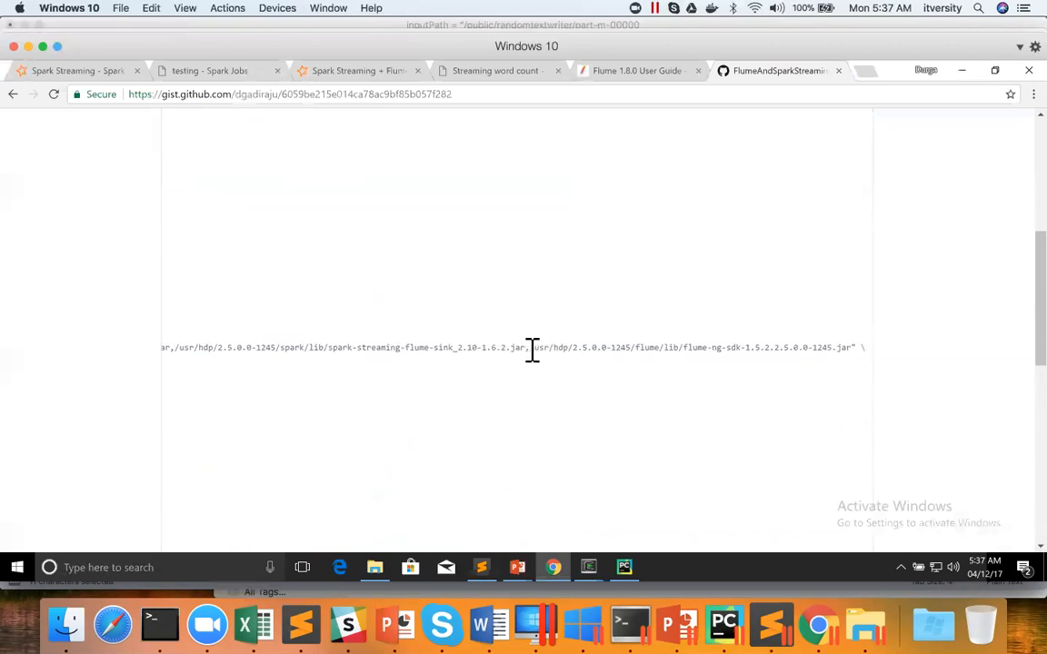
{"action": "left_click_drag", "start_coordinate": [531, 348], "coordinate": [858, 347]}
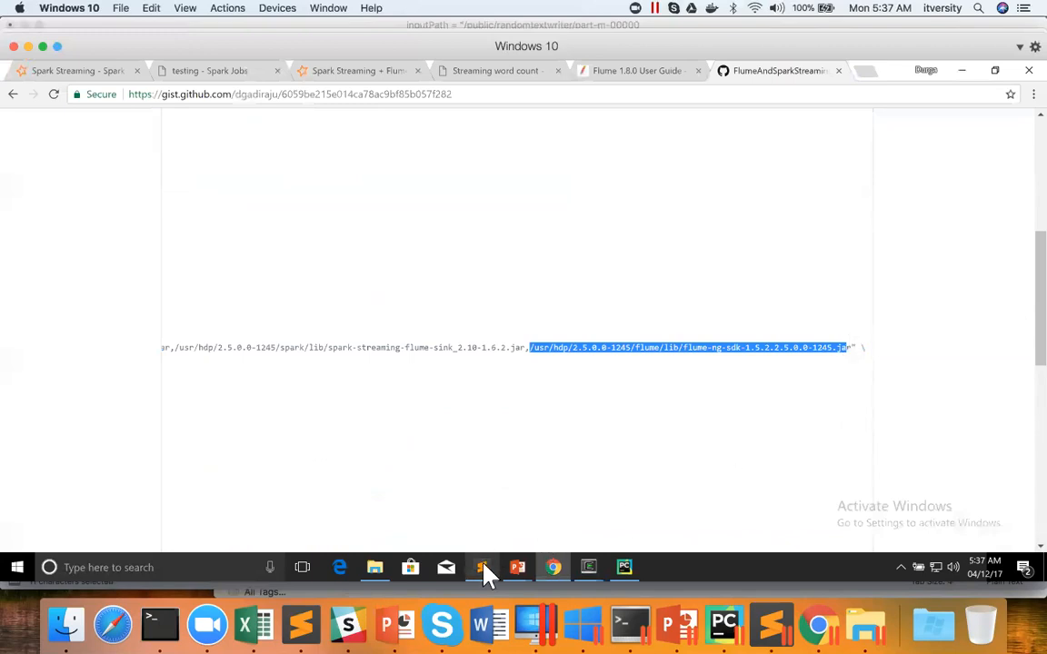
{"action": "left_click", "coordinate": [481, 567]}
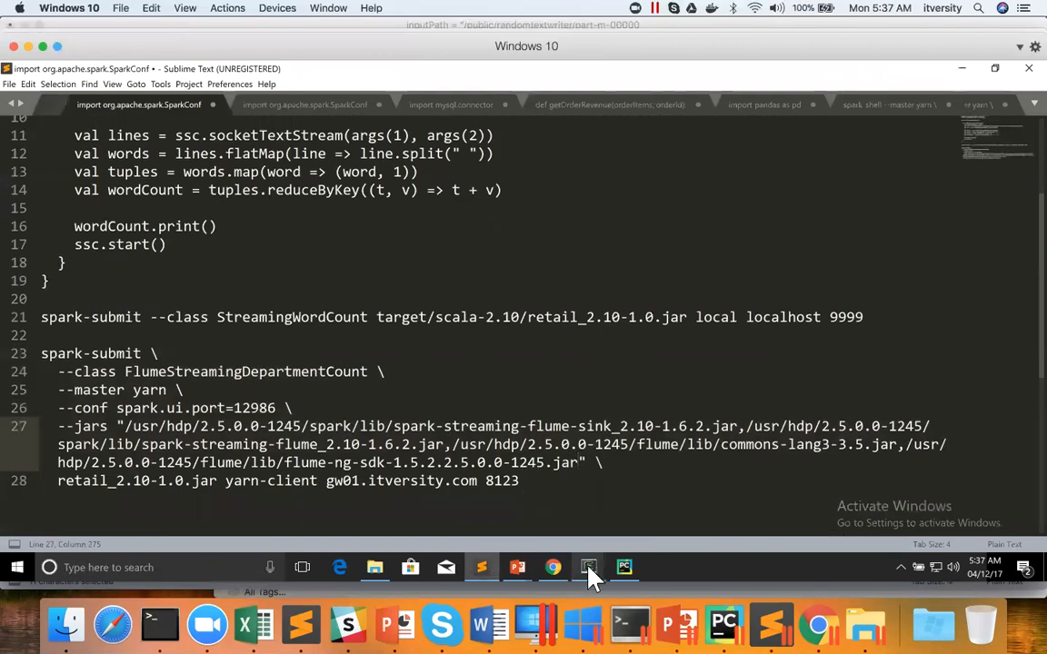
Relaunch flume-ng agent -n sdc -f sdc.conf, then select the spark-submit command listing flume-ng-sdk.
{"action": "left_click", "coordinate": [589, 567]}
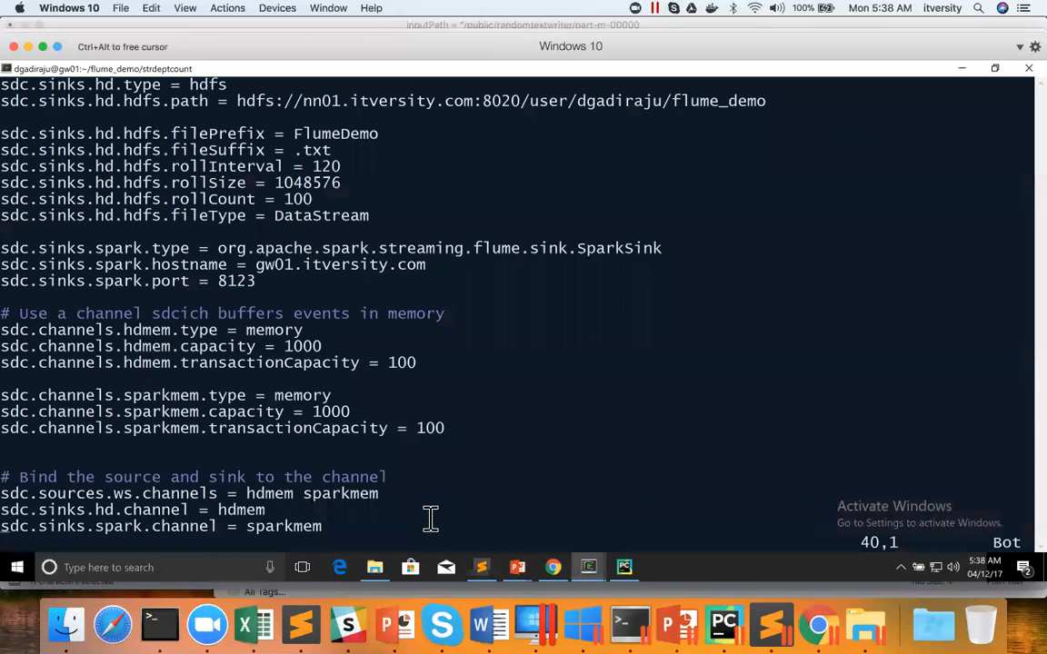
{"action": "key", "text": "Enter"}
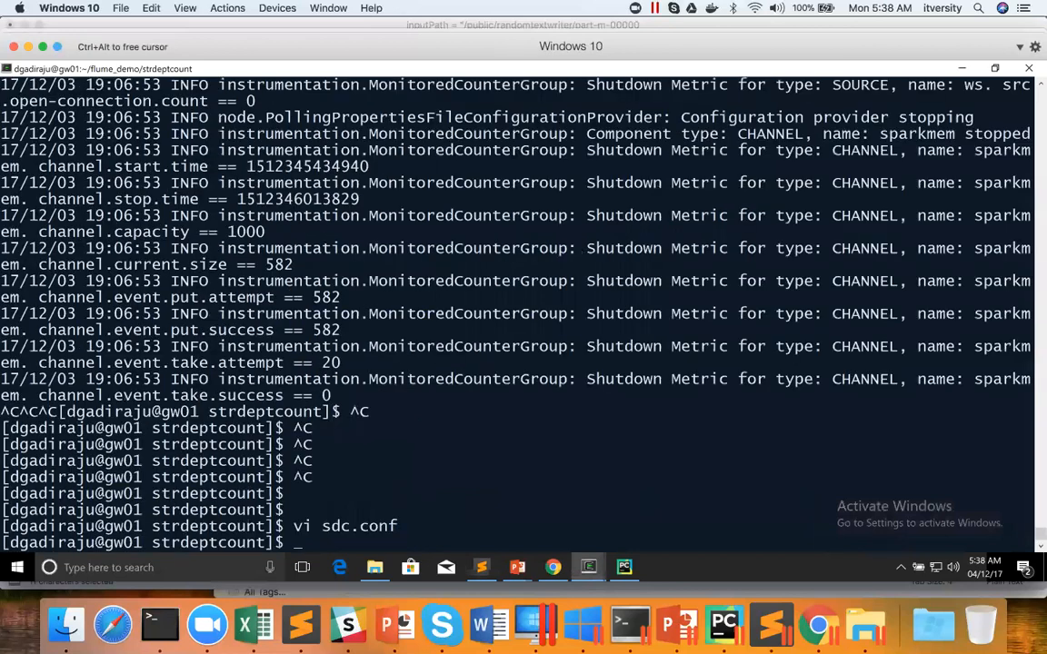
{"action": "type", "text": "flume-ng agent -n sdc -f sdc.conf"}
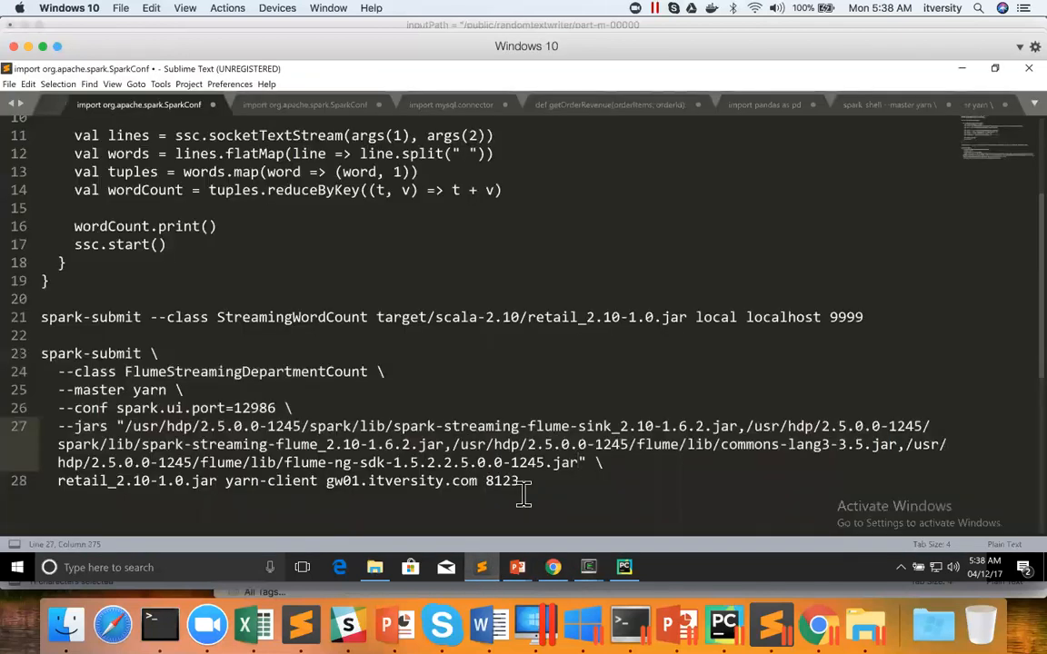
{"action": "left_click_drag", "start_coordinate": [40, 353], "coordinate": [520, 479]}
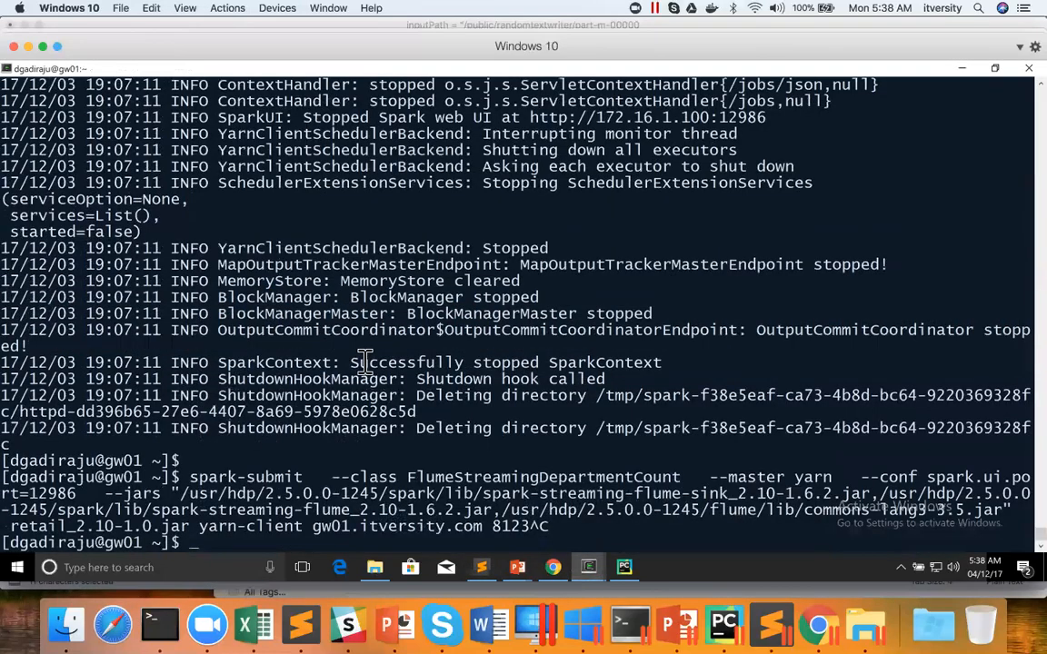
{"action": "mouse_move", "coordinate": [403, 396]}
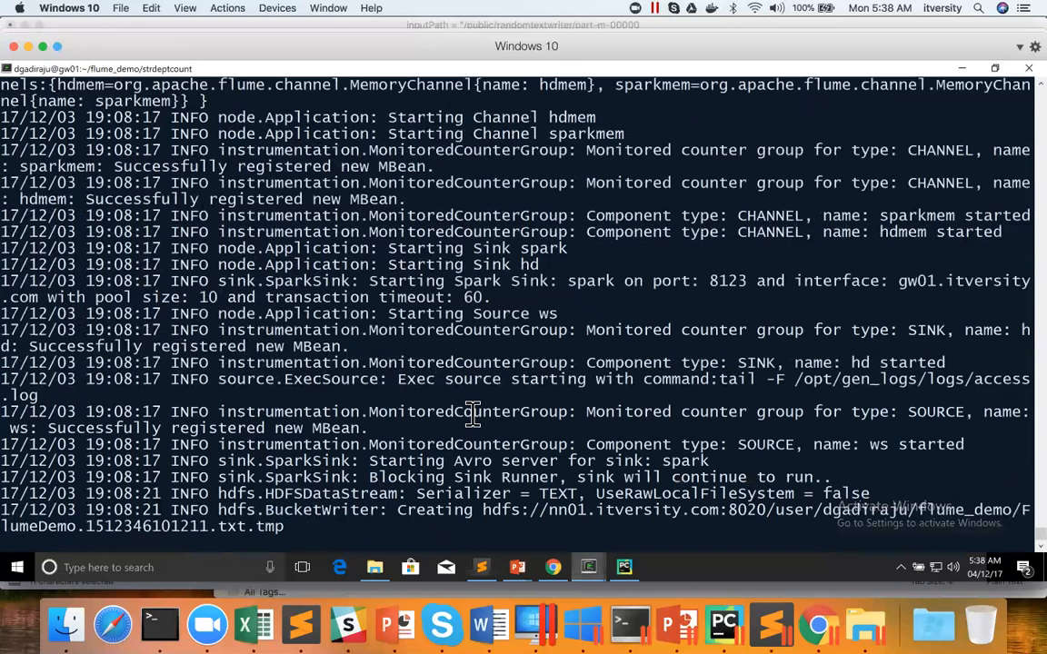
Watch the Flume log until SparkSink starts on port 8123 and NettyServer reports CONNECTED.
{"action": "scroll", "scroll_direction": "down", "scroll_amount": 3}
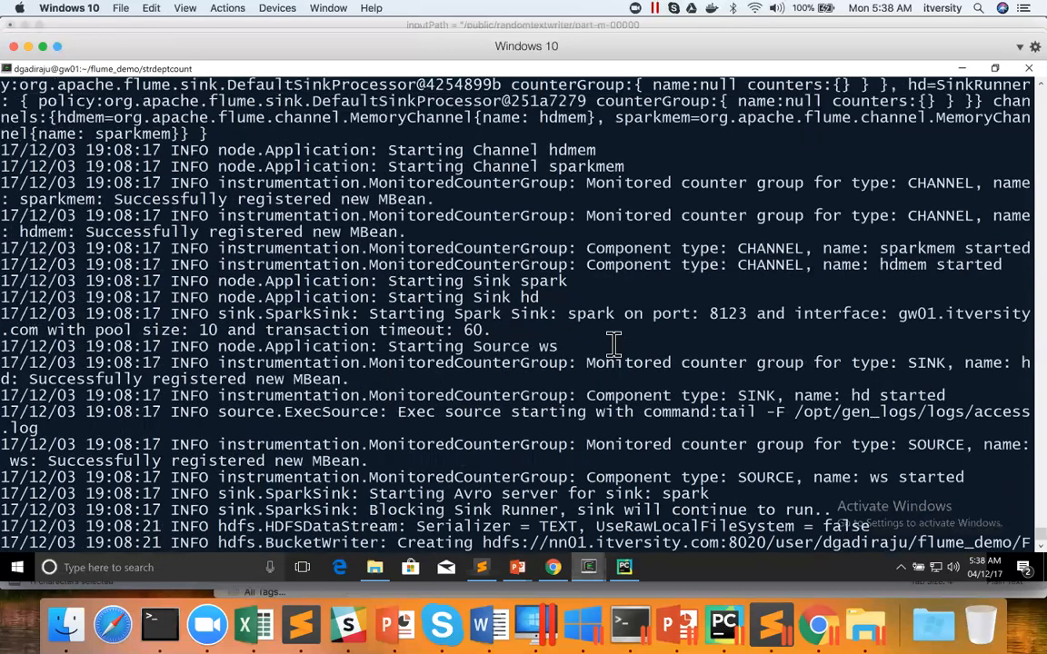
{"action": "scroll", "scroll_direction": "down", "scroll_amount": 3}
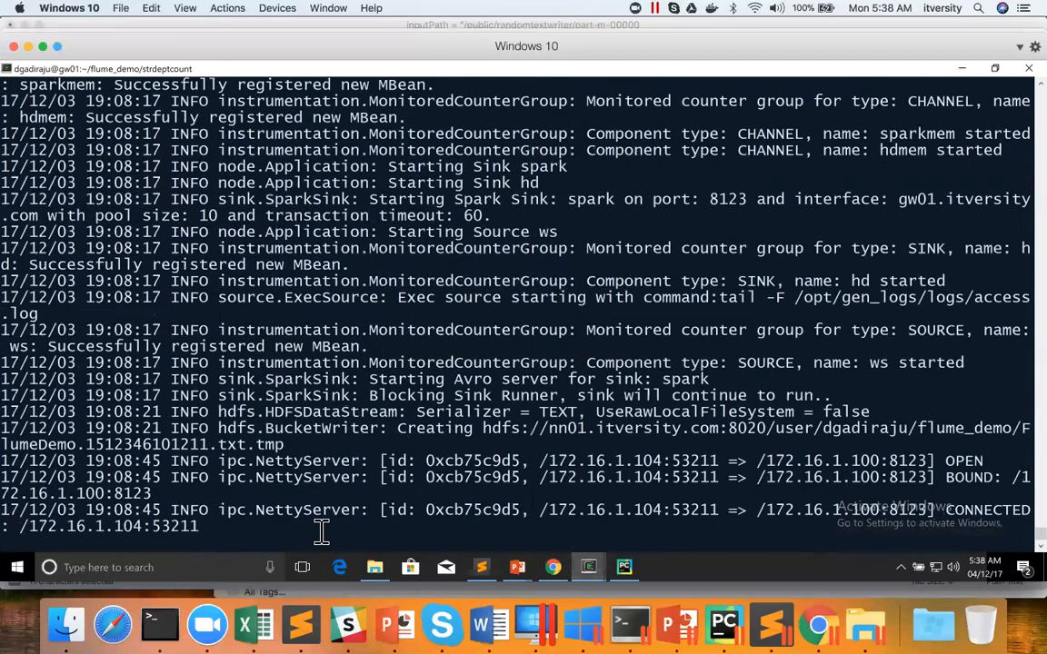
{"action": "mouse_move", "coordinate": [518, 446]}
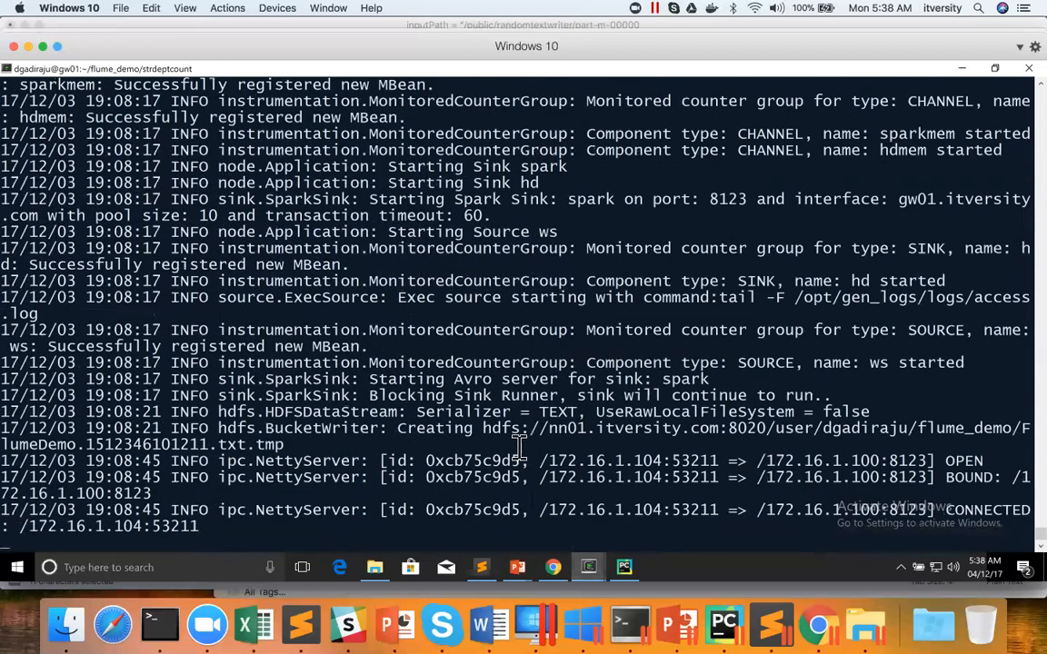
{"action": "mouse_move", "coordinate": [429, 454]}
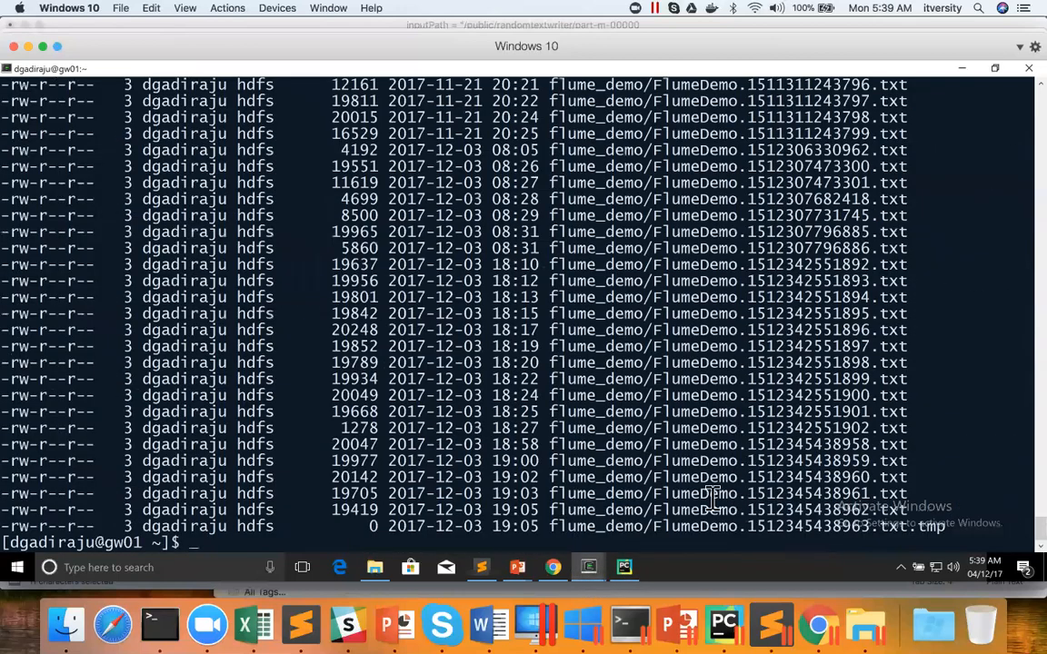
List the HDFS folder /user/dgadiraju/deptwisetraffic to see its cnt- batch folders.
{"action": "type", "text": "hadoop fs -ls"}
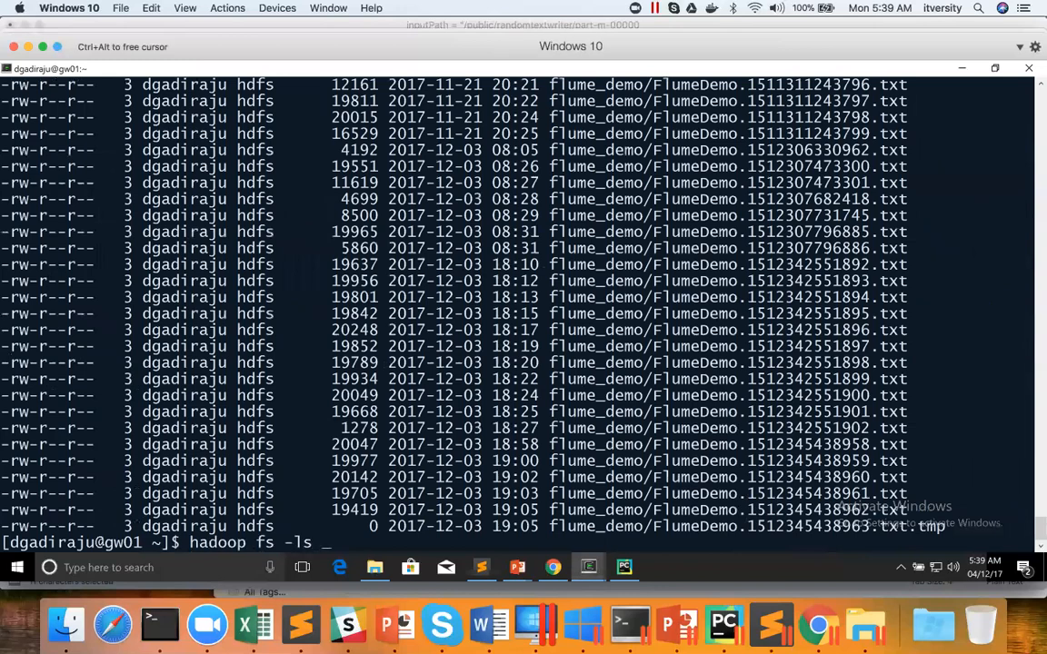
{"action": "type", "text": "/use"}
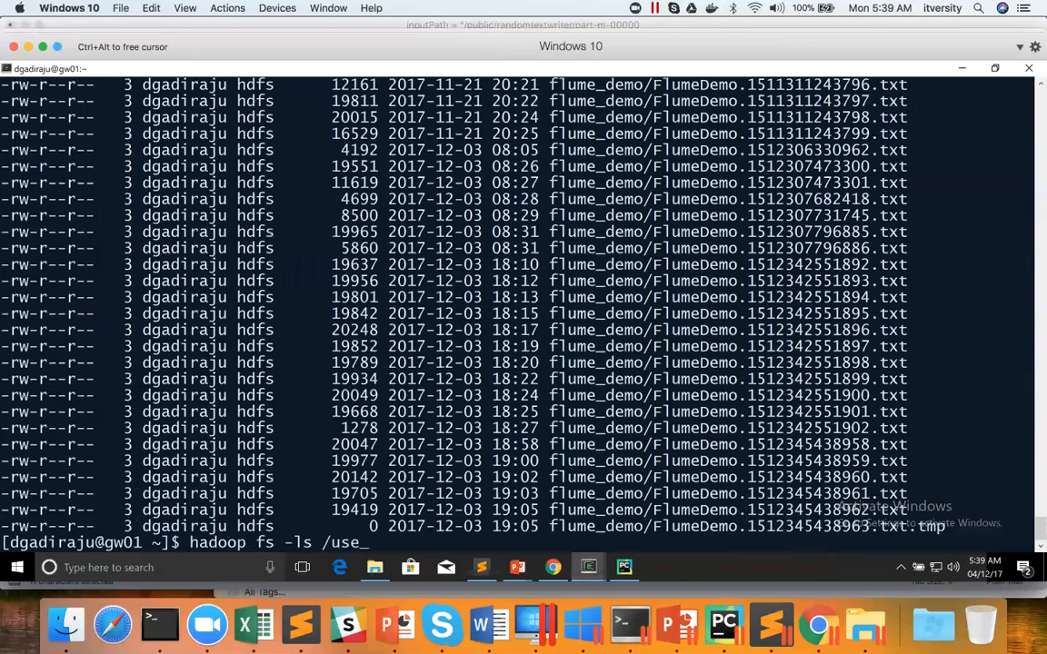
{"action": "type", "text": "r/dgadiraju/"}
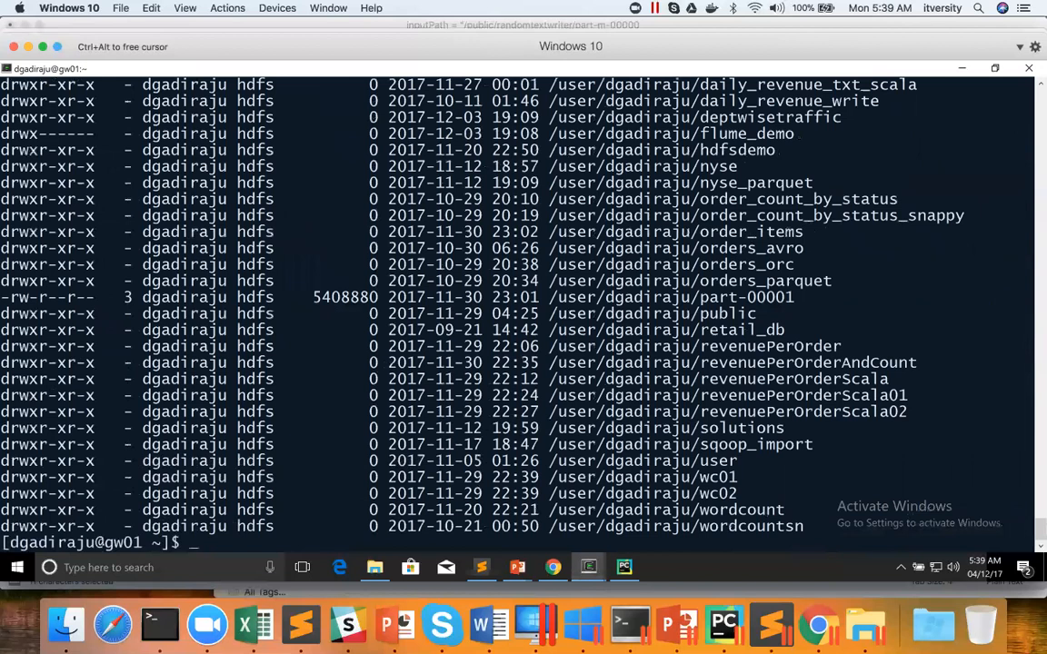
{"action": "type", "text": "hadoop fs -ls /user/dgadiraju/"}
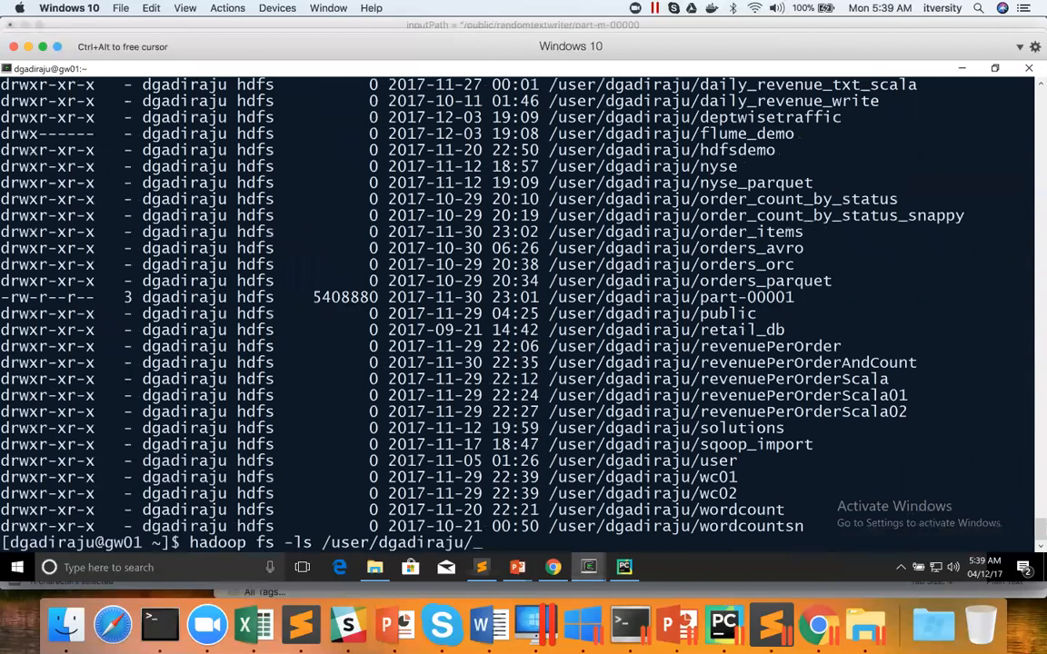
{"action": "type", "text": "deptwisetraff"}
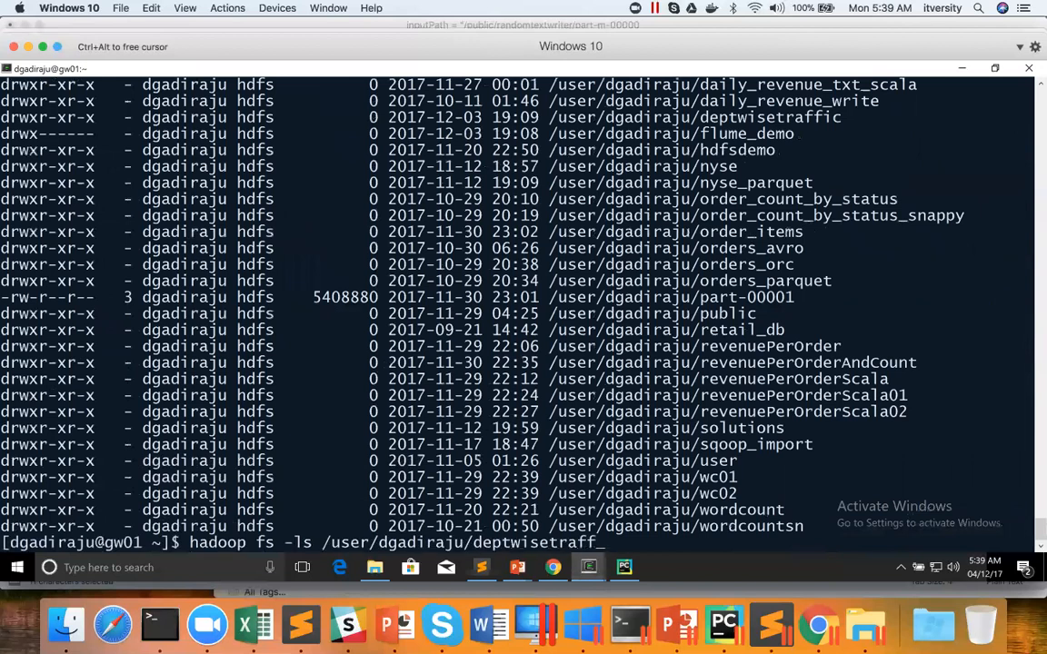
{"action": "type", "text": "ic"}
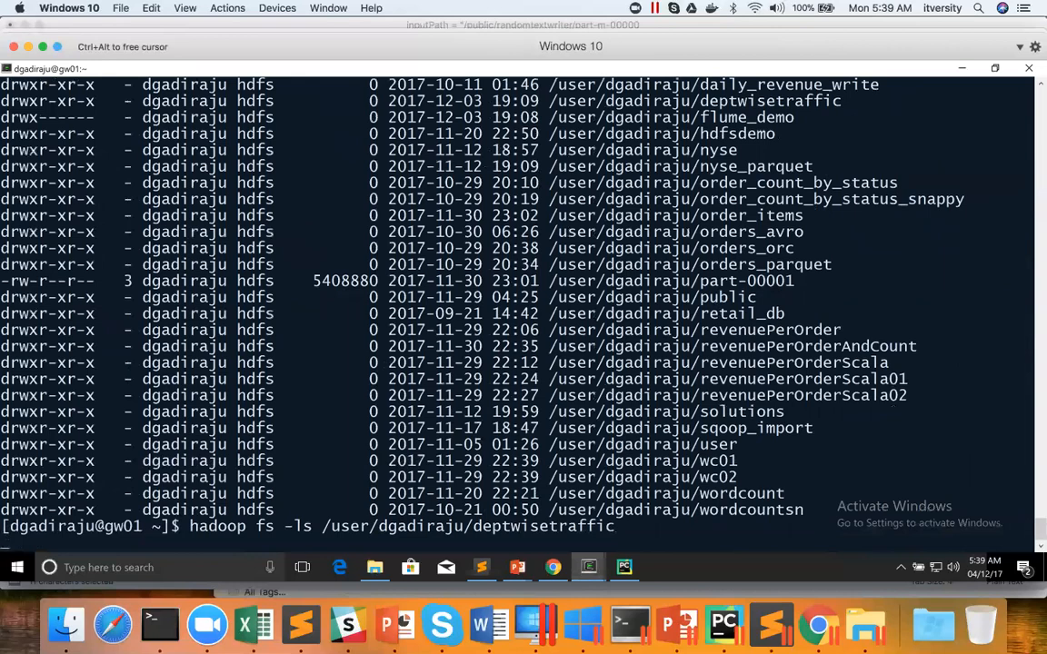
{"action": "key", "text": "Return"}
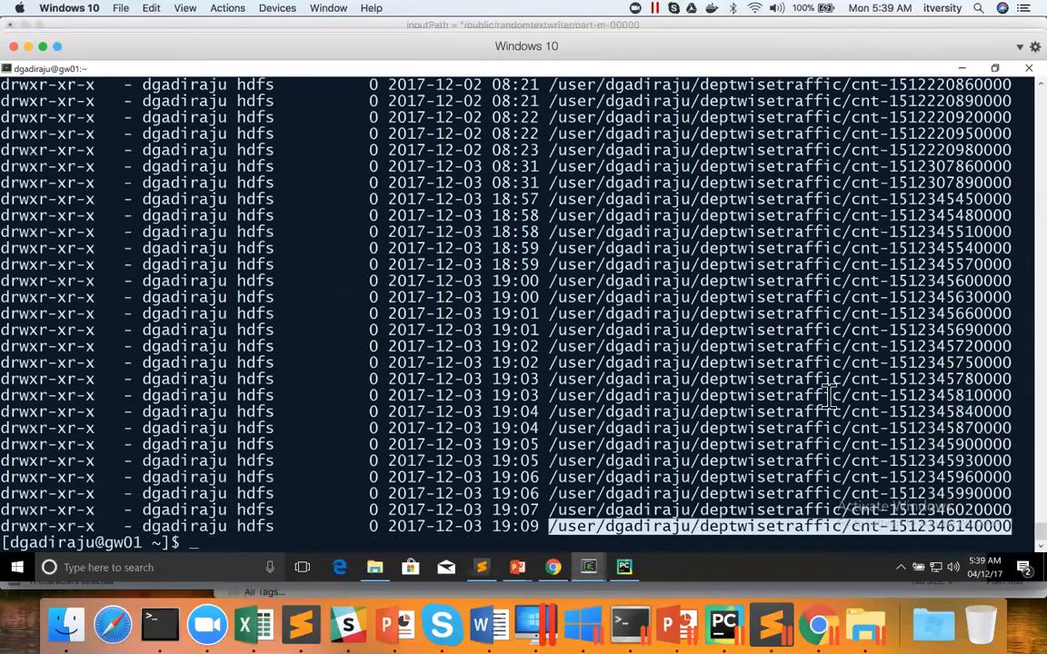
{"action": "type", "text": "hadoop fs -s"}
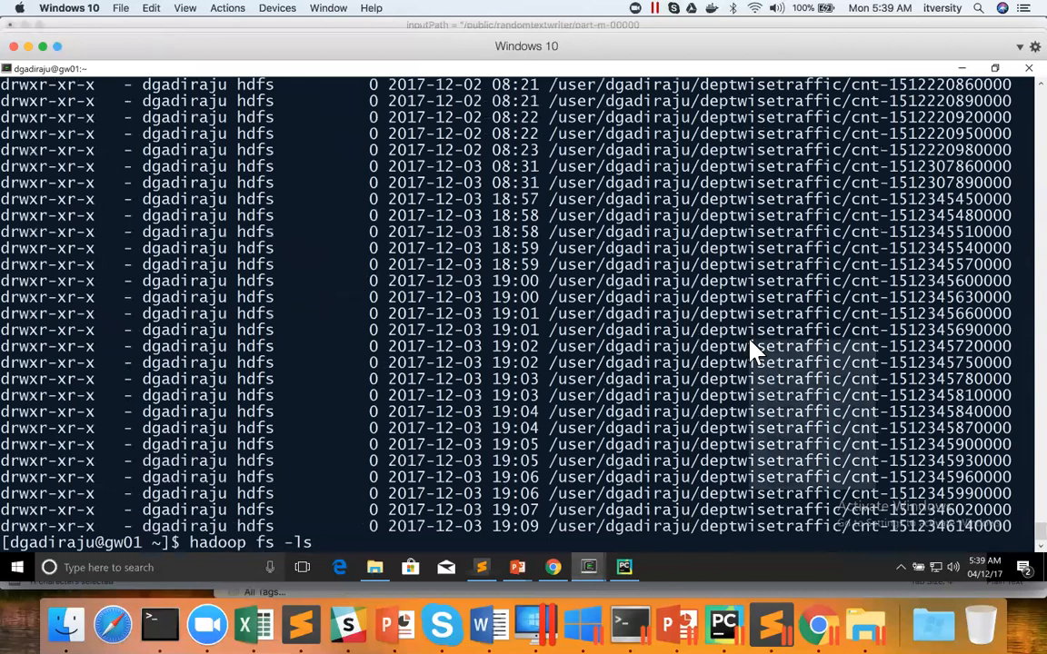
{"action": "type", "text": "/user/dgadiraju/deptwisetraffic/cnt-1512346140000"}
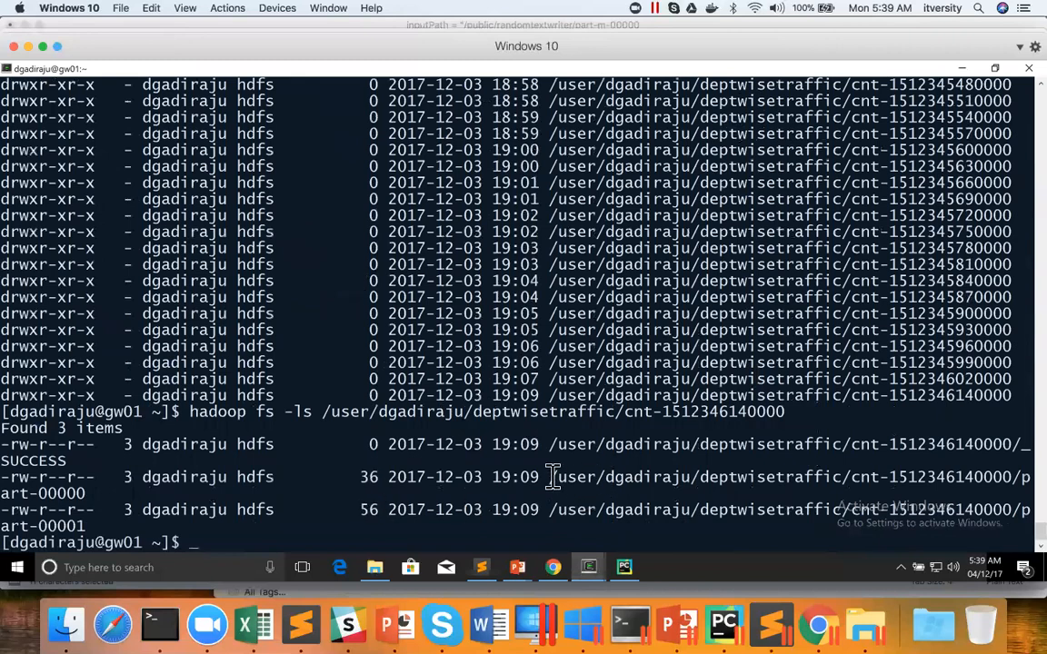
{"action": "mouse_move", "coordinate": [535, 501]}
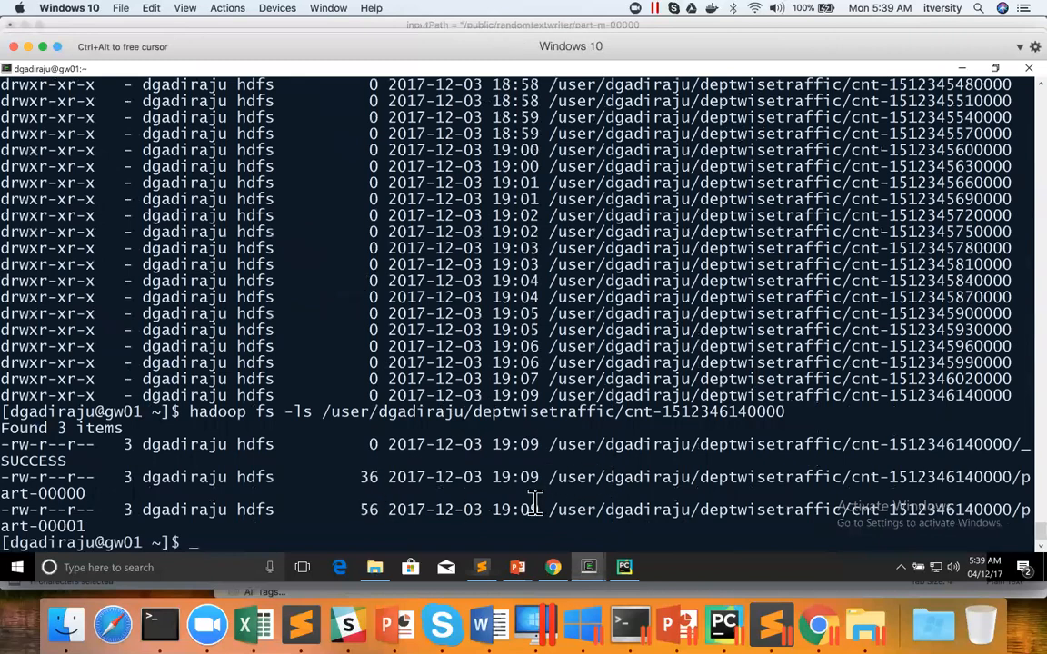
{"action": "type", "text": "set -o vi"}
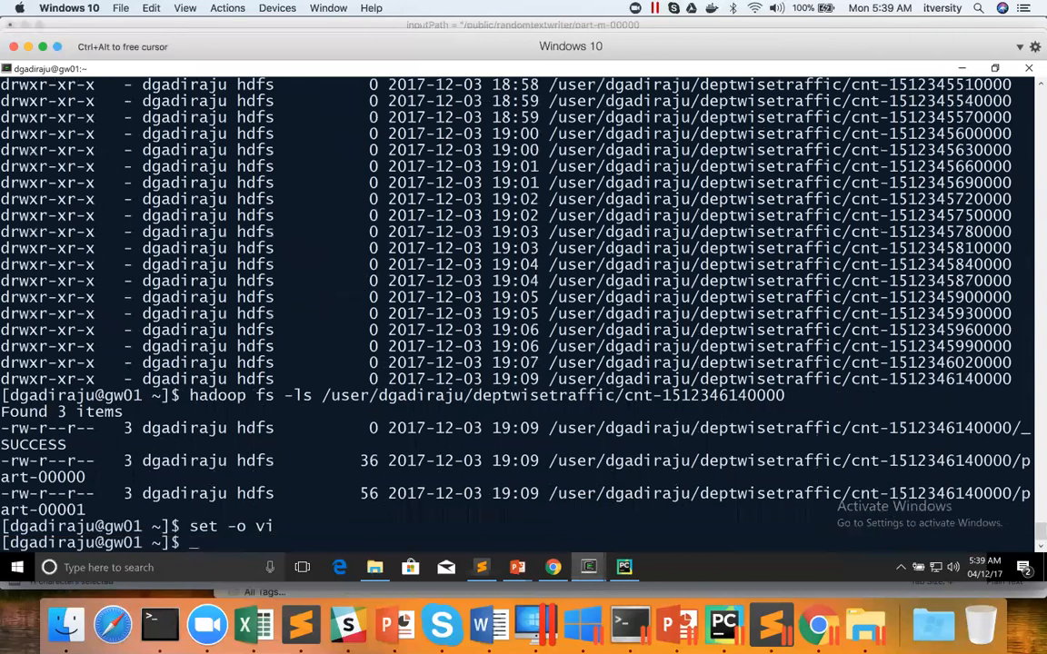
{"action": "type", "text": "hadoop fs -ls /user/dgadiraju/deptwisetraffic/cnt-1512346140000"}
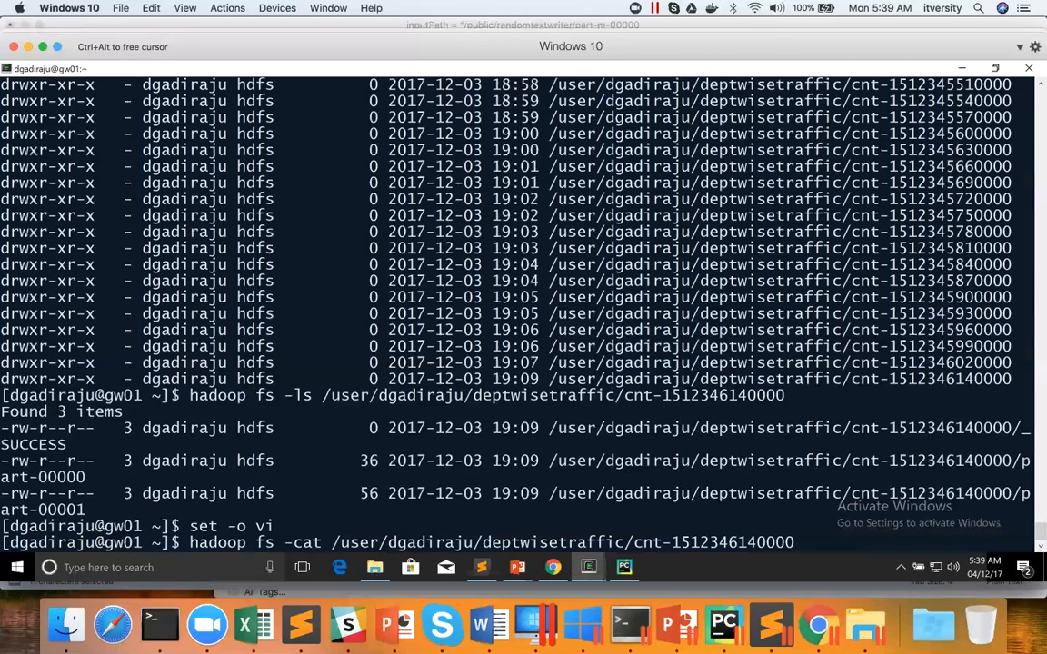
{"action": "type", "text": "/_"}
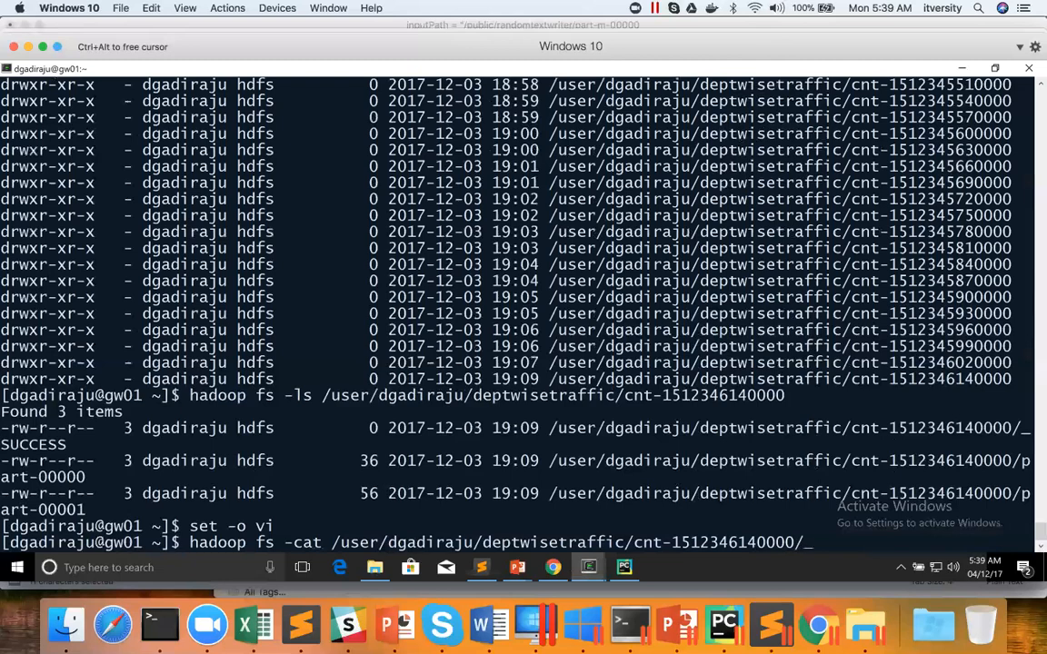
{"action": "type", "text": "part*"}
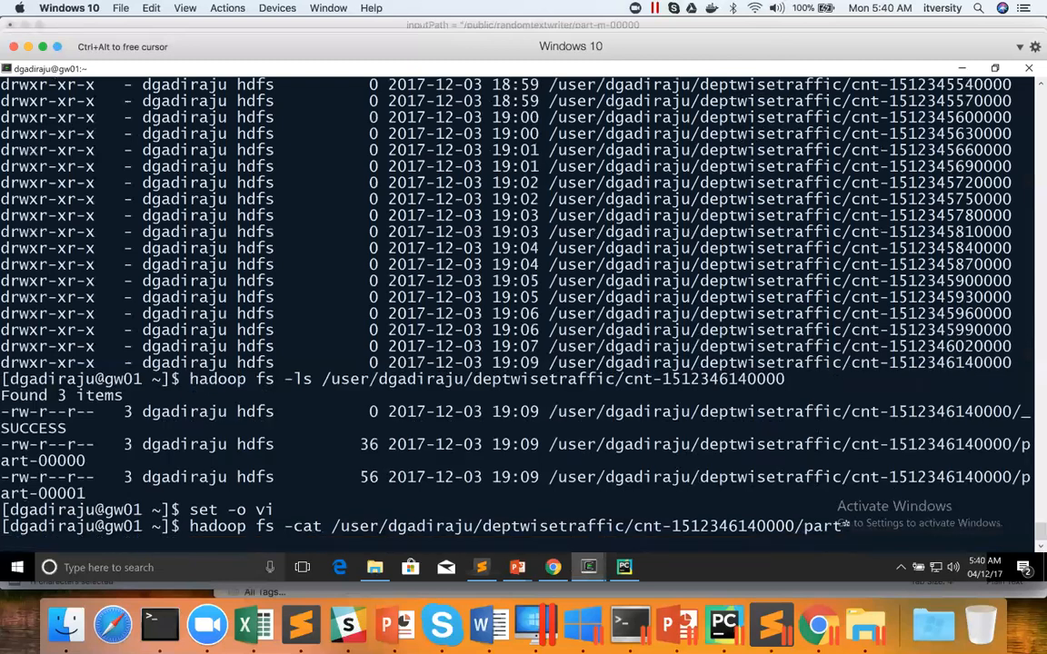